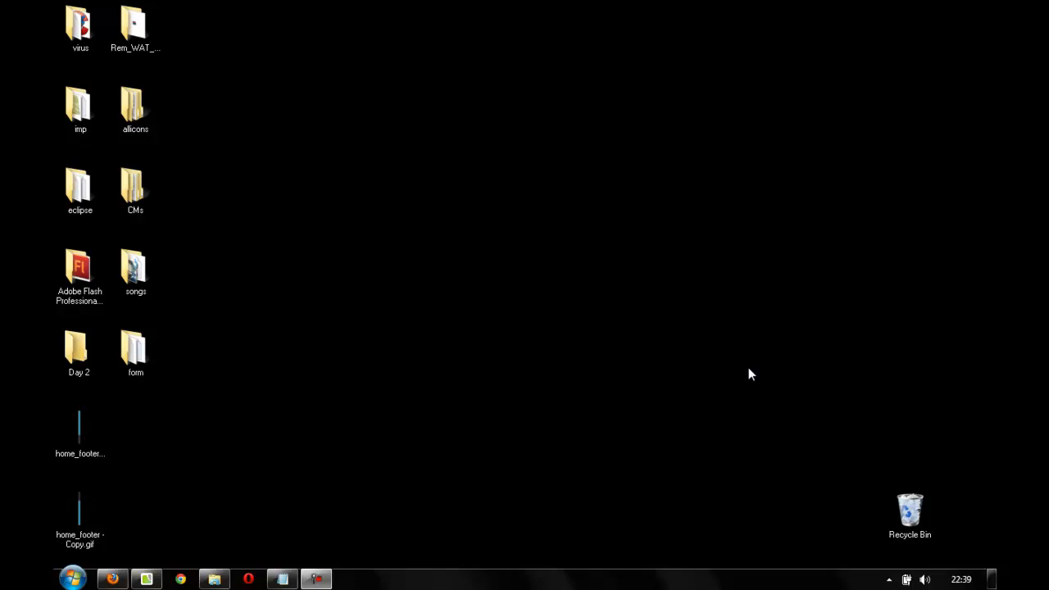
mouse_move(288, 479)
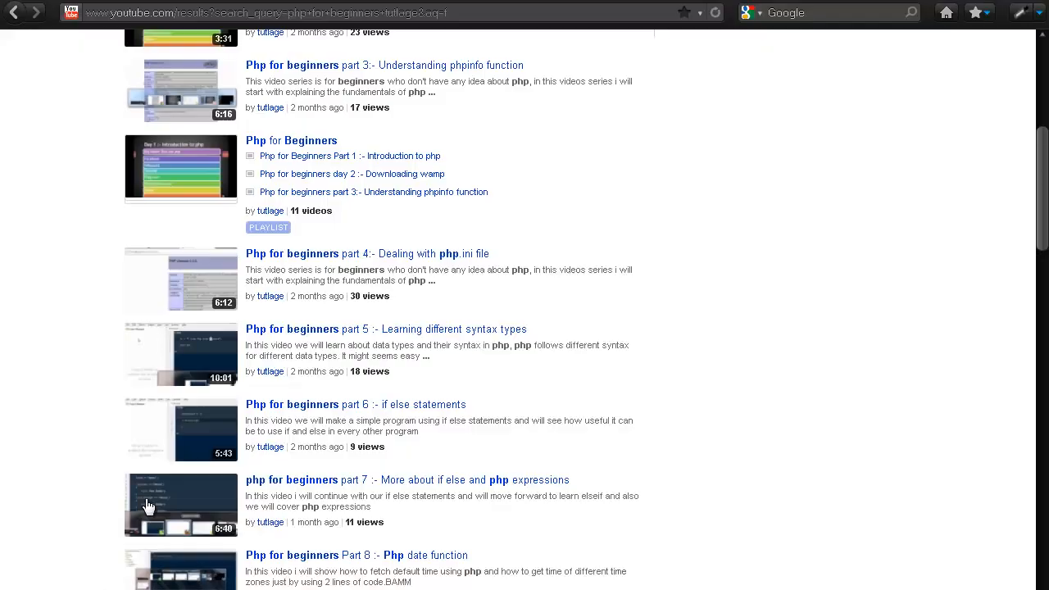
mouse_move(49, 285)
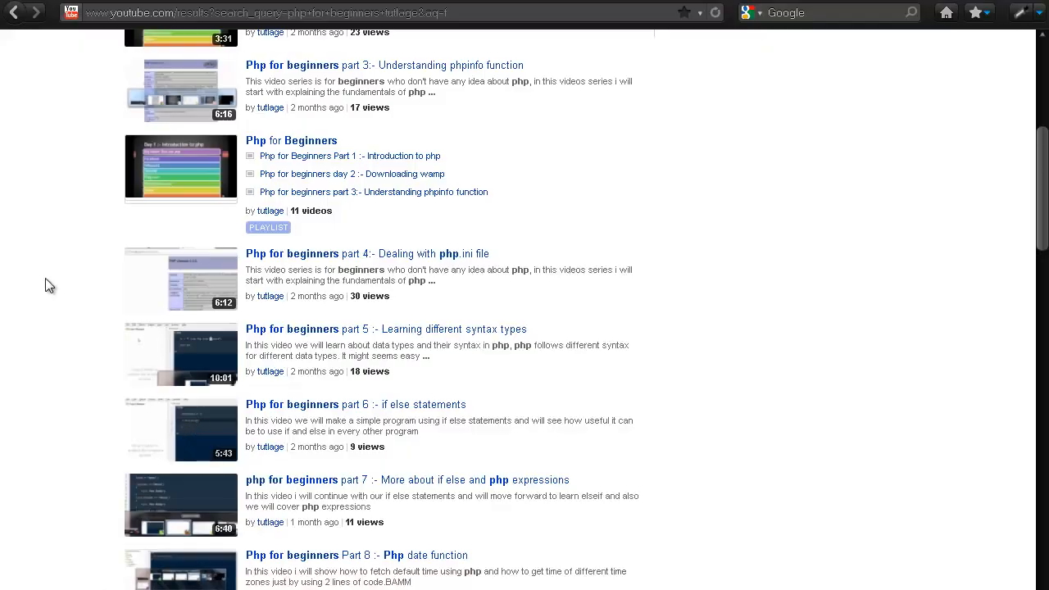
Create a php folder in www and add a css folder inside it.
scroll("down", 3)
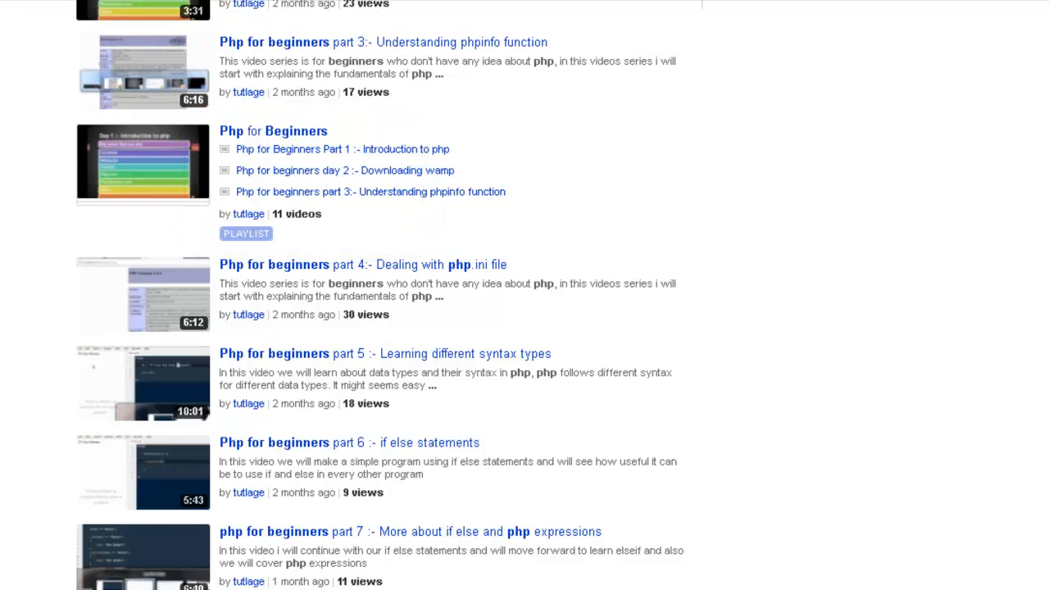
mouse_move(135, 123)
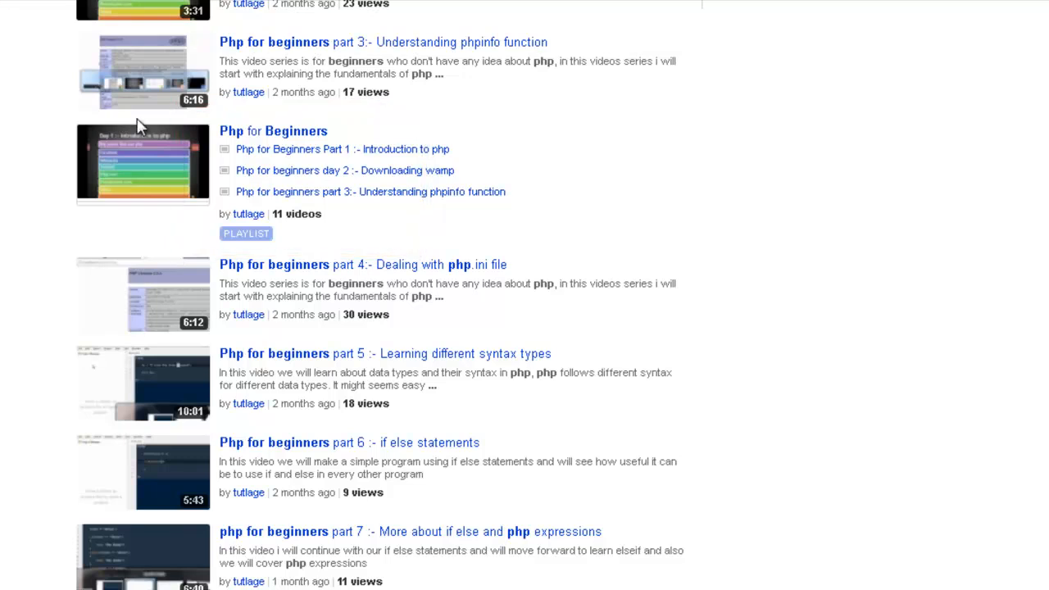
mouse_move(215, 206)
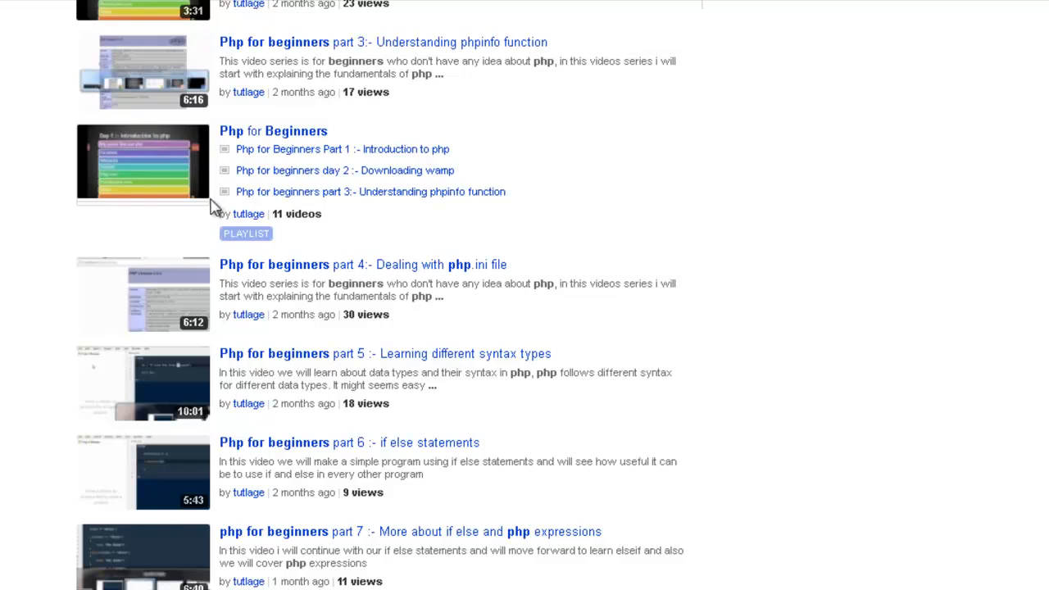
mouse_move(439, 262)
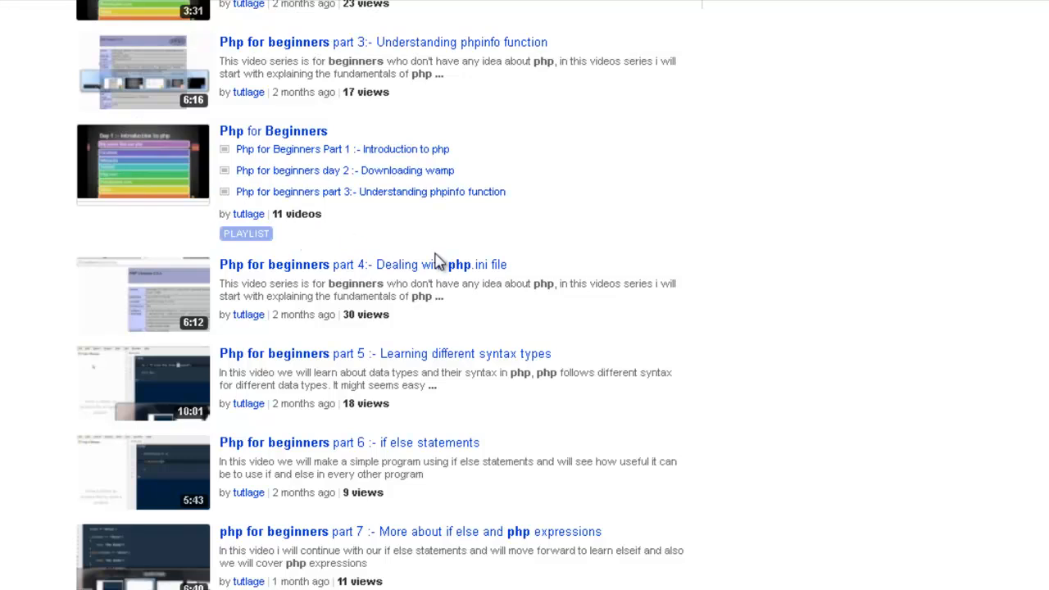
mouse_move(626, 125)
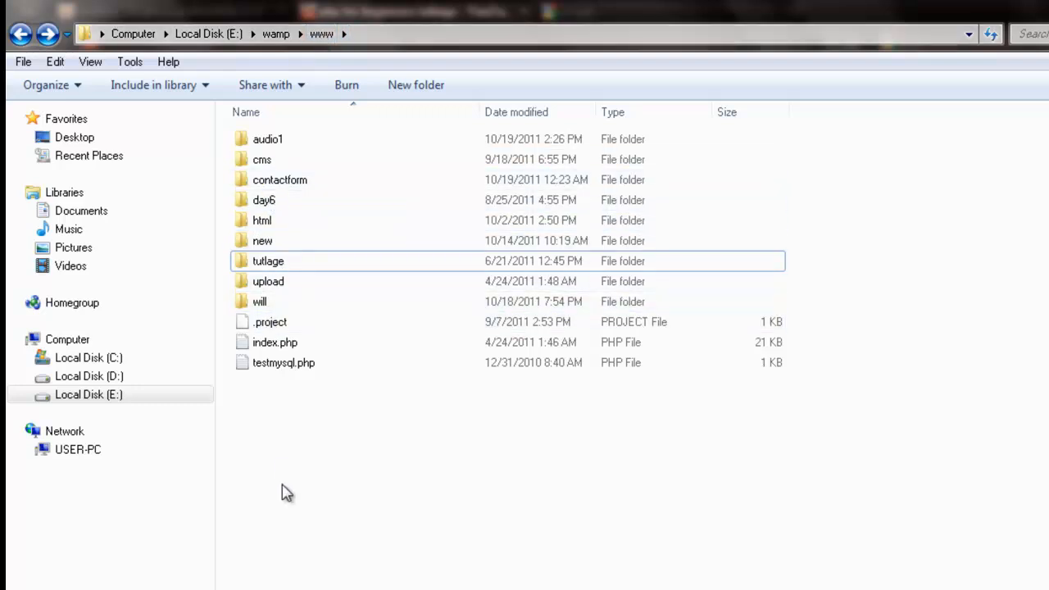
mouse_move(286, 407)
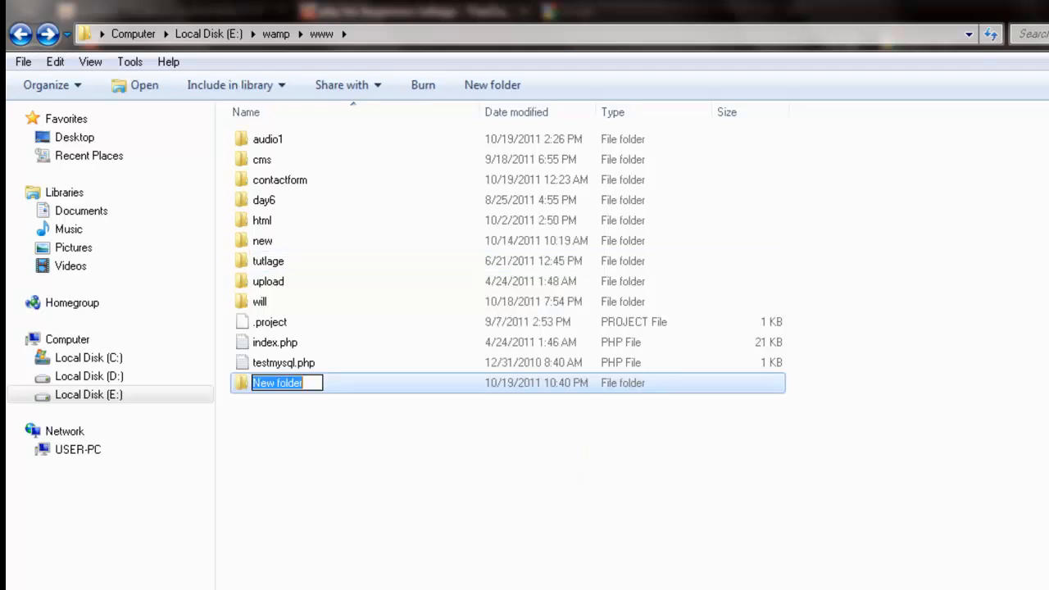
type("php")
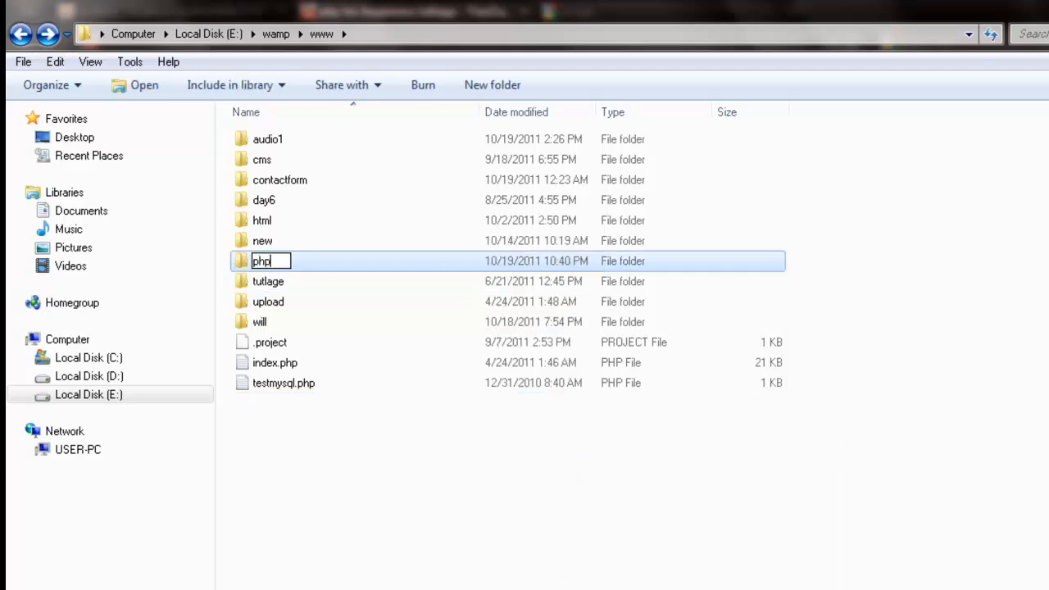
double_click(260, 260)
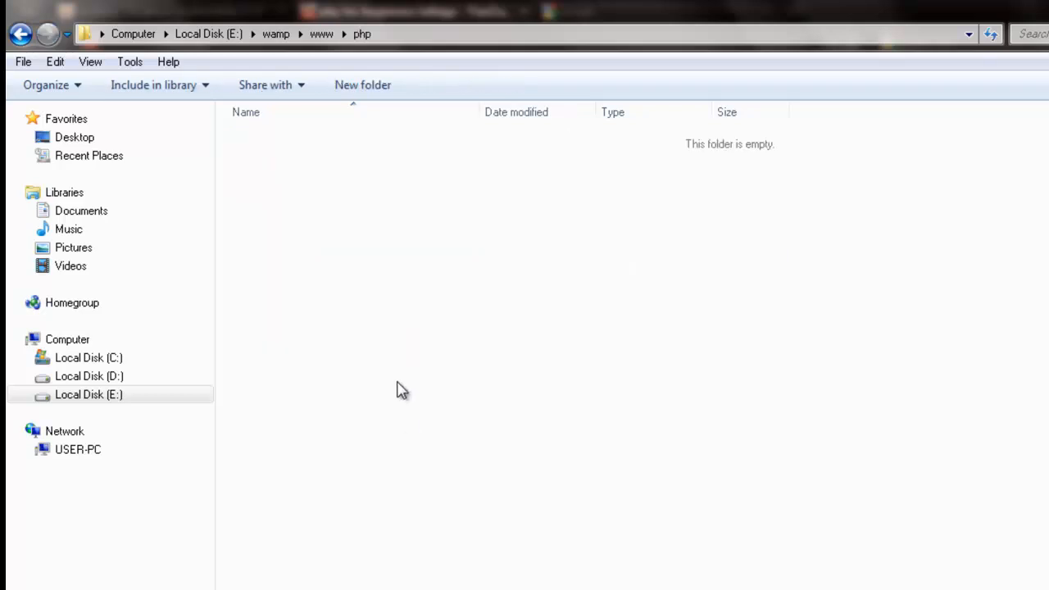
mouse_move(393, 278)
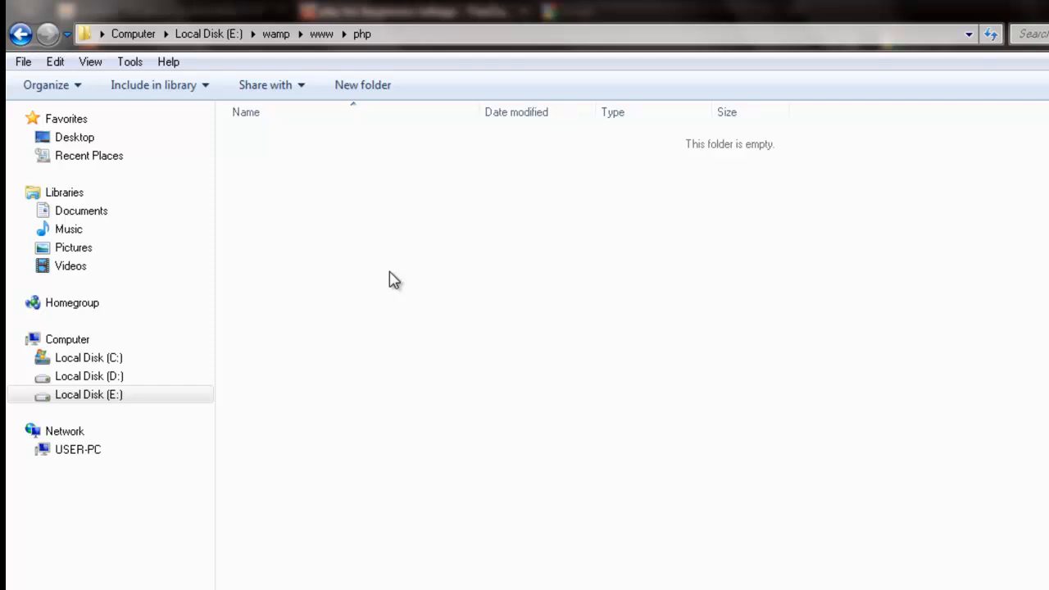
left_click(363, 85)
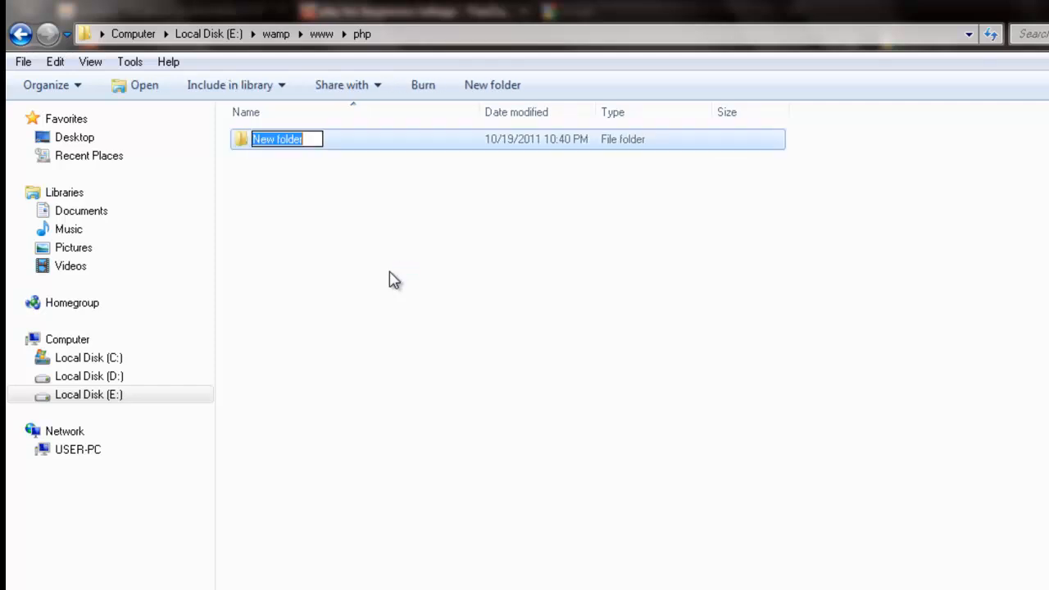
type("css")
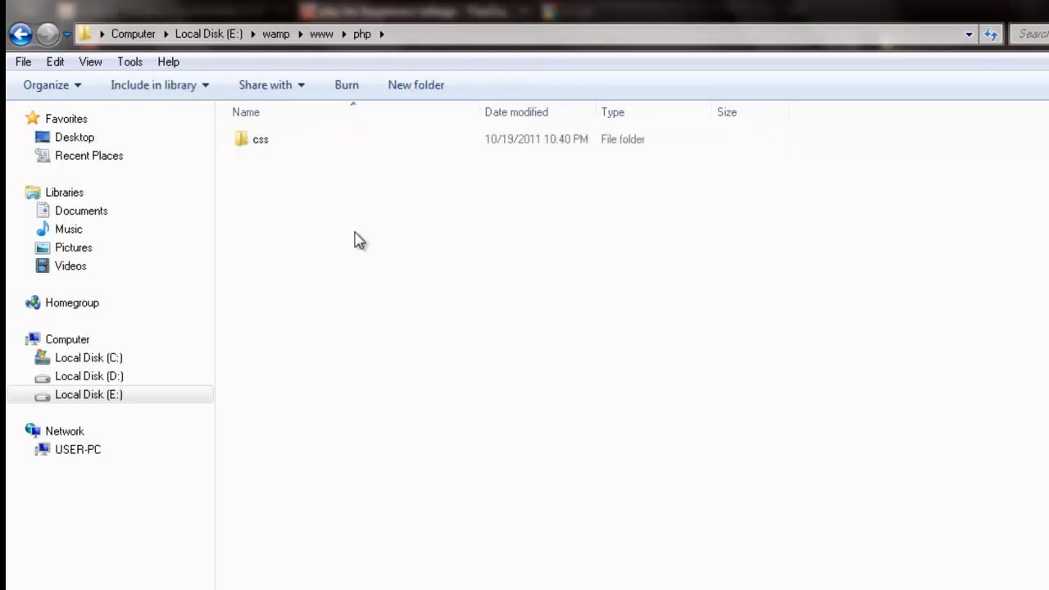
mouse_move(363, 307)
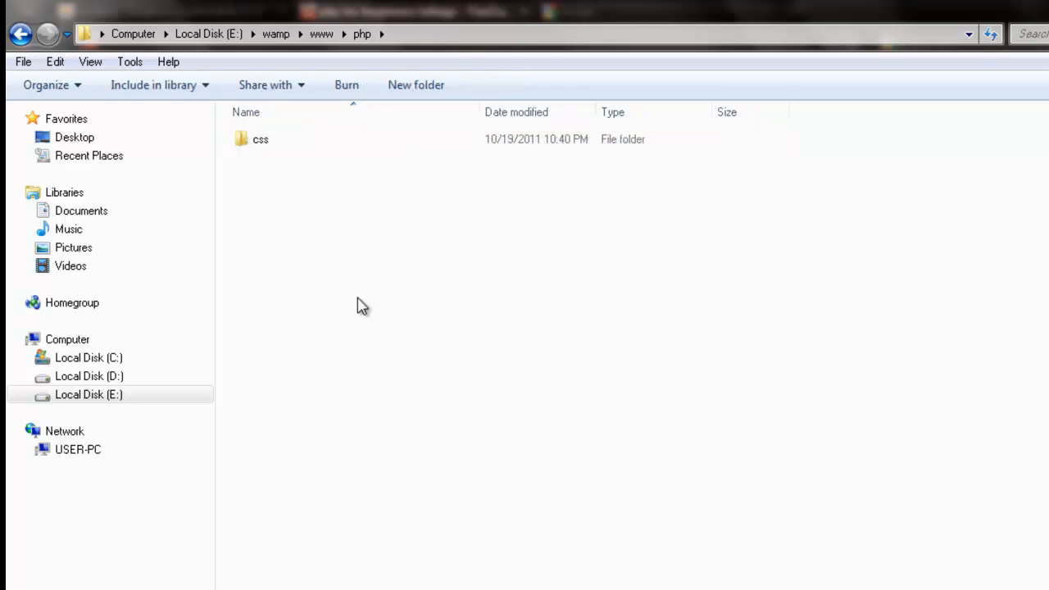
Add an empty register.php text document and a scripts folder to the php folder.
right_click(364, 306)
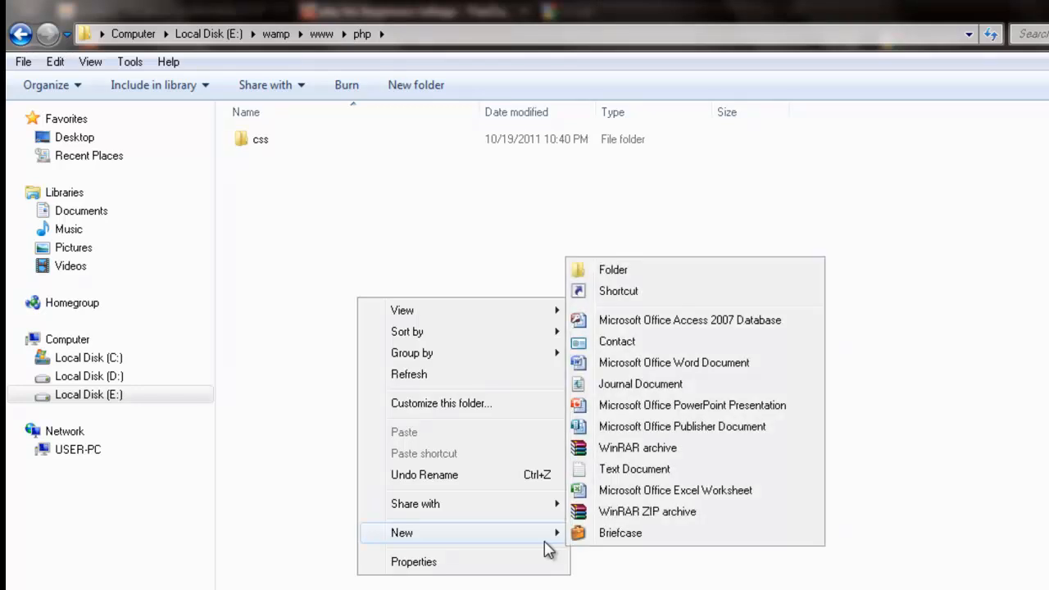
left_click(632, 469)
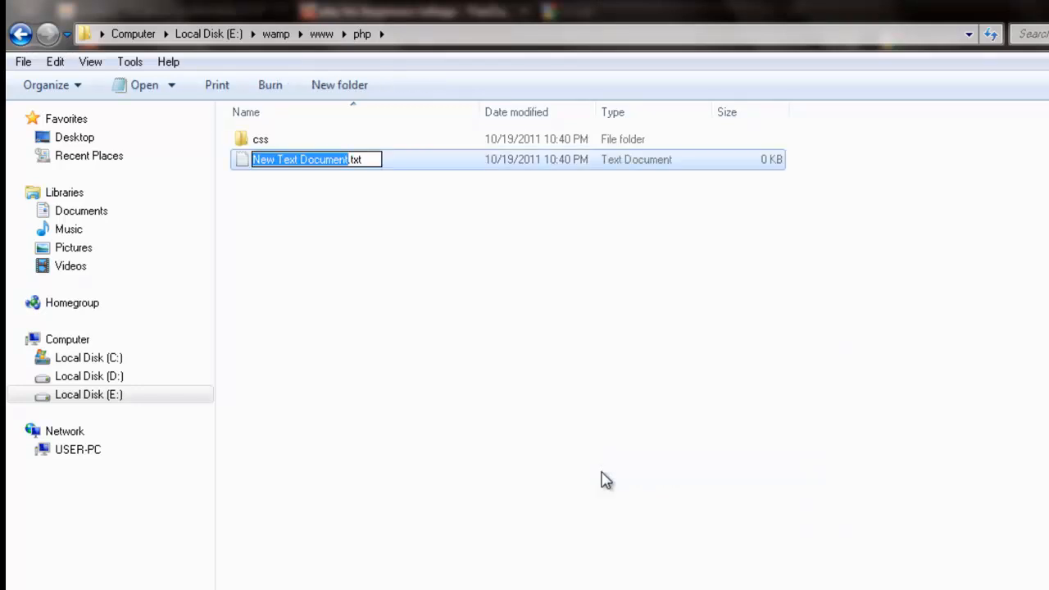
type("register.php")
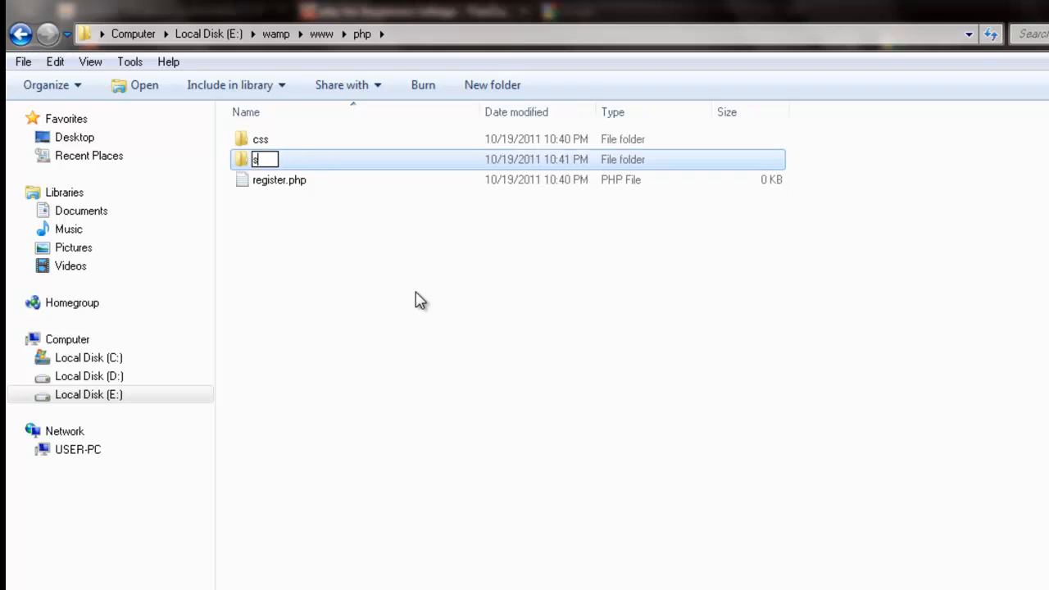
type("scripts")
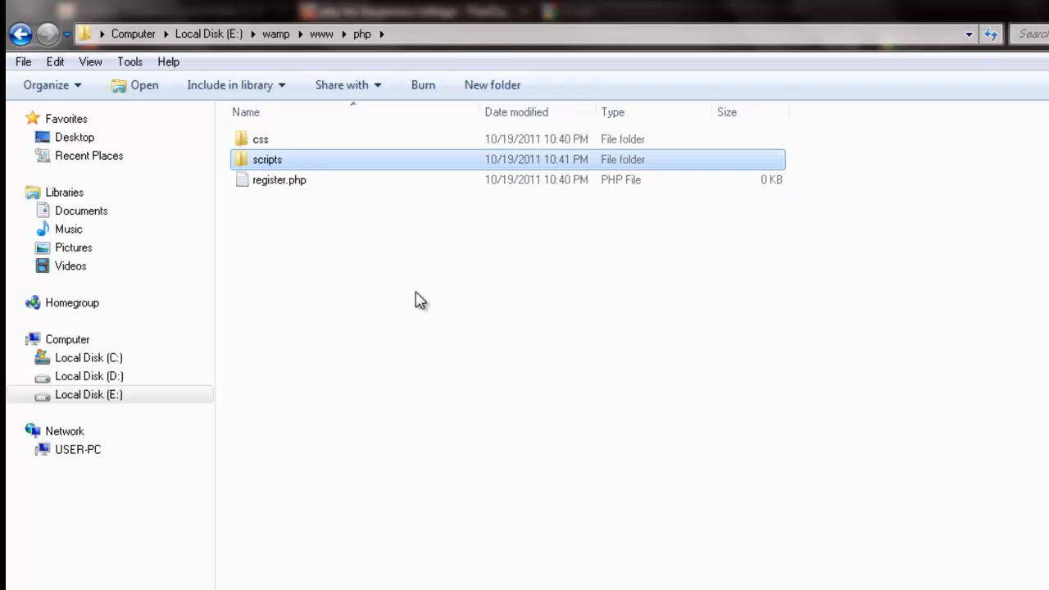
double_click(267, 159)
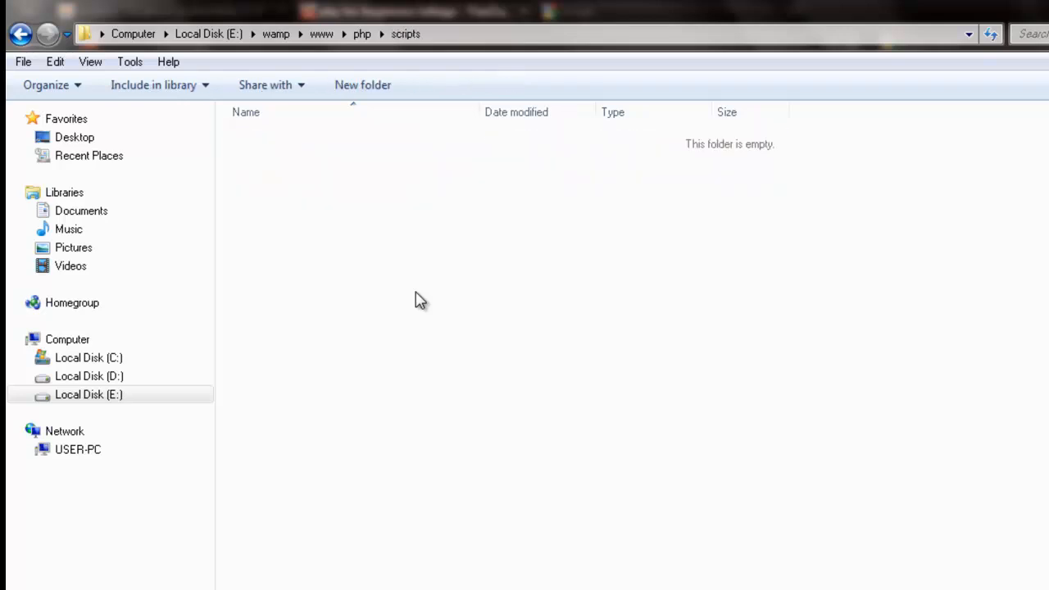
left_click(19, 32)
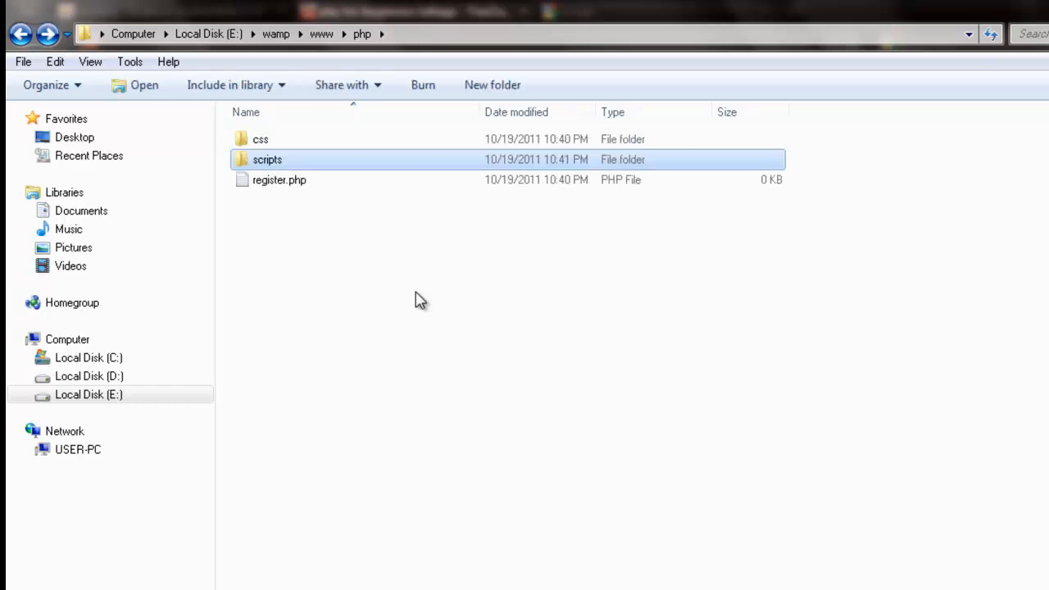
Open register.php in Intype with the HTML skeleton, drop the jQuery script line, and add div#register inside mainWrapper.
double_click(279, 178)
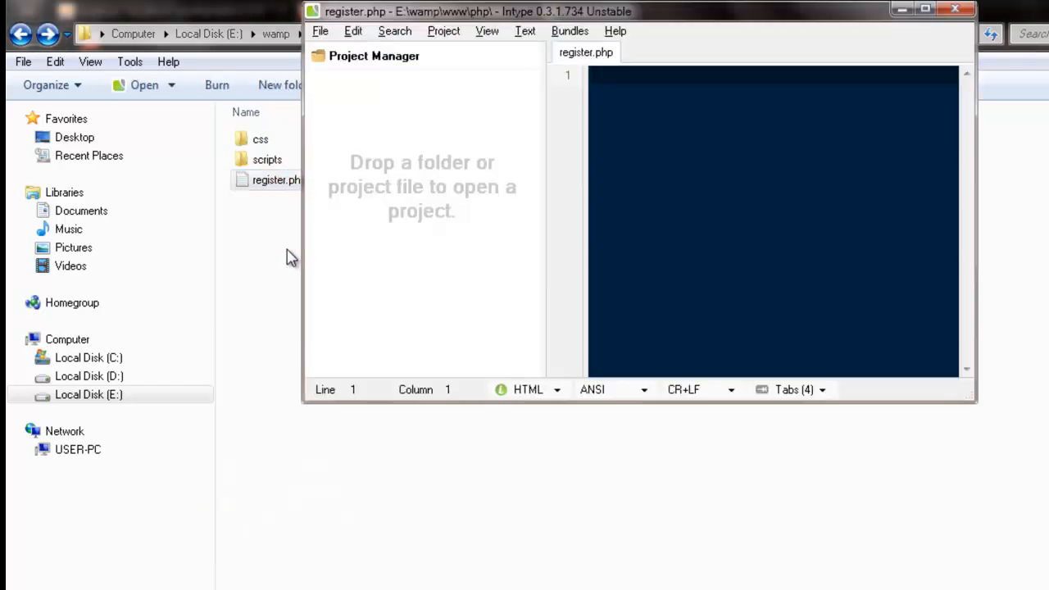
left_click(924, 10)
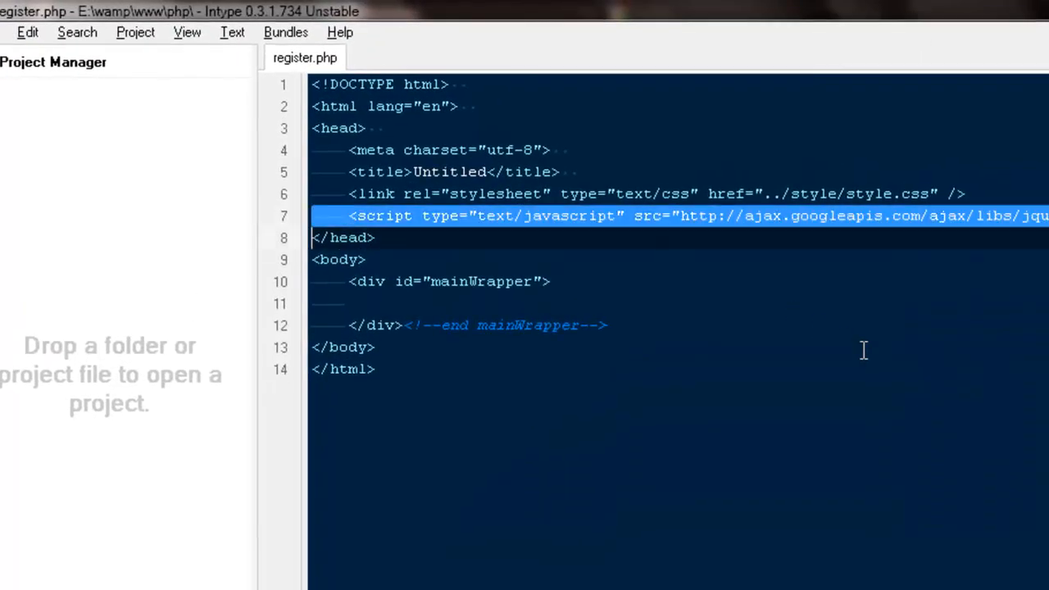
key("Delete")
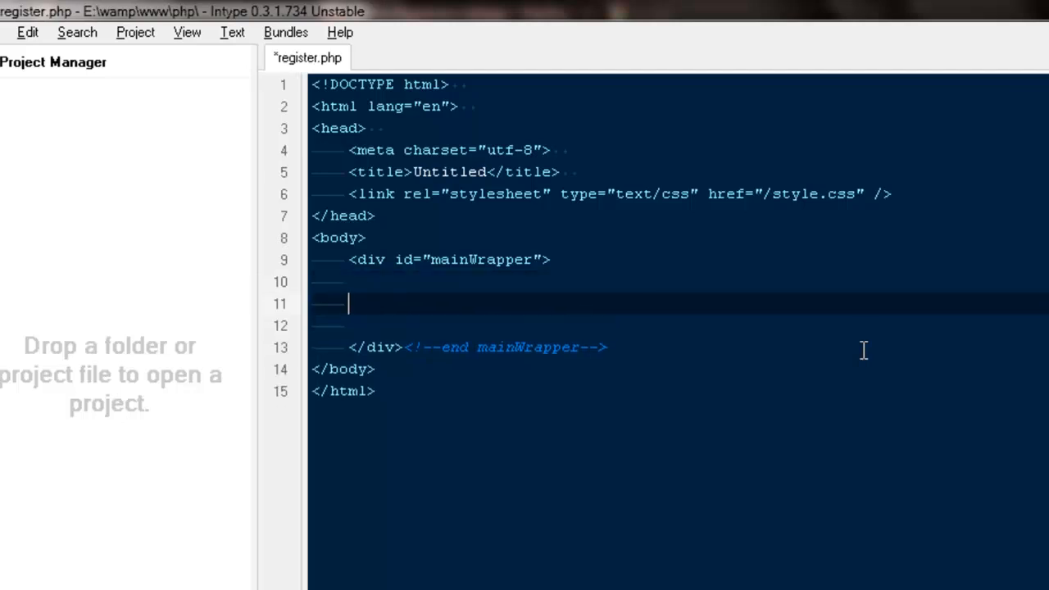
type("div id=\"test\" class=\"test\">")
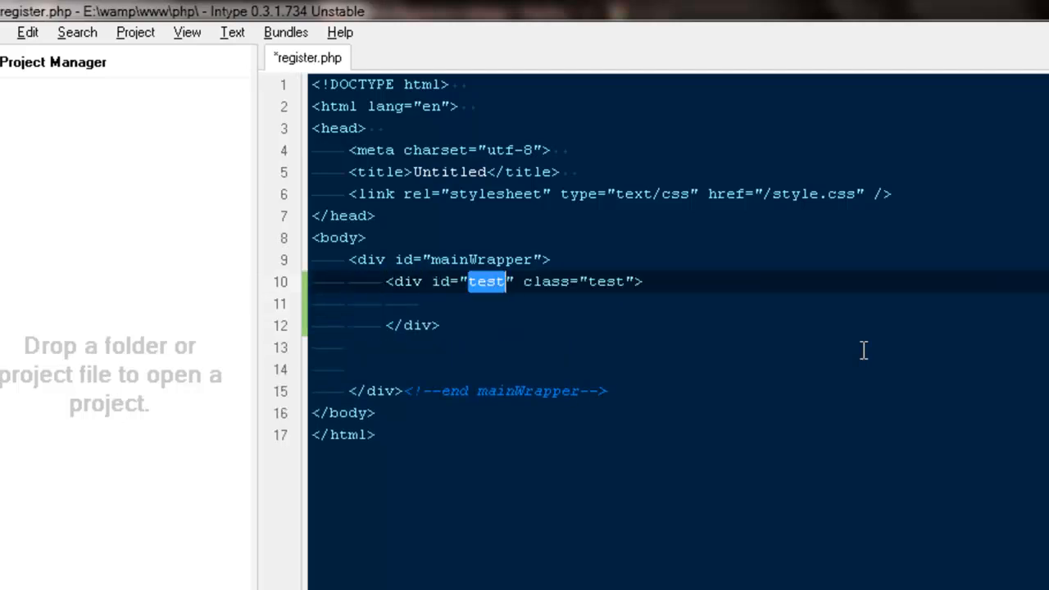
type("register\">")
left_click(679, 324)
type("<!-- end register -->")
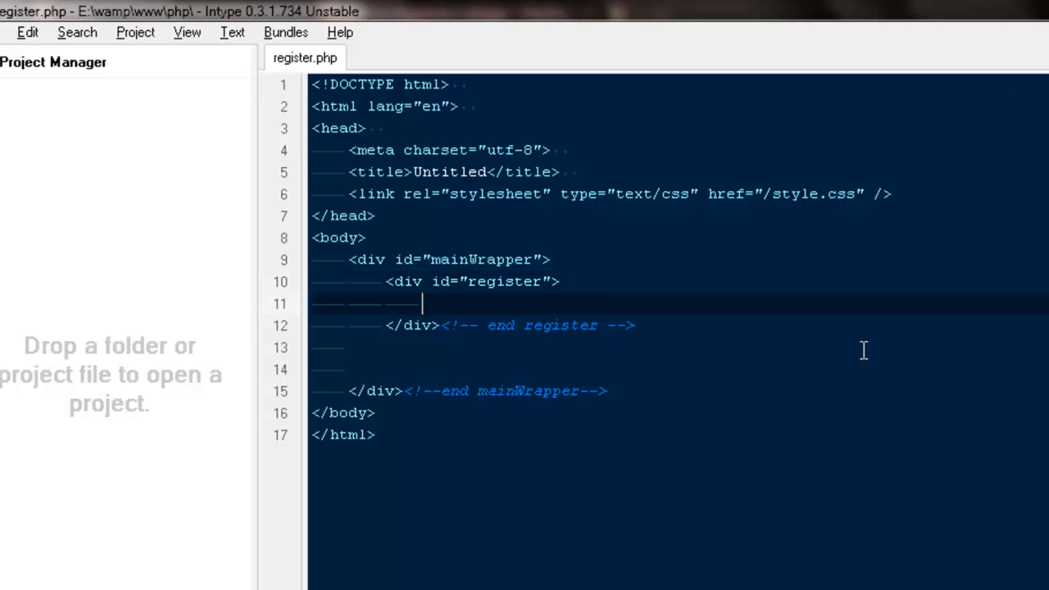
key("Enter")
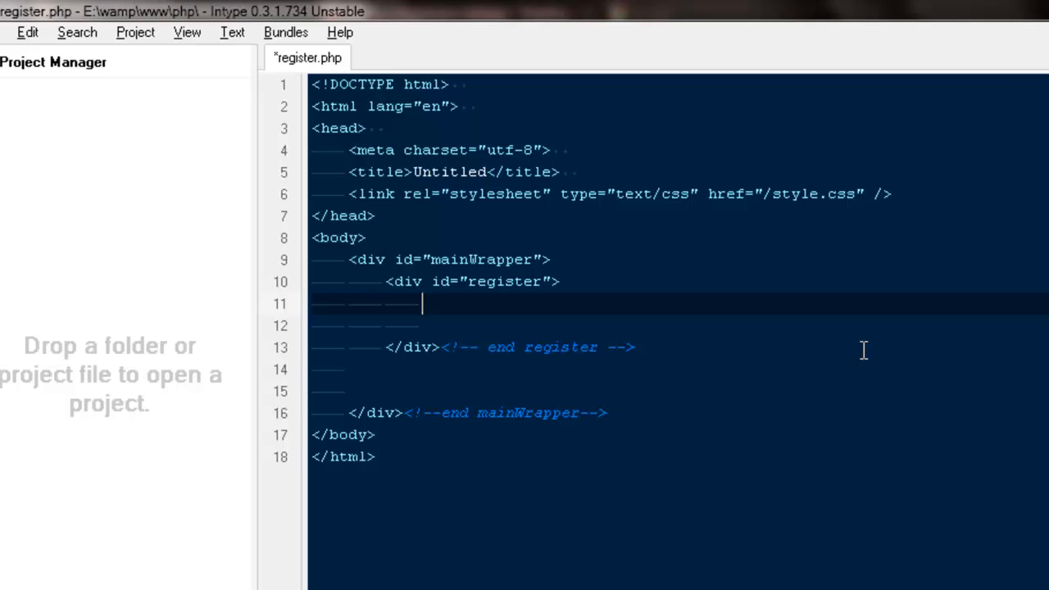
Add a post form with action register.php and delete its id="test" name="test" attributes.
type("<form method=\"post\" action=\"testing.php\" id=\"test\" name=\"test\">")
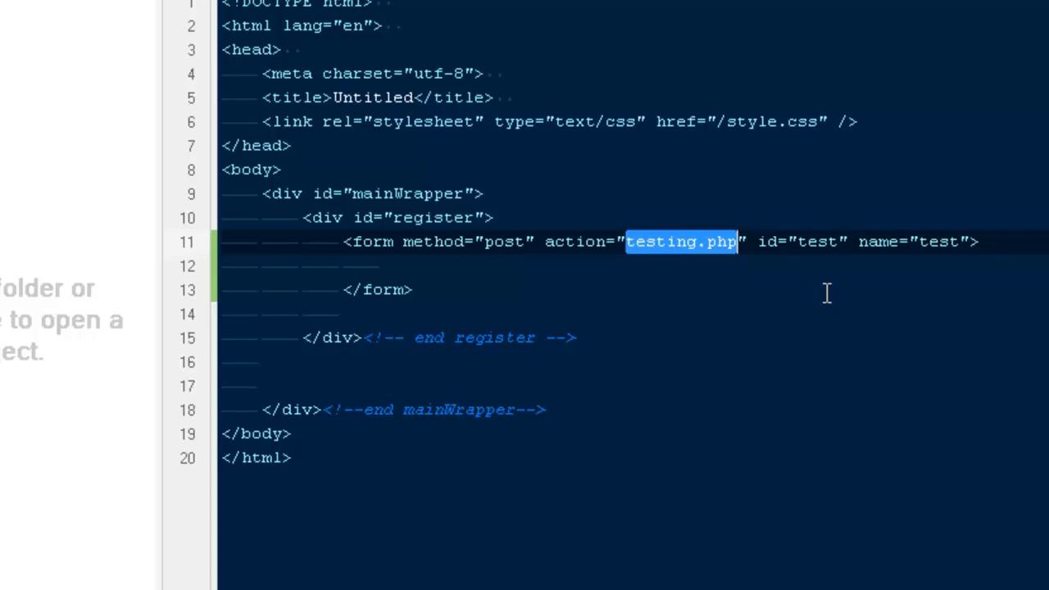
type("register")
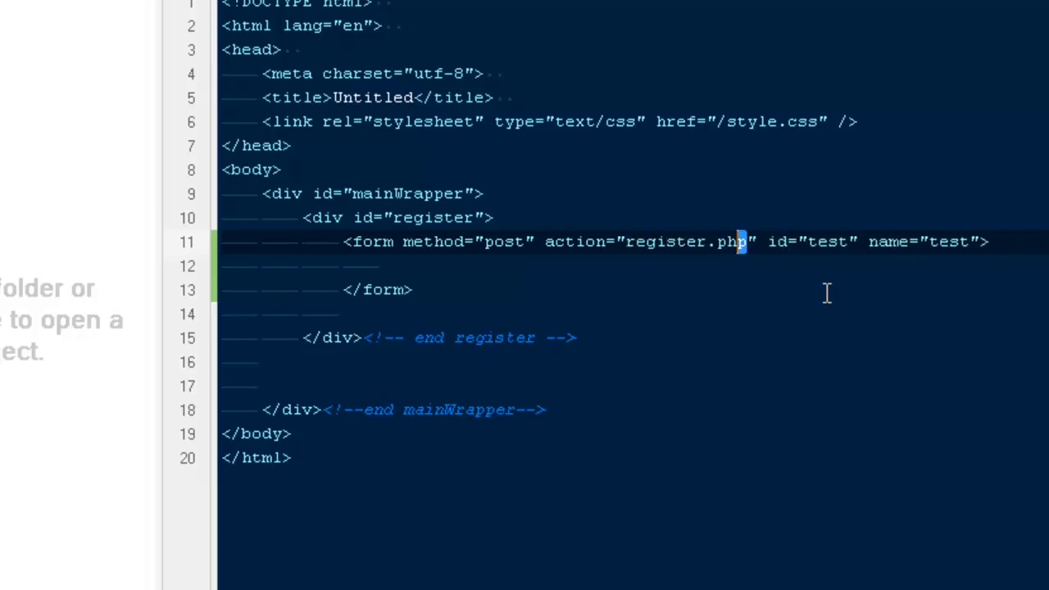
double_click(685, 240)
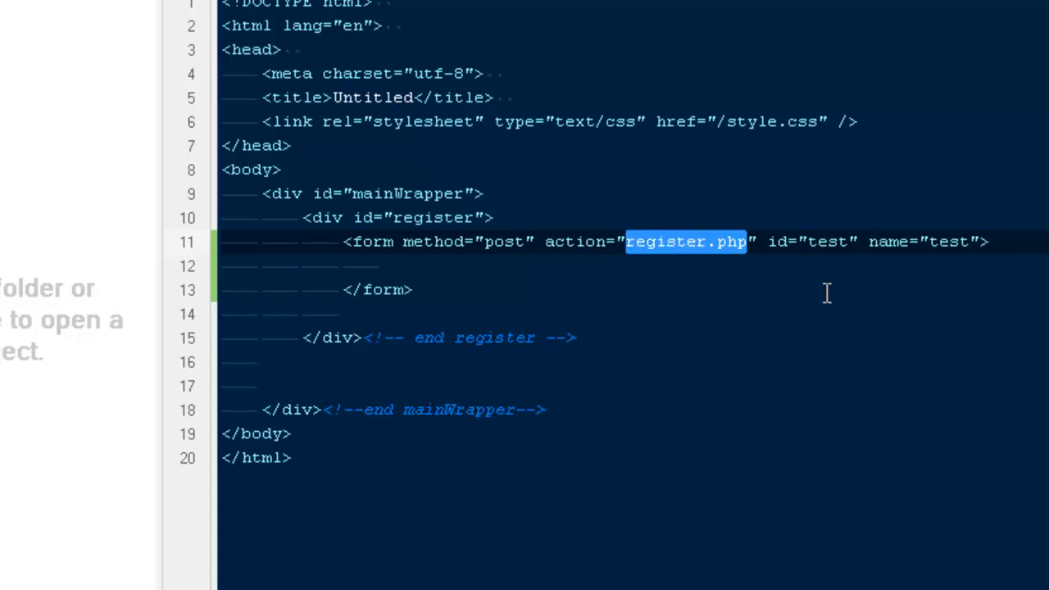
left_click(647, 241)
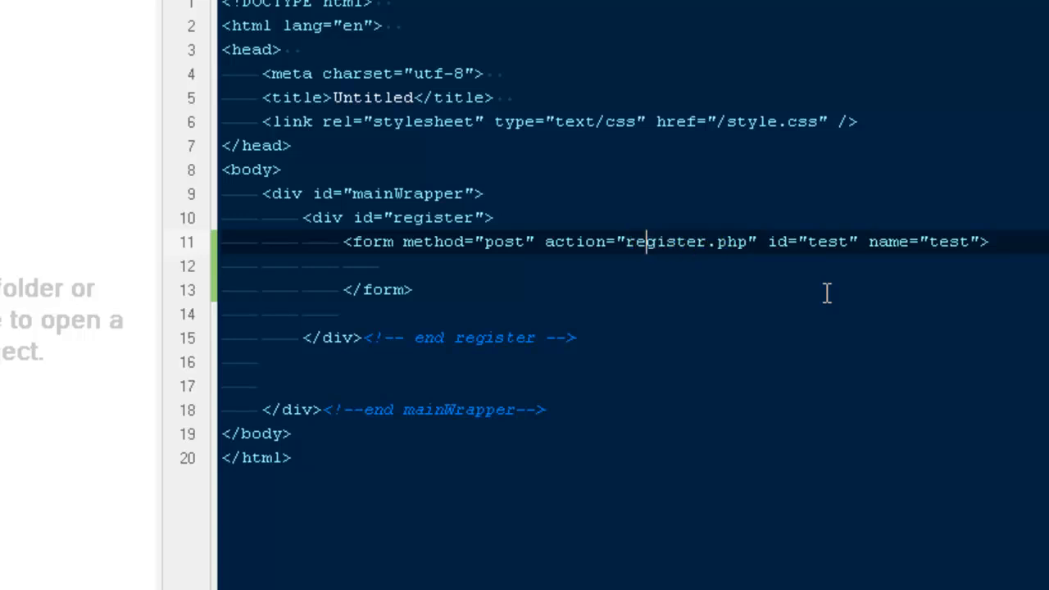
double_click(649, 241)
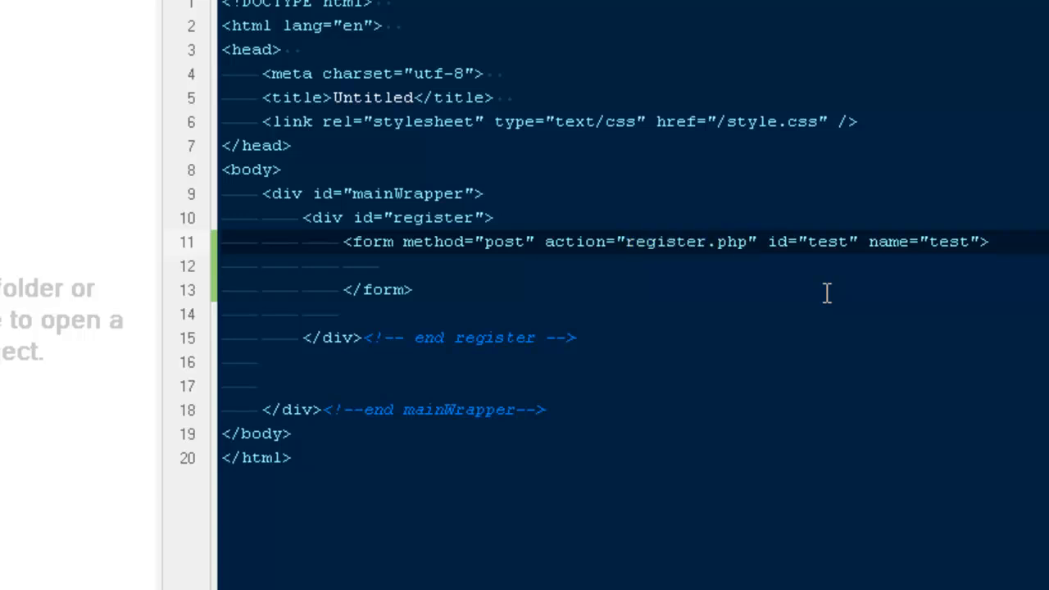
key("Backspace")
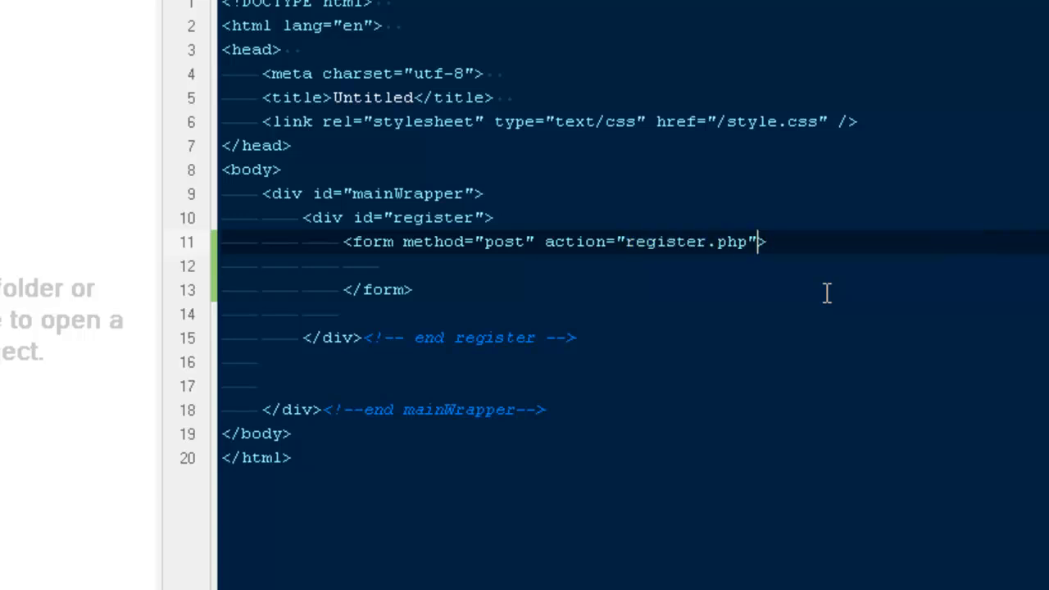
Insert an empty fieldset on a new line inside the form and begin its legend.
left_click(351, 240)
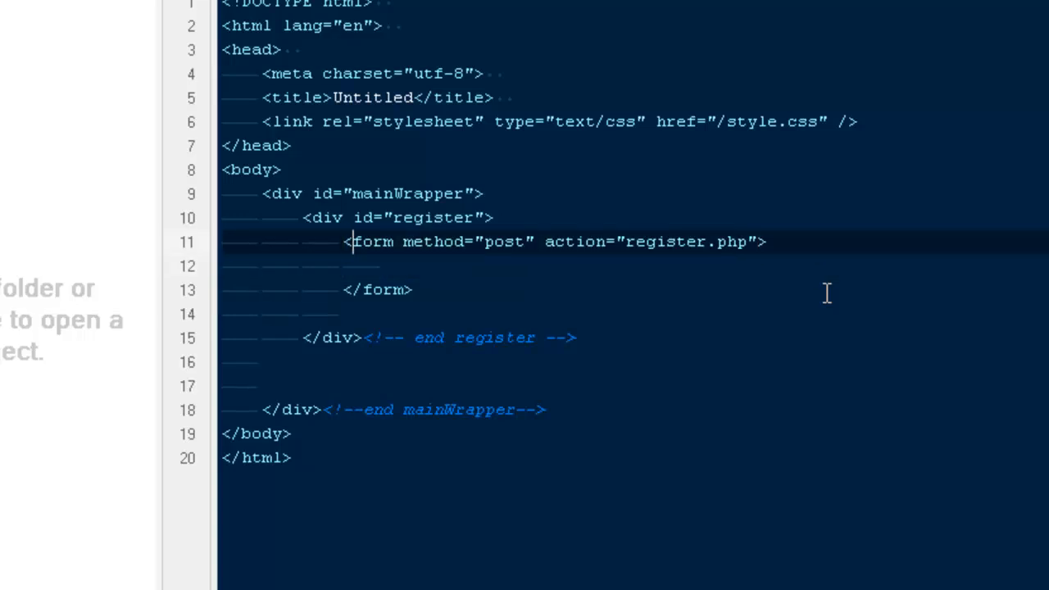
double_click(504, 241)
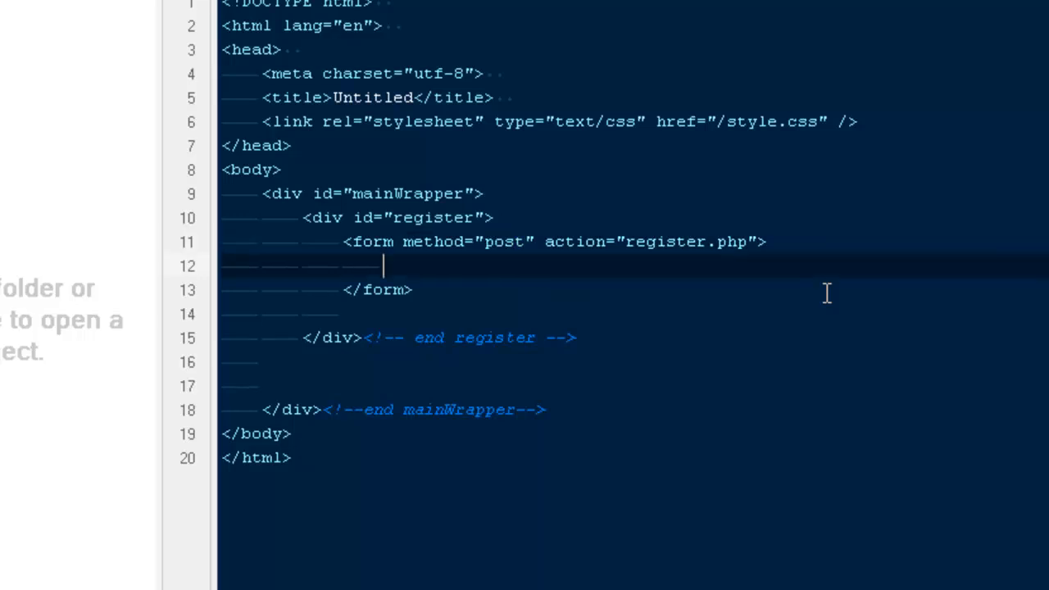
key("enter")
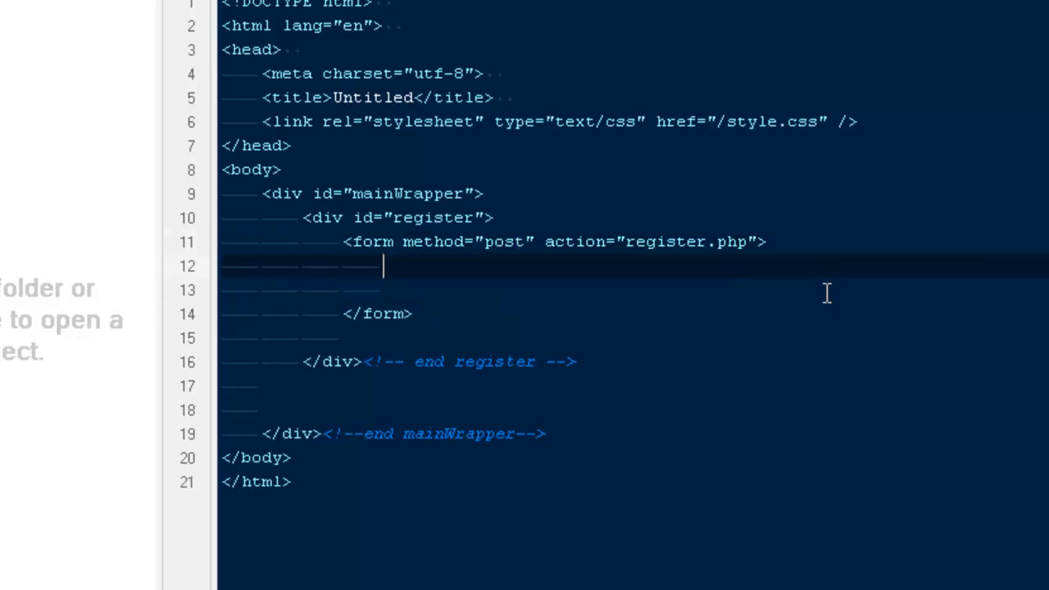
type("fir")
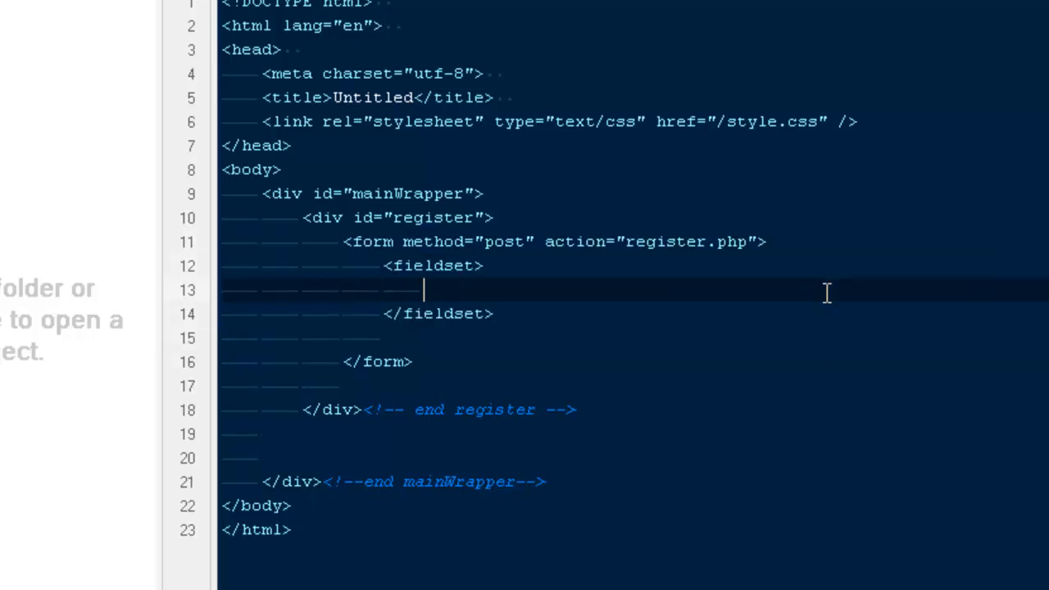
type("leg")
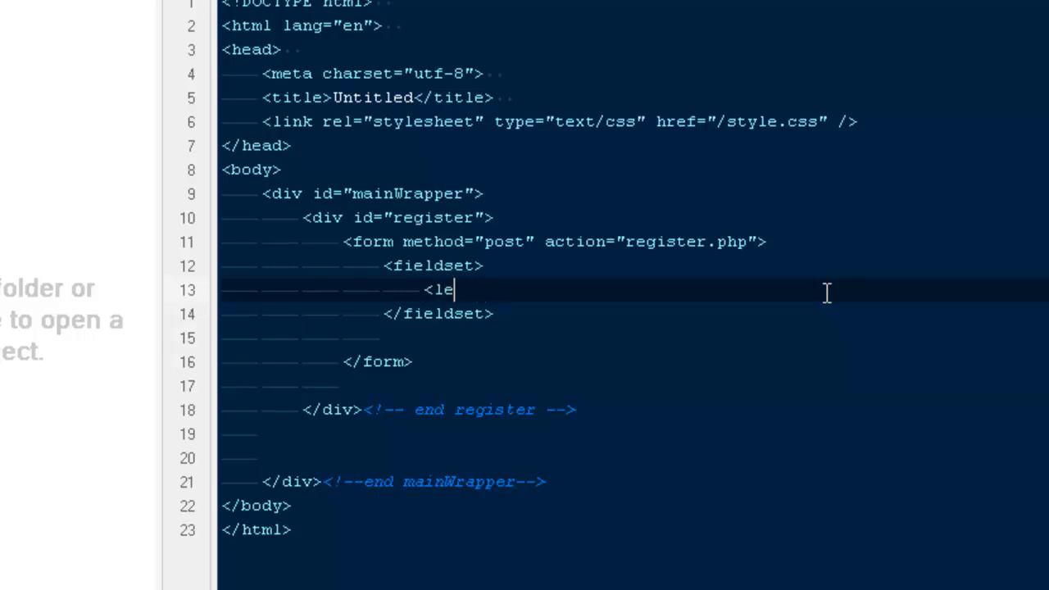
Complete the <legend></legend> tags with the text Register Here.
type("gend><")
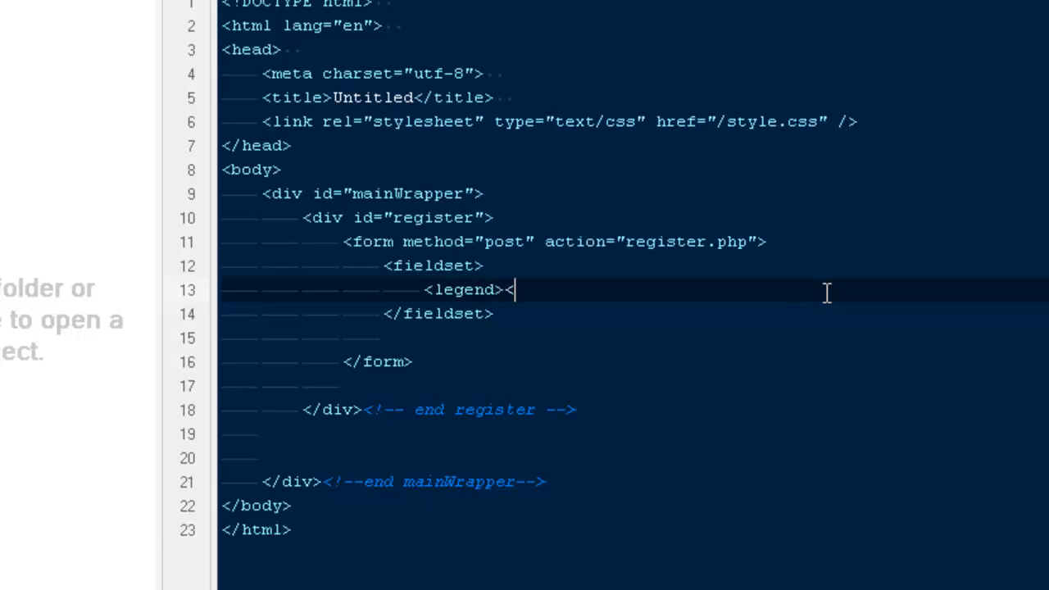
type("/legn")
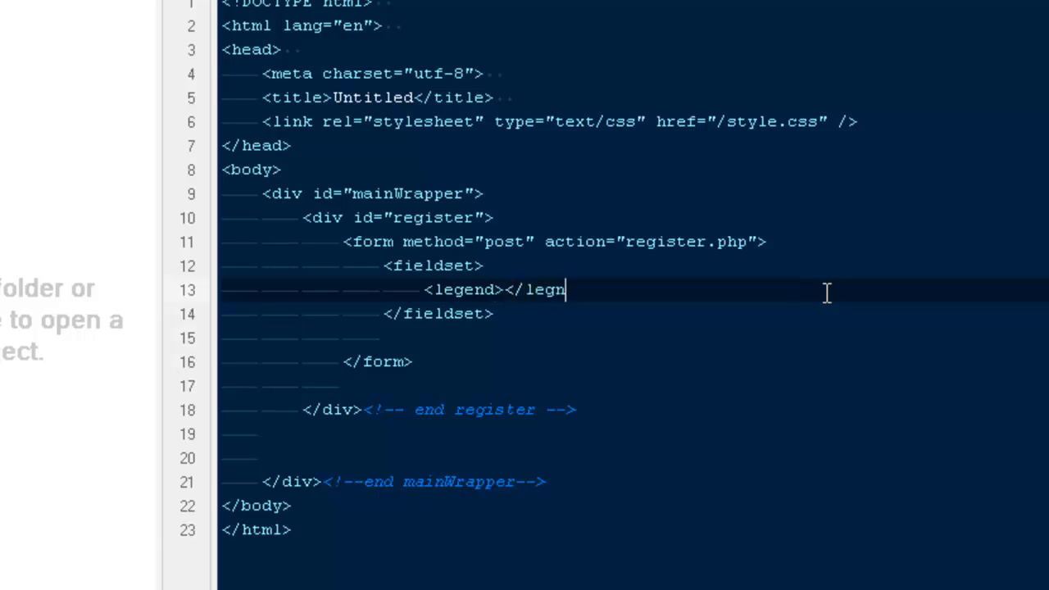
type("end>")
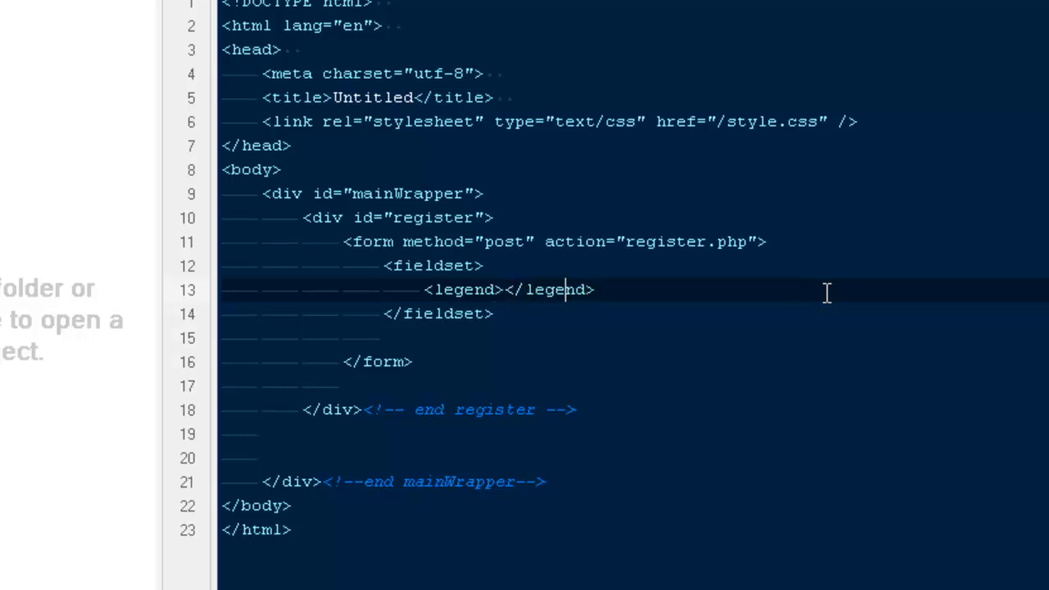
type("Regis")
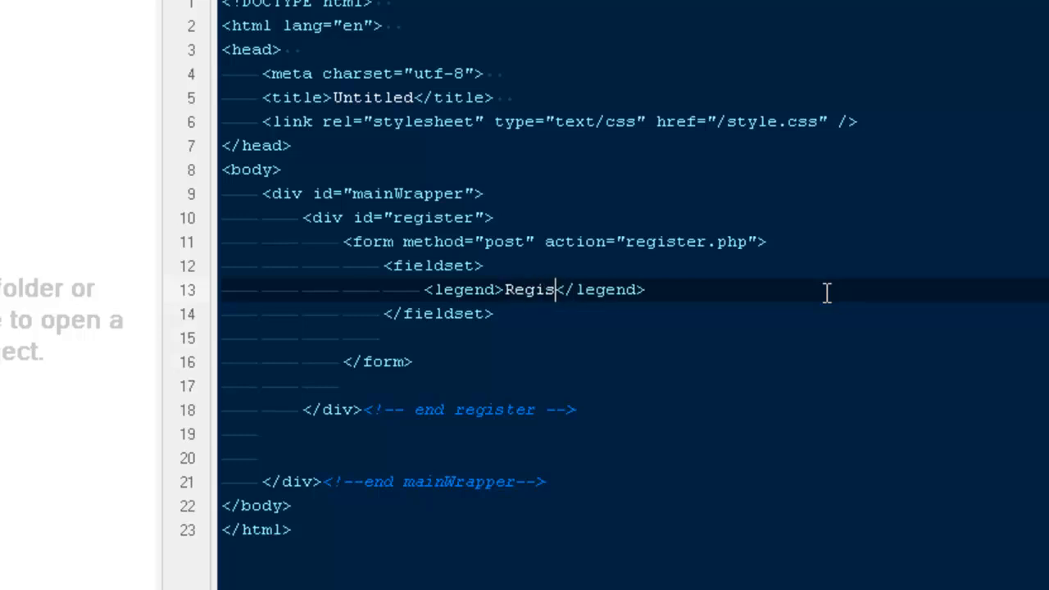
type("ter Here")
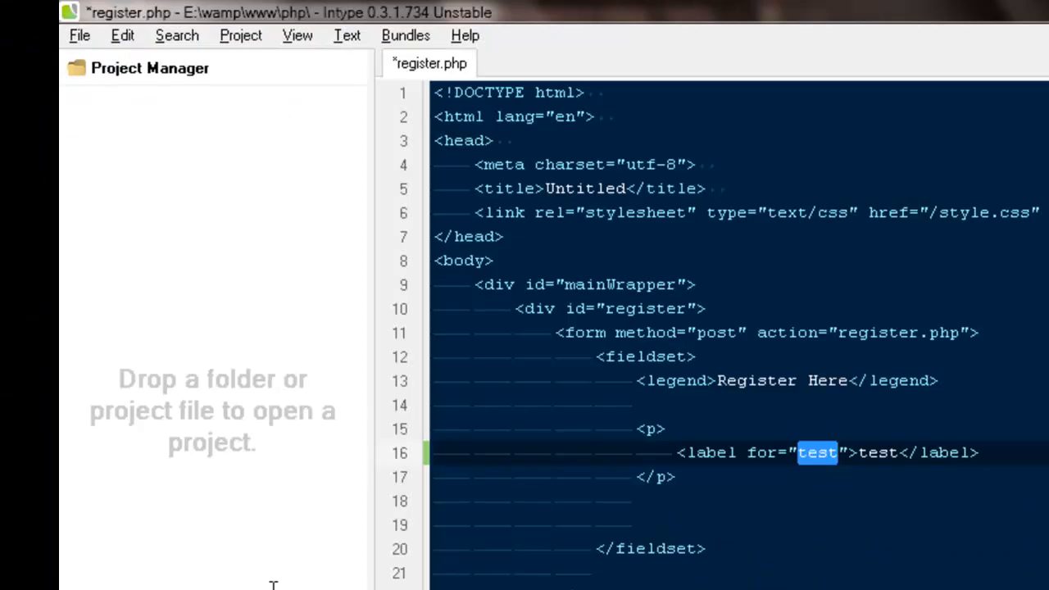
Make the first paragraph a Username label with a text input named username and no value attribute.
type("Username")
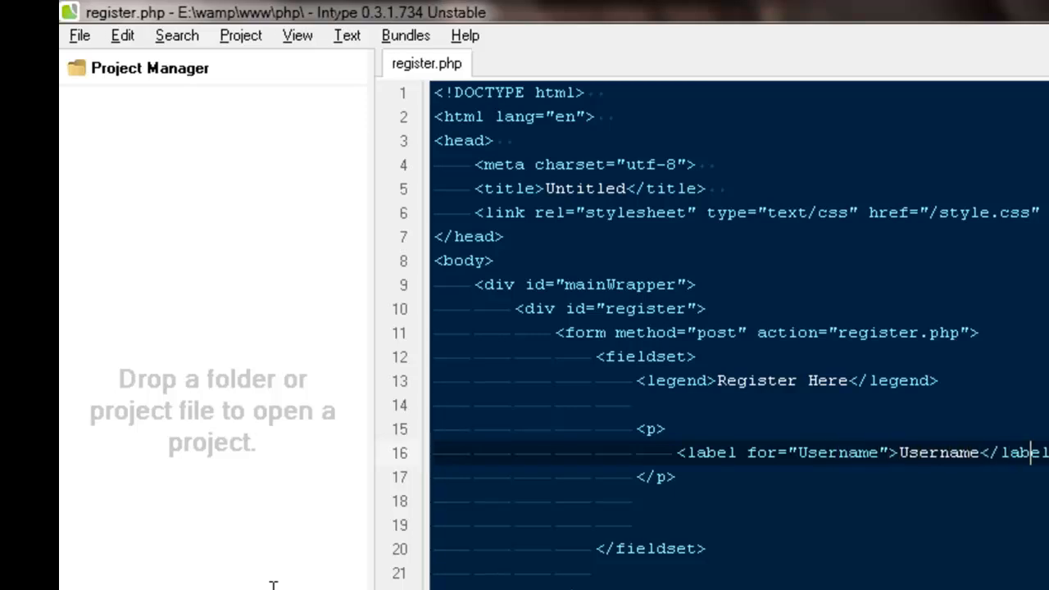
type("inp")
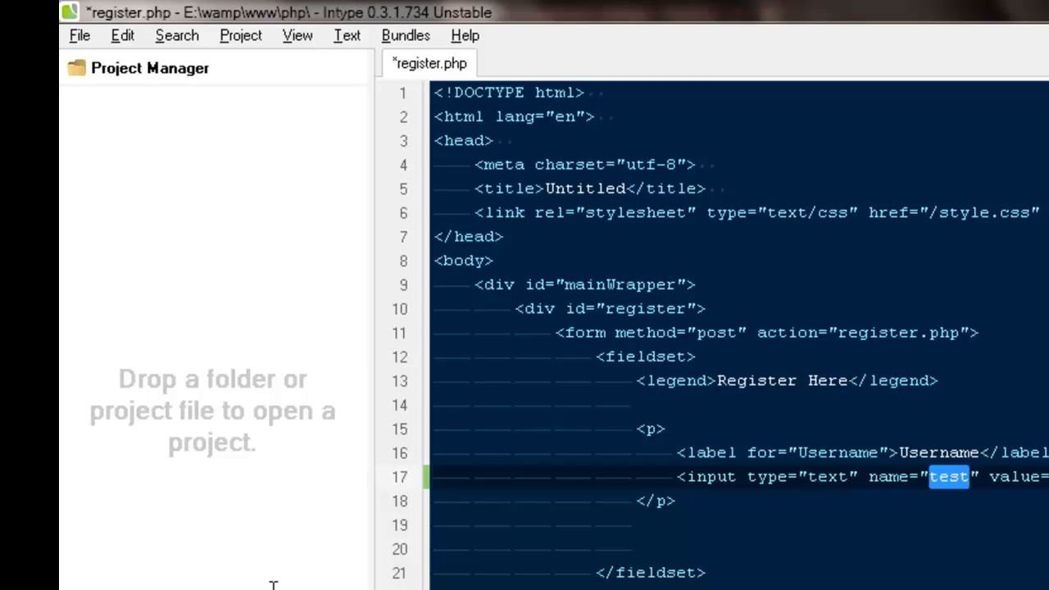
type("username")
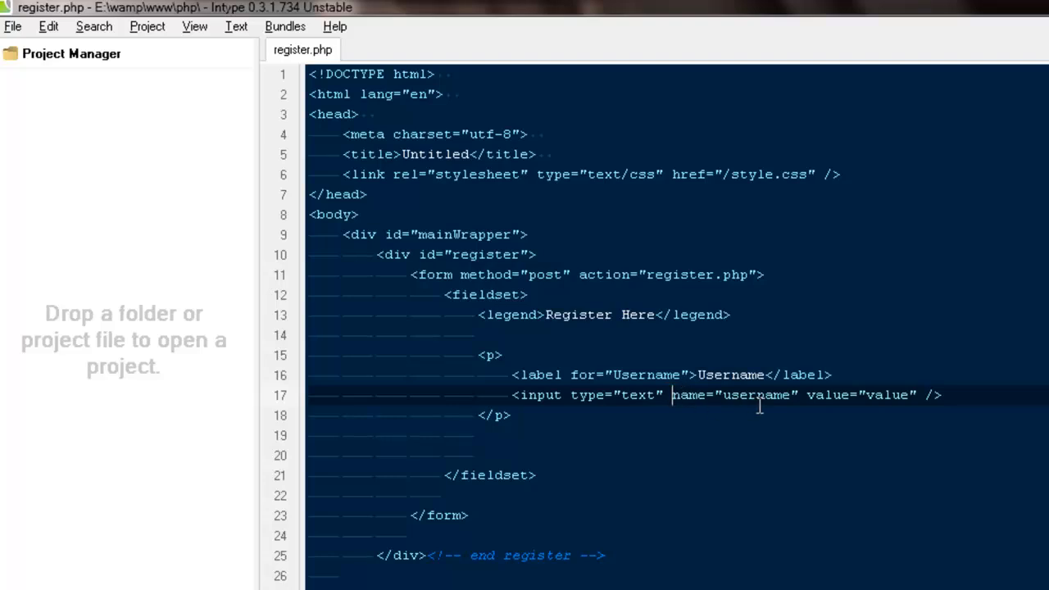
double_click(755, 395)
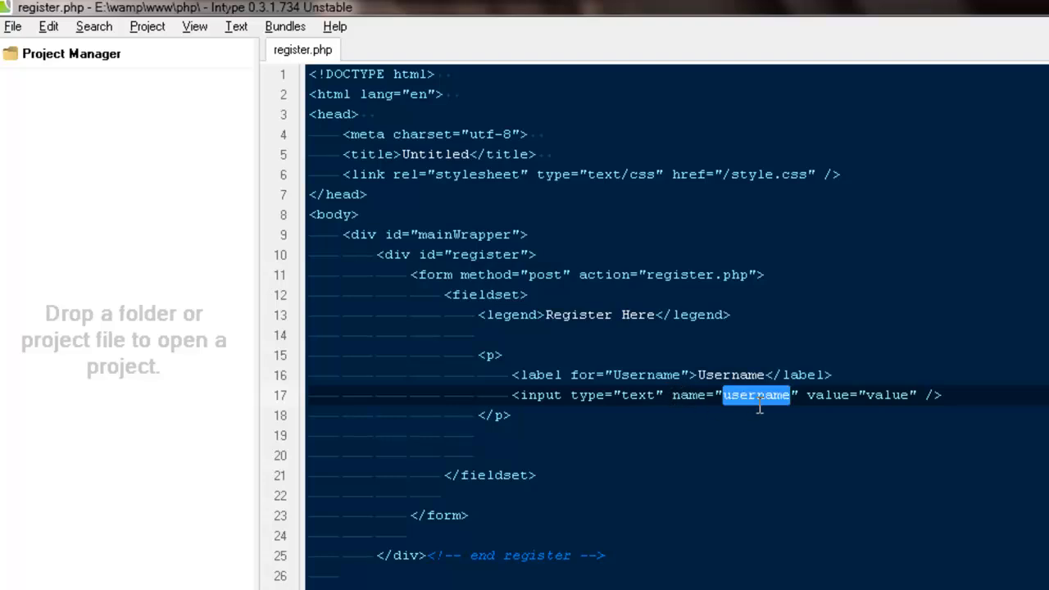
mouse_move(740, 377)
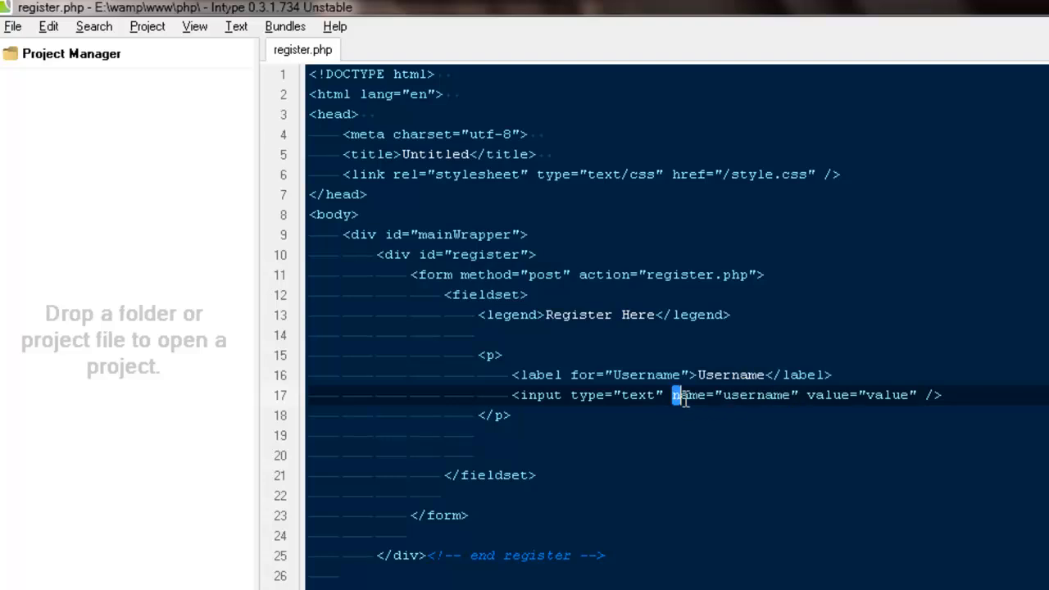
double_click(691, 395)
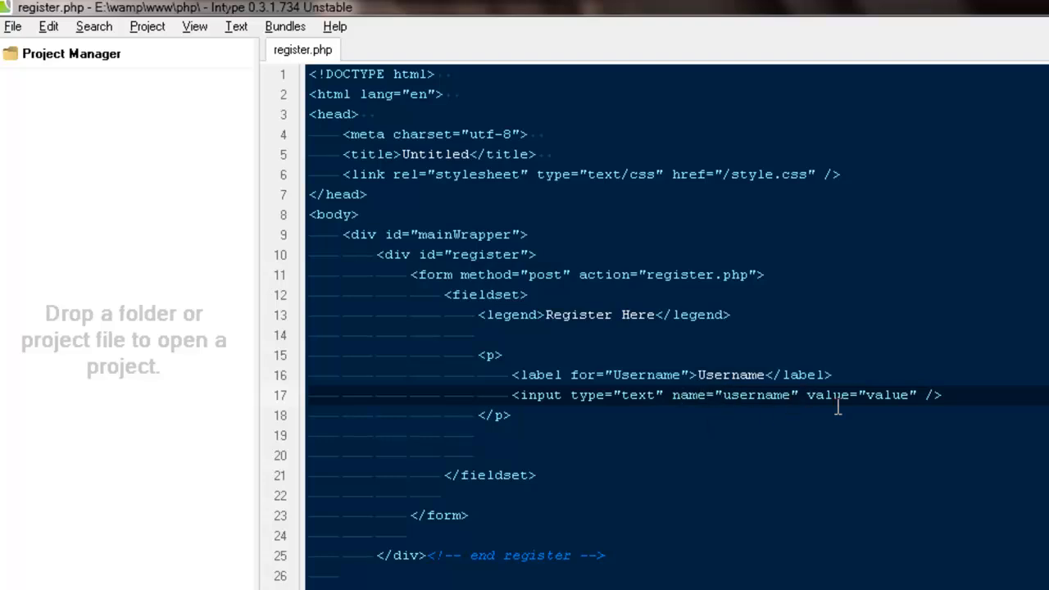
double_click(860, 395)
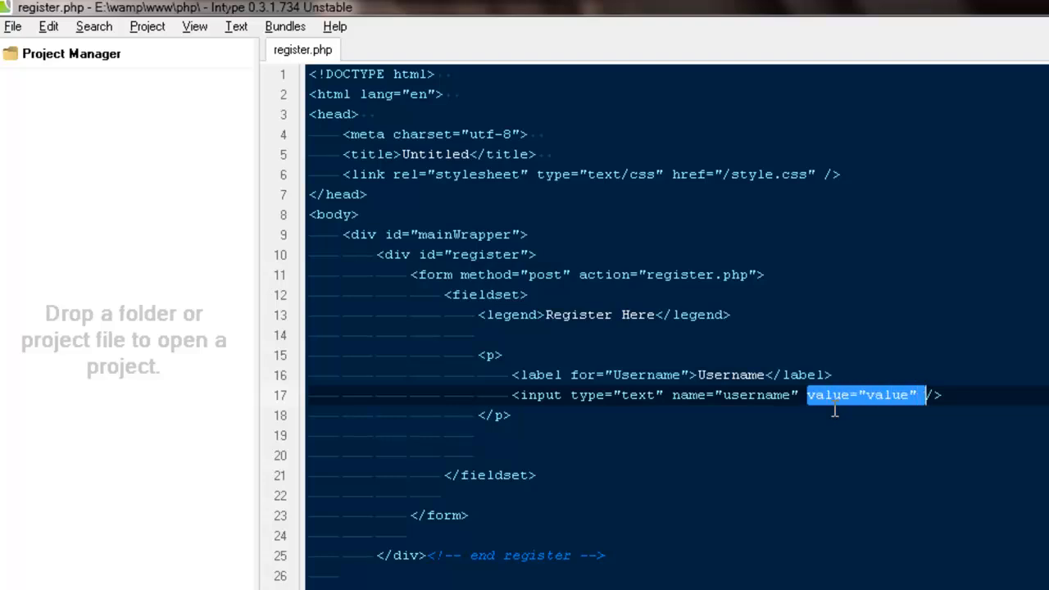
key("Delete")
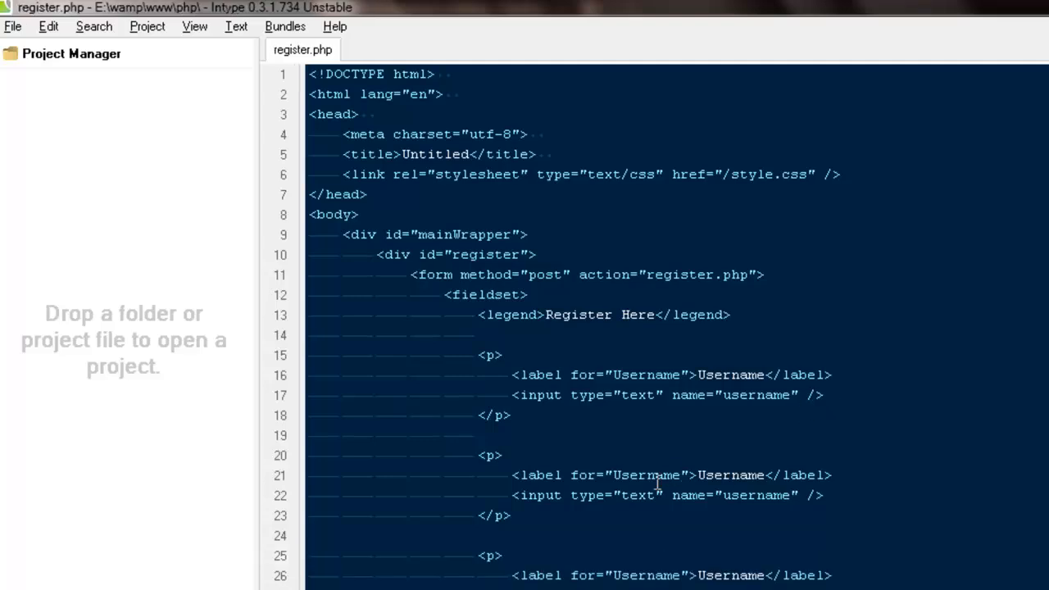
Turn the second row into an Email label with input named email, then start the Firstname label.
double_click(639, 495)
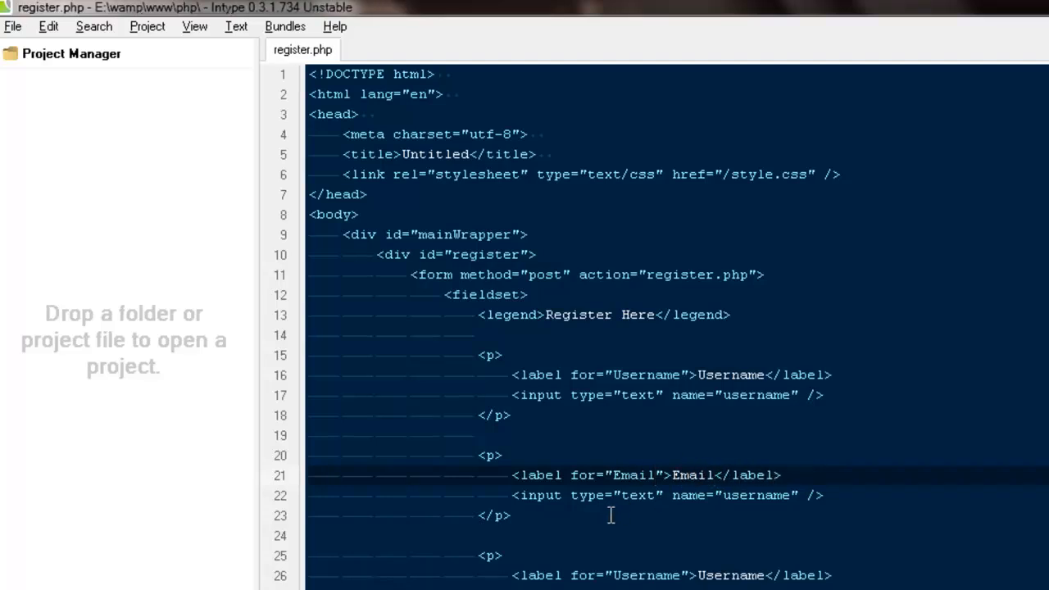
type("email")
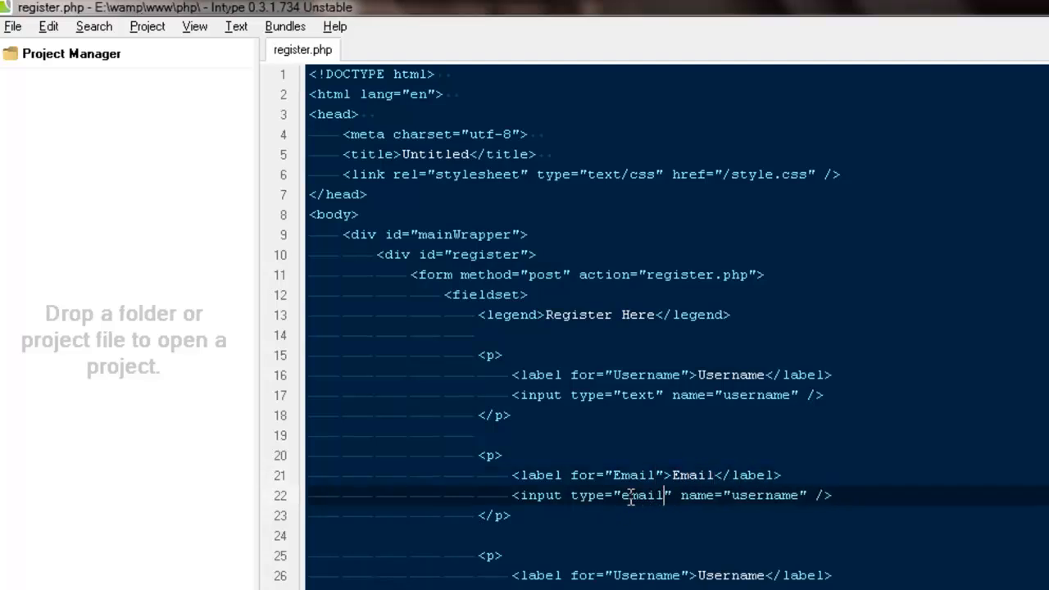
double_click(641, 494)
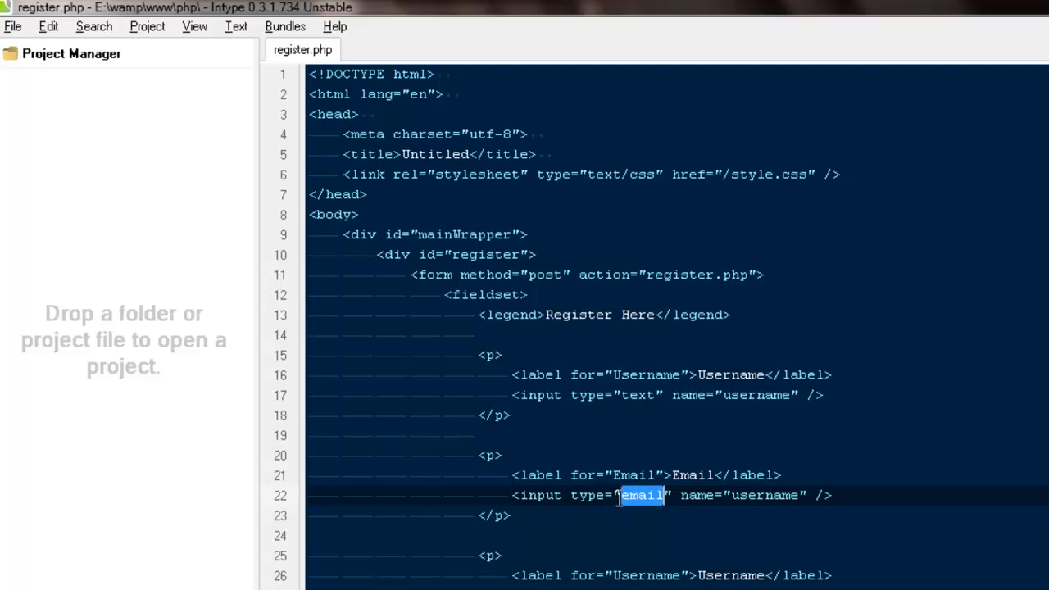
left_click(642, 495)
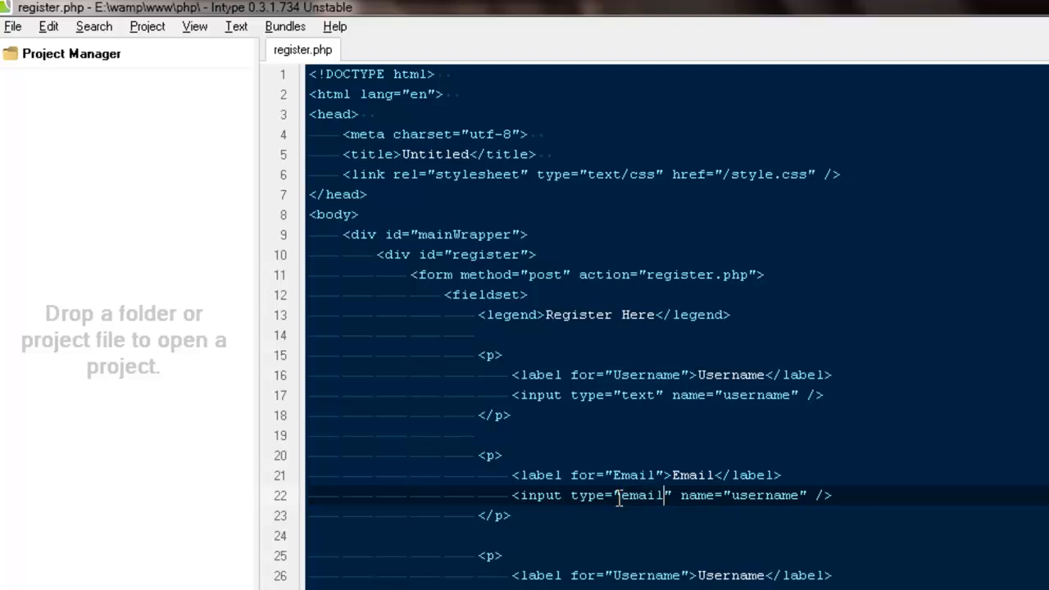
double_click(643, 495)
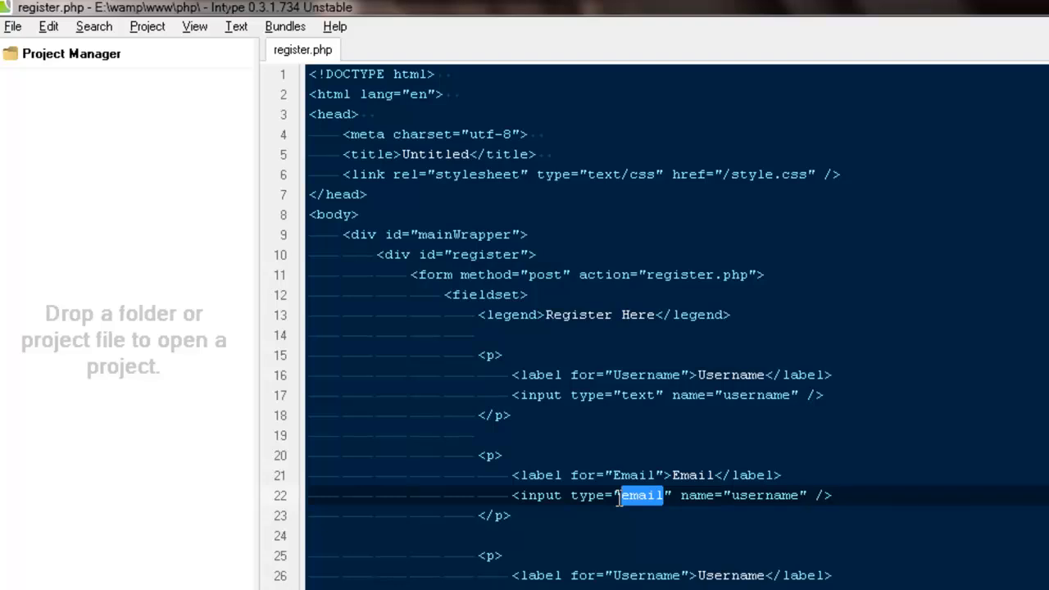
left_click(659, 495)
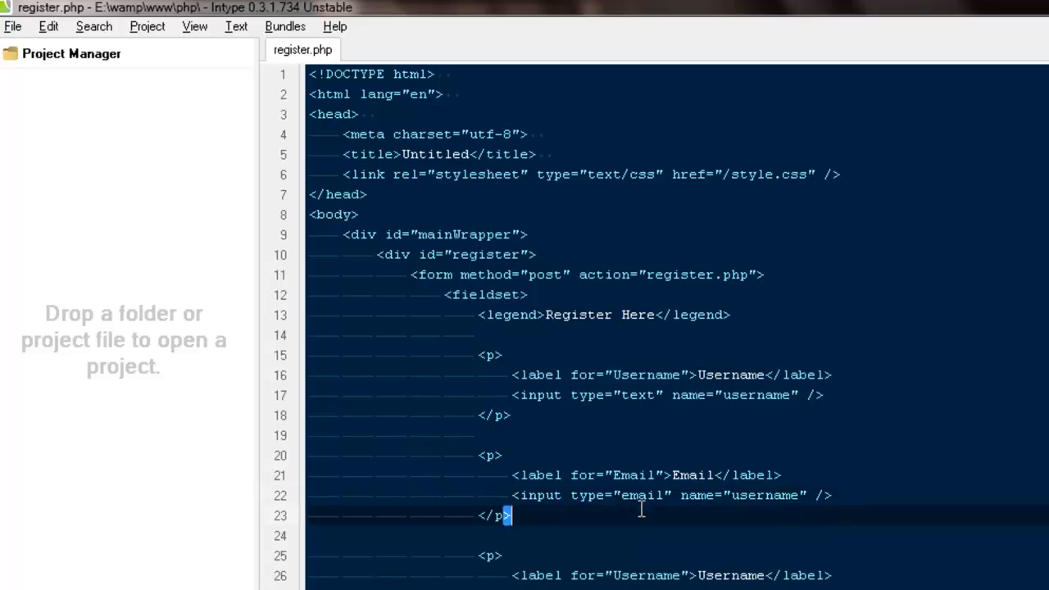
double_click(642, 495)
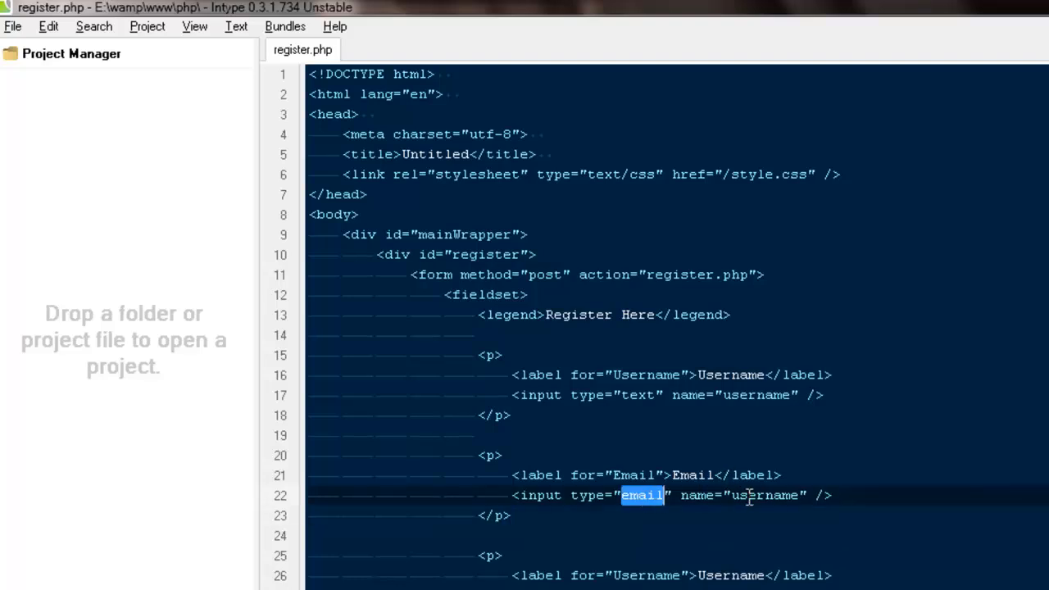
double_click(763, 495)
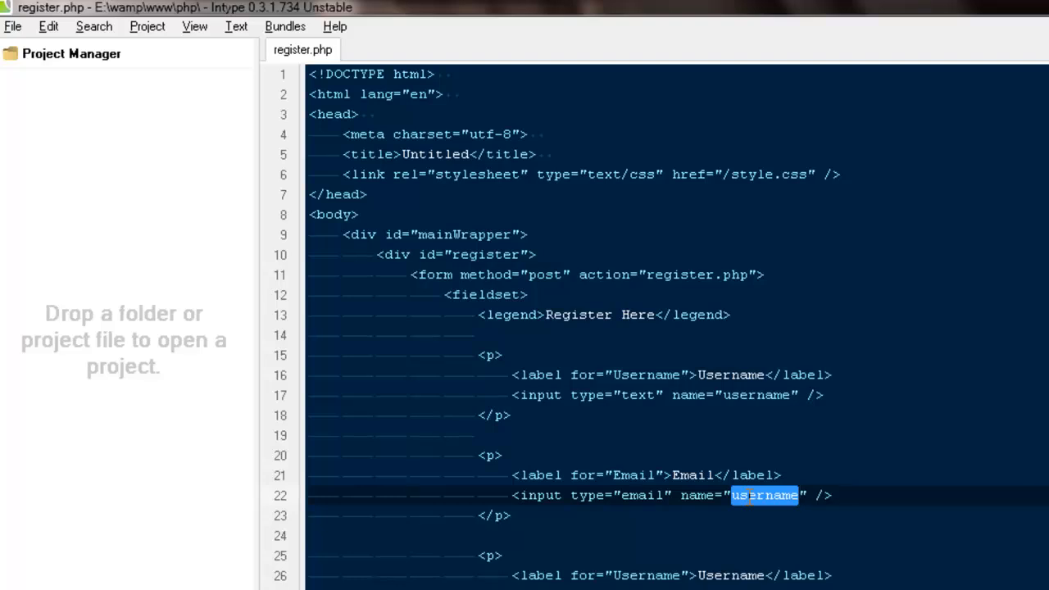
type("email")
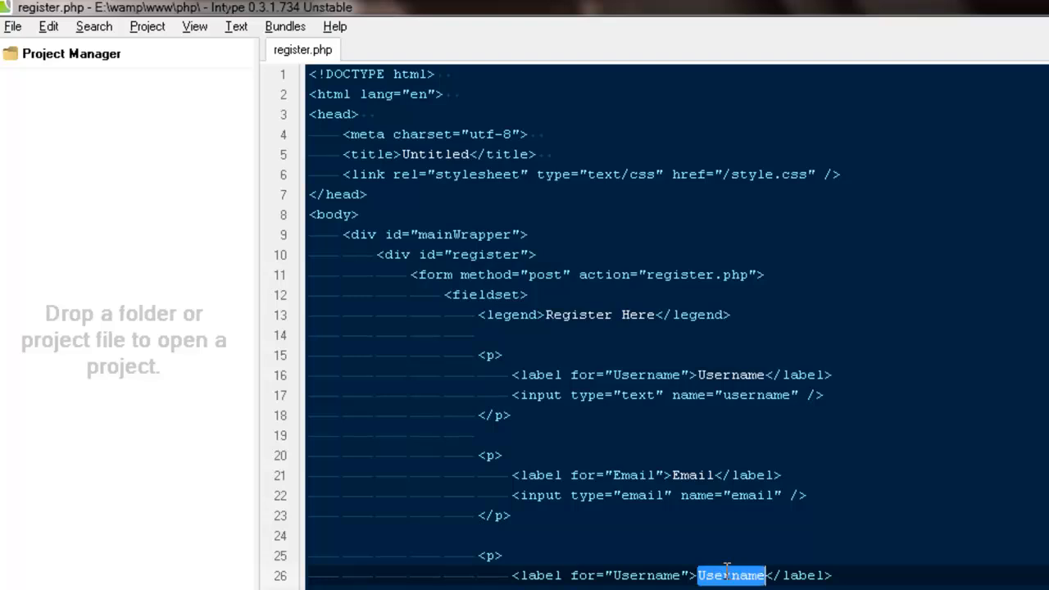
type("Firstname")
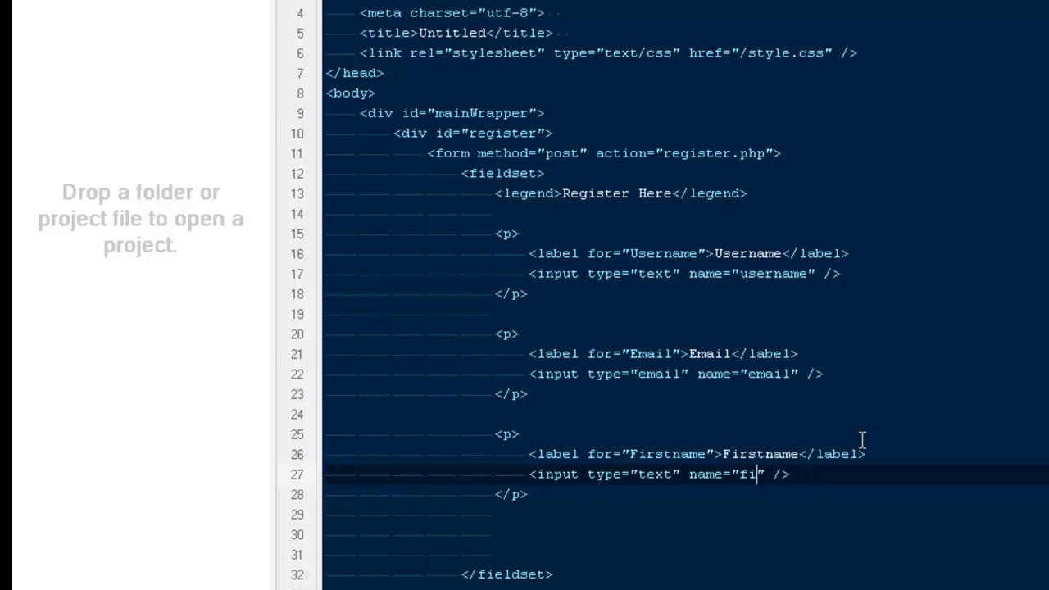
Retitle the third block Firstname and a pasted copy Lastname.
type("rstname")
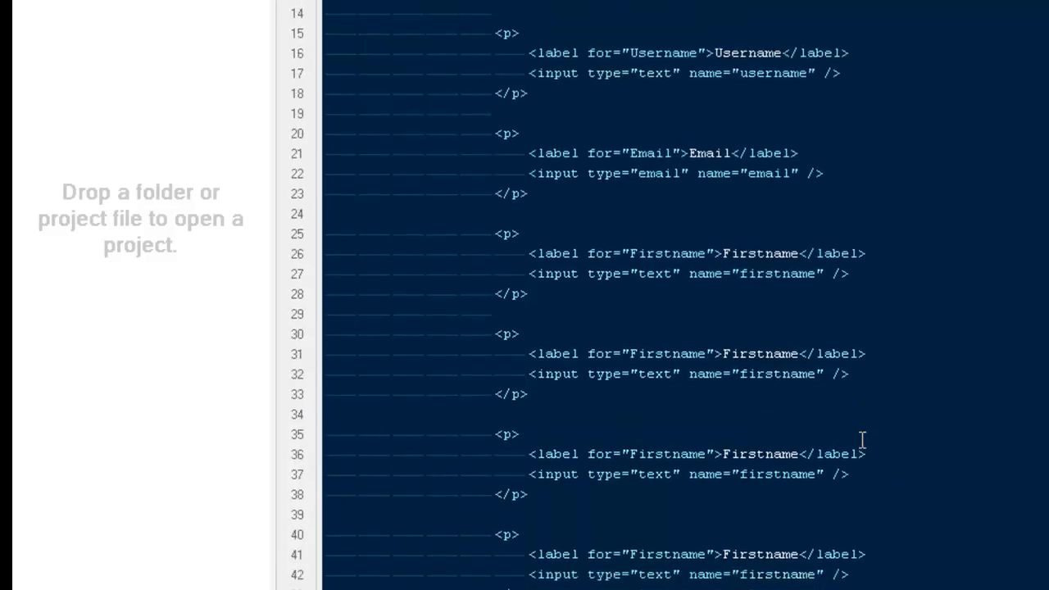
scroll("down", 3)
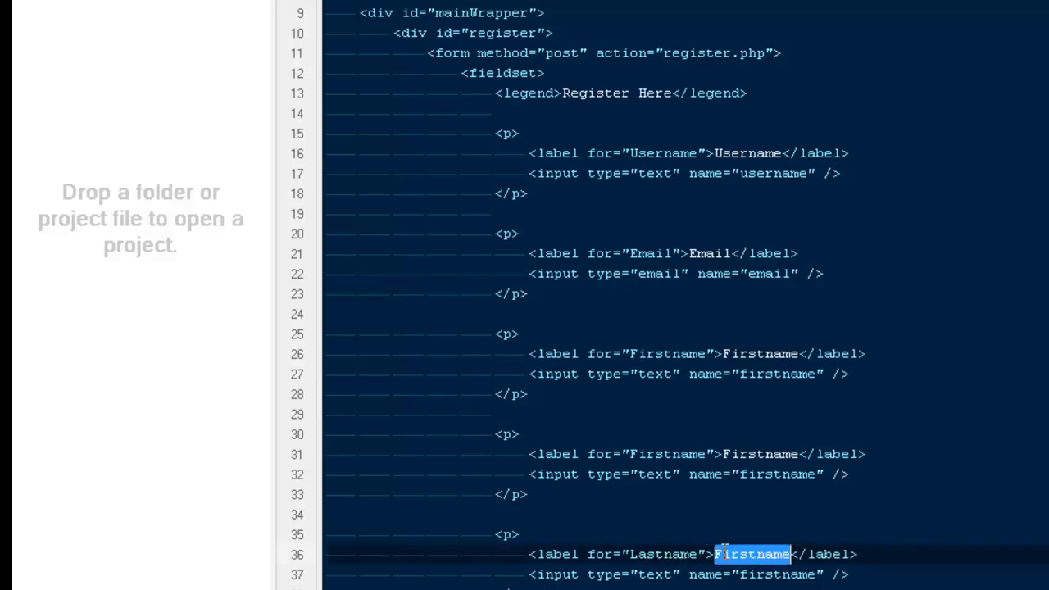
type("Lastname")
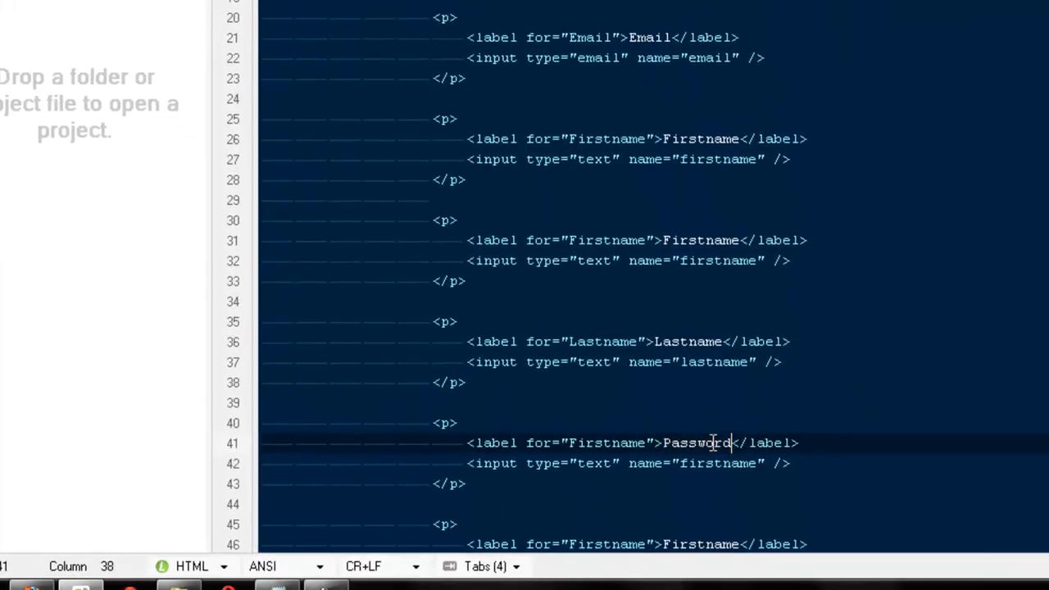
Make a copied block a Password field with type and name password.
type("pa")
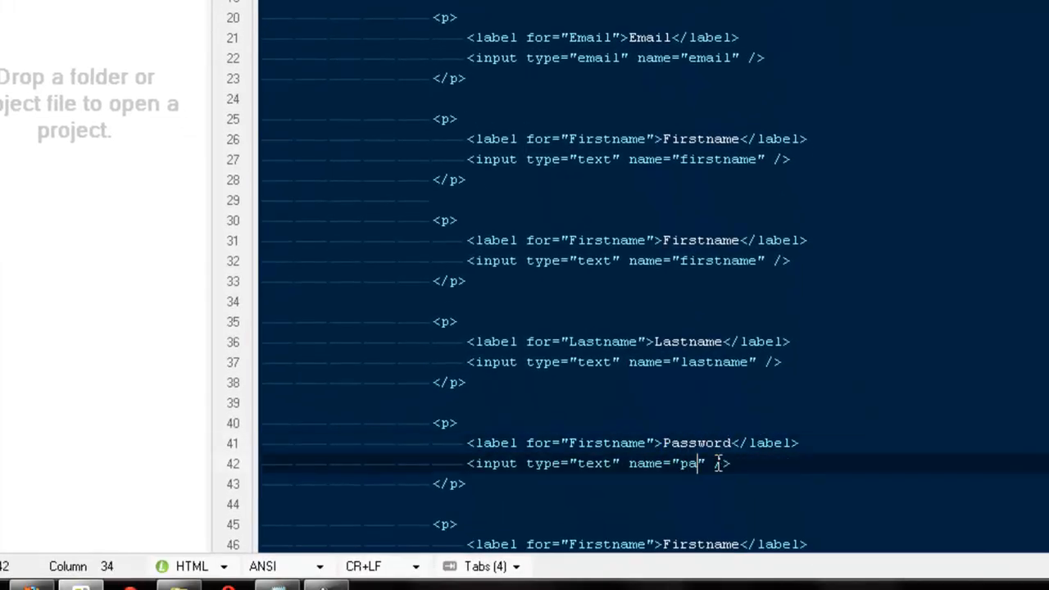
type("ssword")
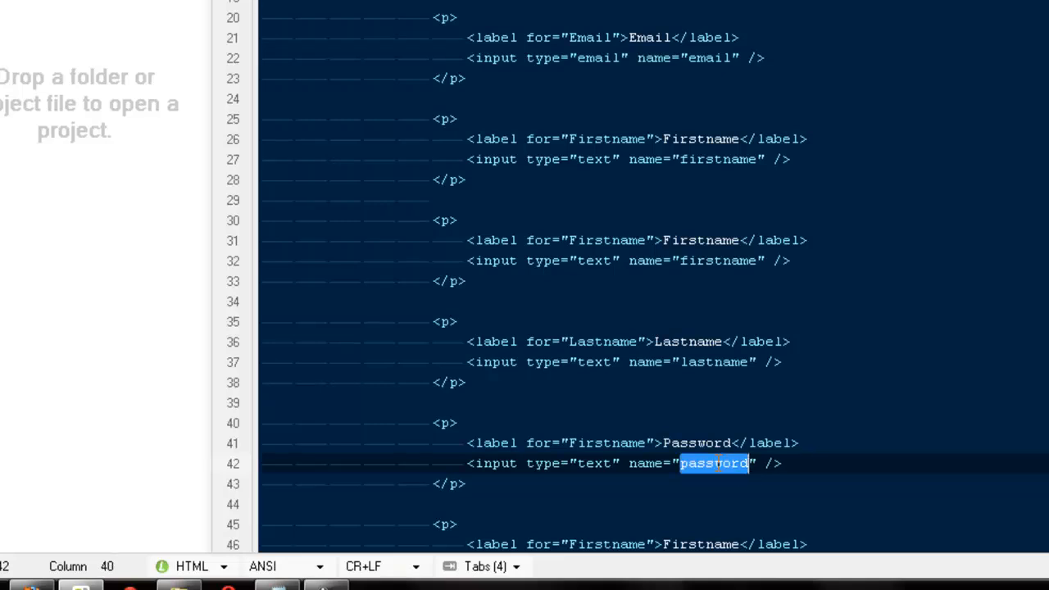
type("password")
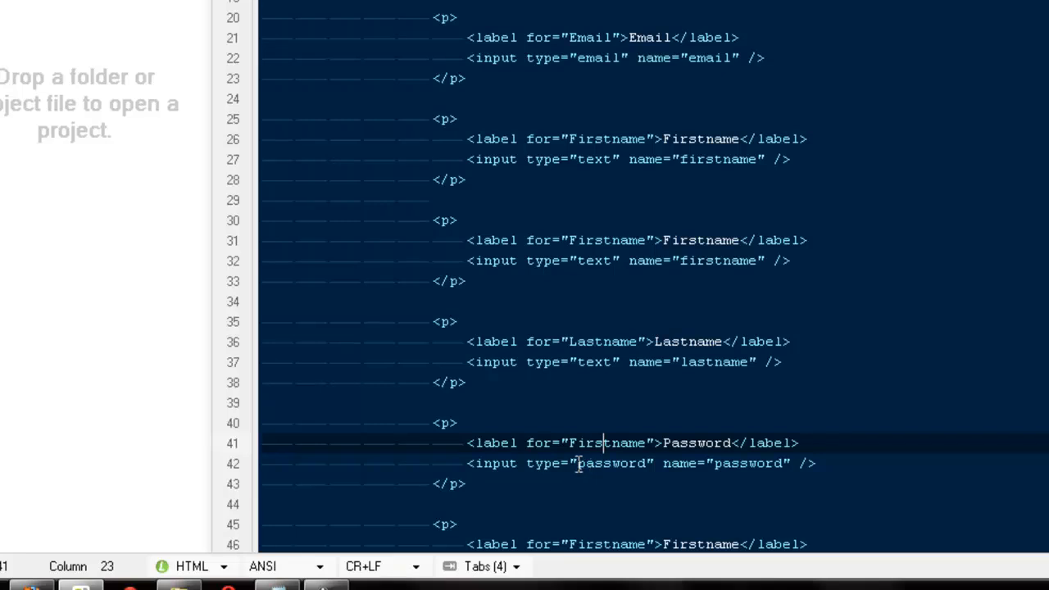
mouse_move(685, 416)
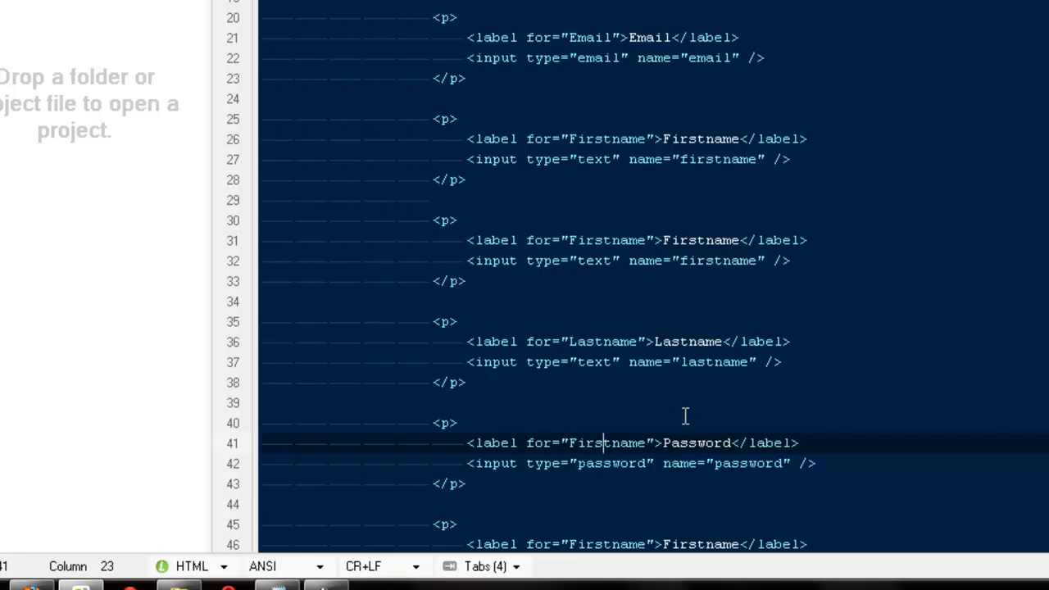
left_click(615, 442)
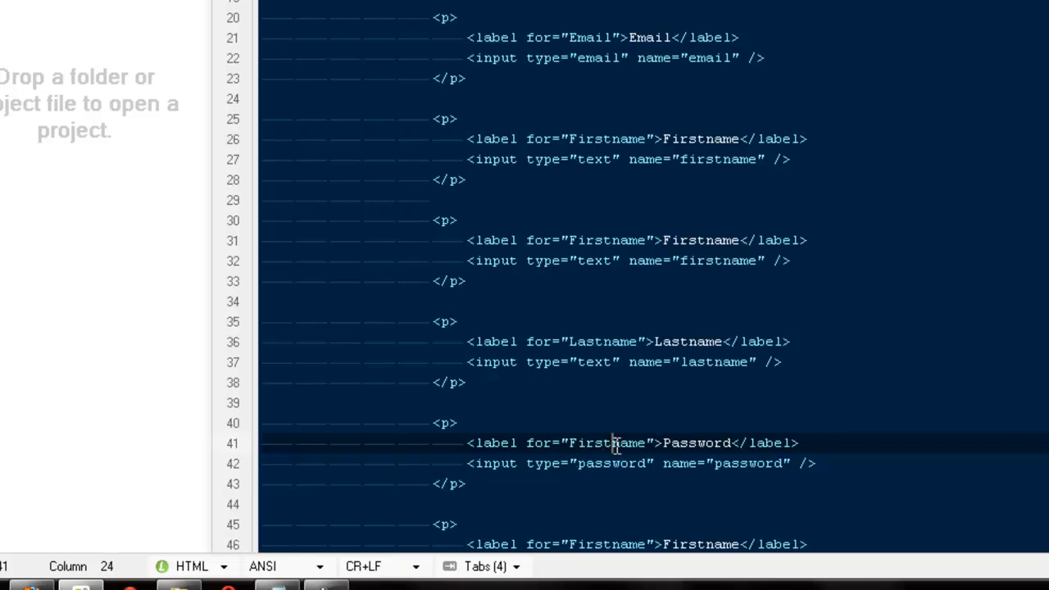
type("password")
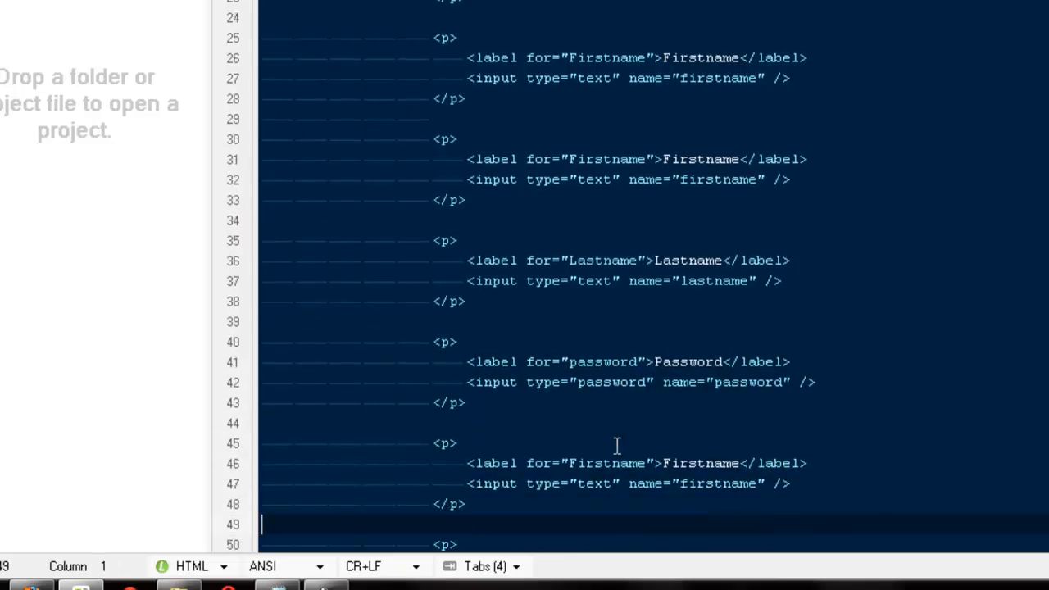
Make the next block a Re-Type Password field named password2.
type("Red")
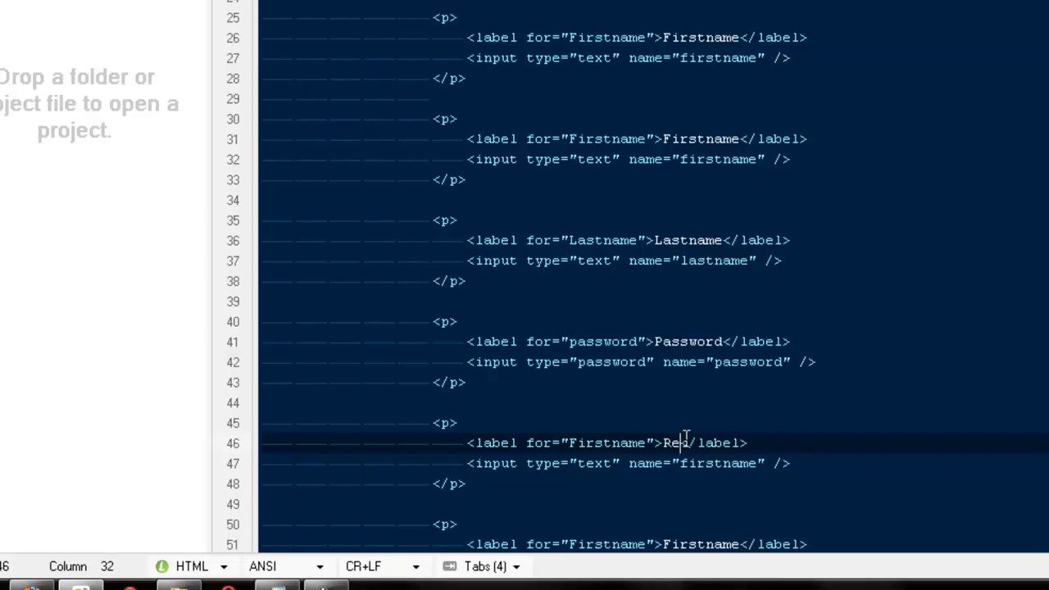
type("-Type Pa")
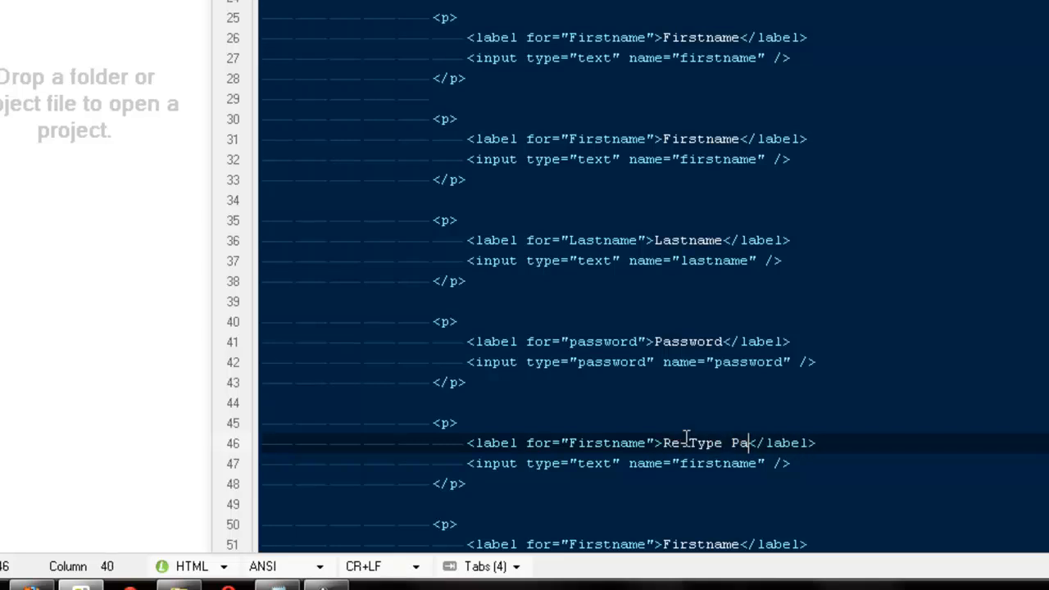
type("ssword")
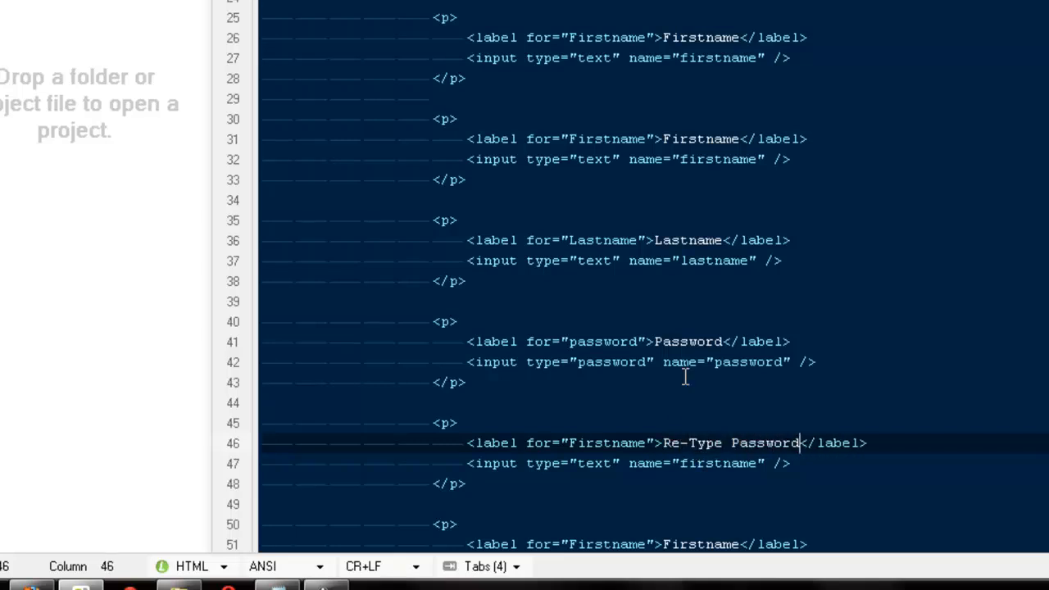
double_click(718, 462)
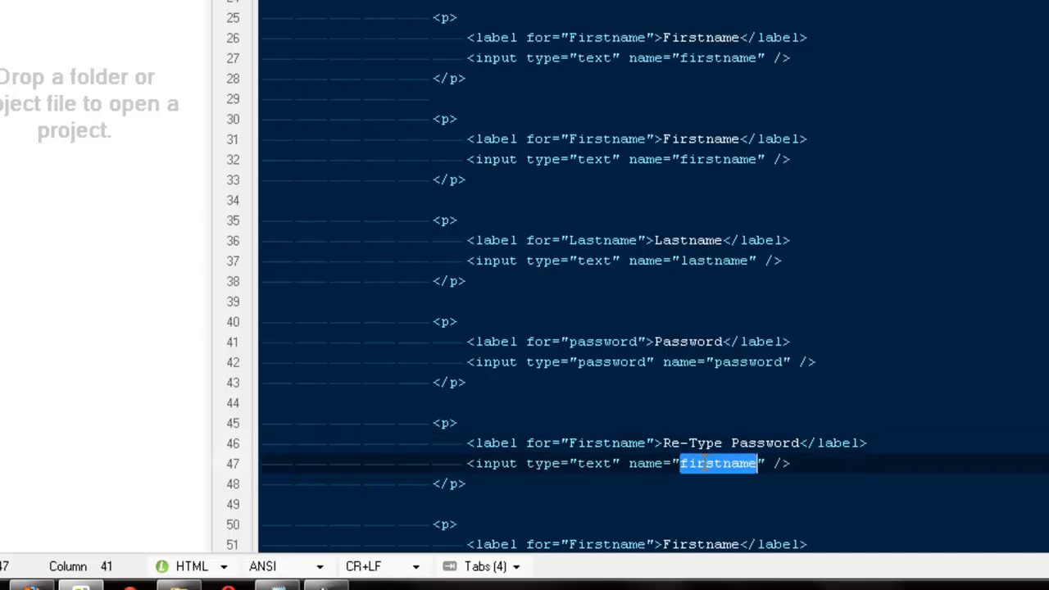
type("password")
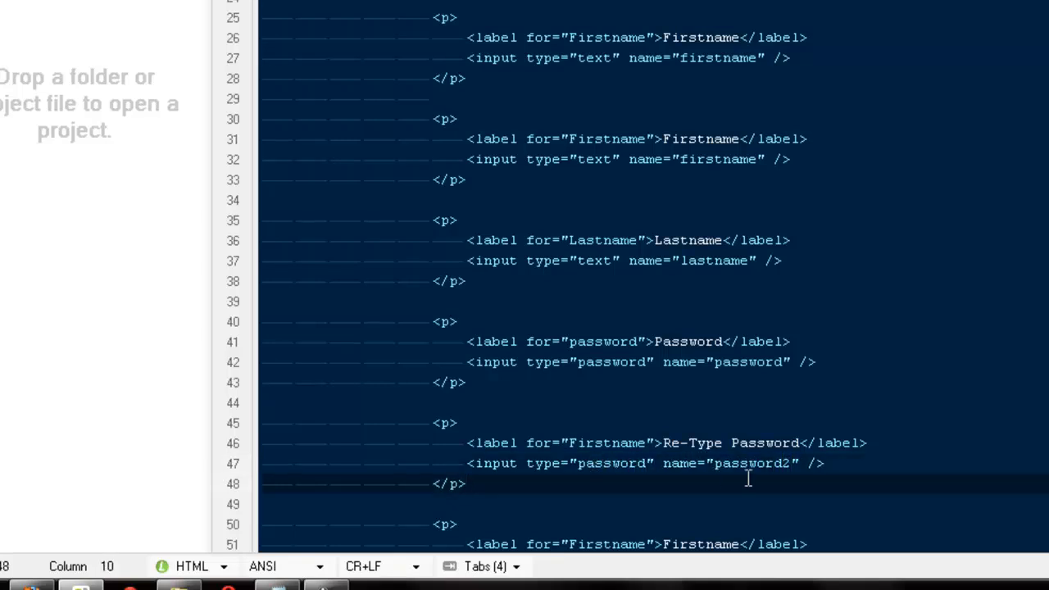
mouse_move(731, 505)
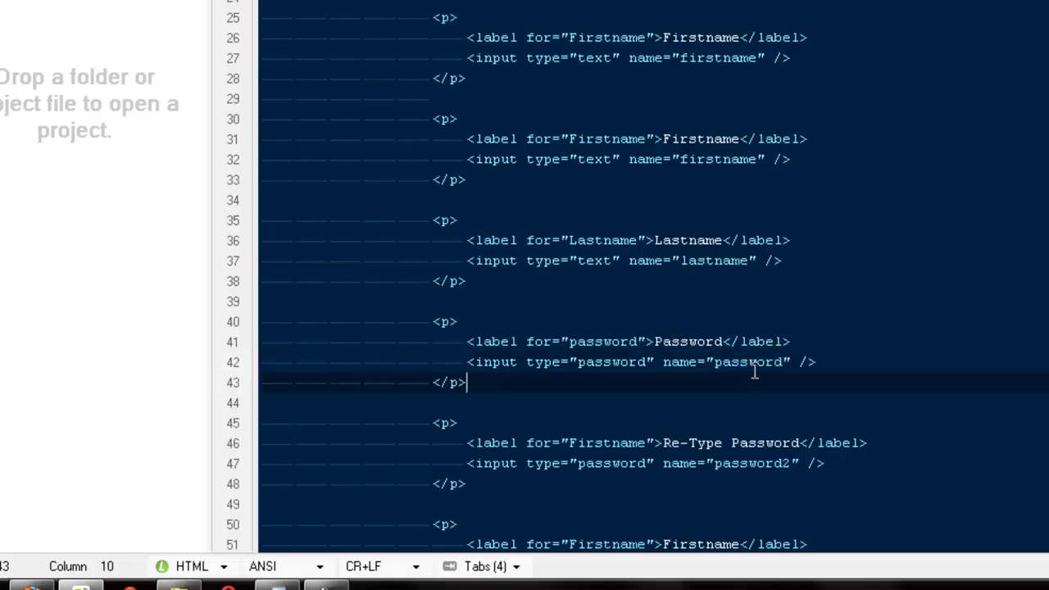
Rename the last block DOB with input name dob and select it for copying.
scroll("down", 3)
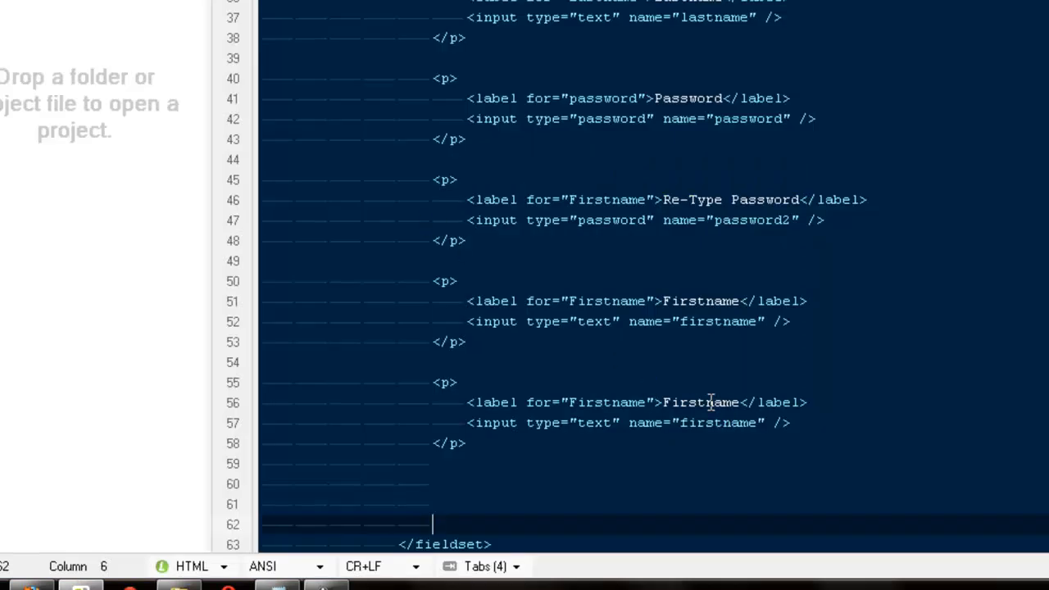
double_click(698, 403)
type("D")
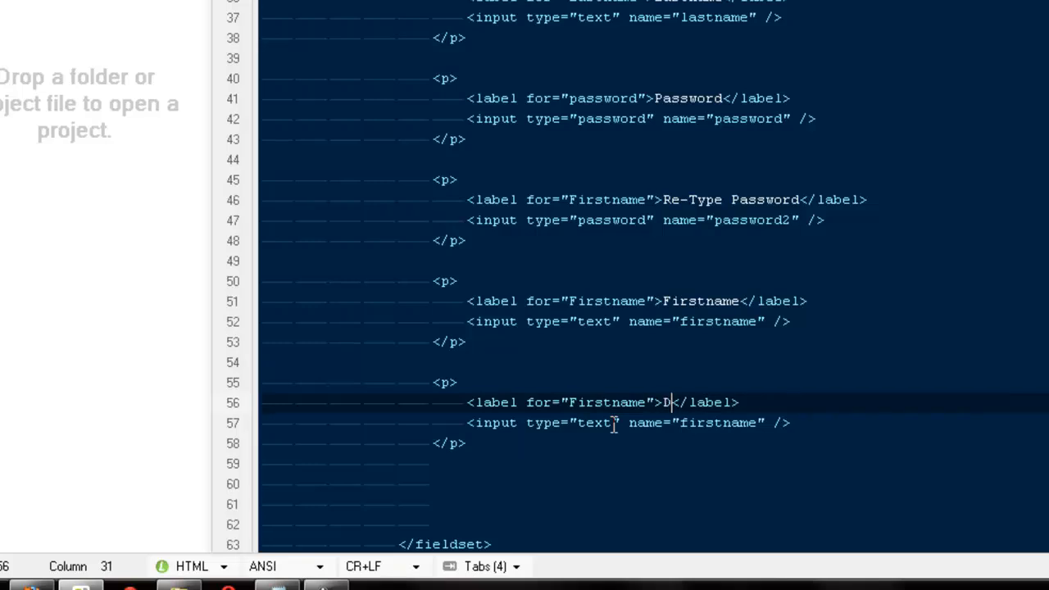
type("OB")
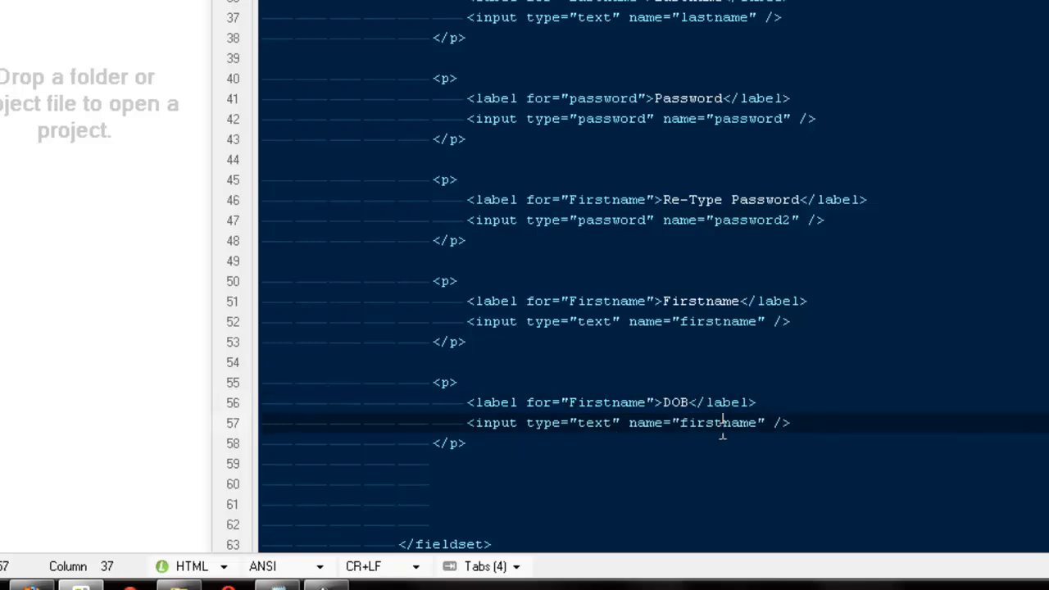
type("dob")
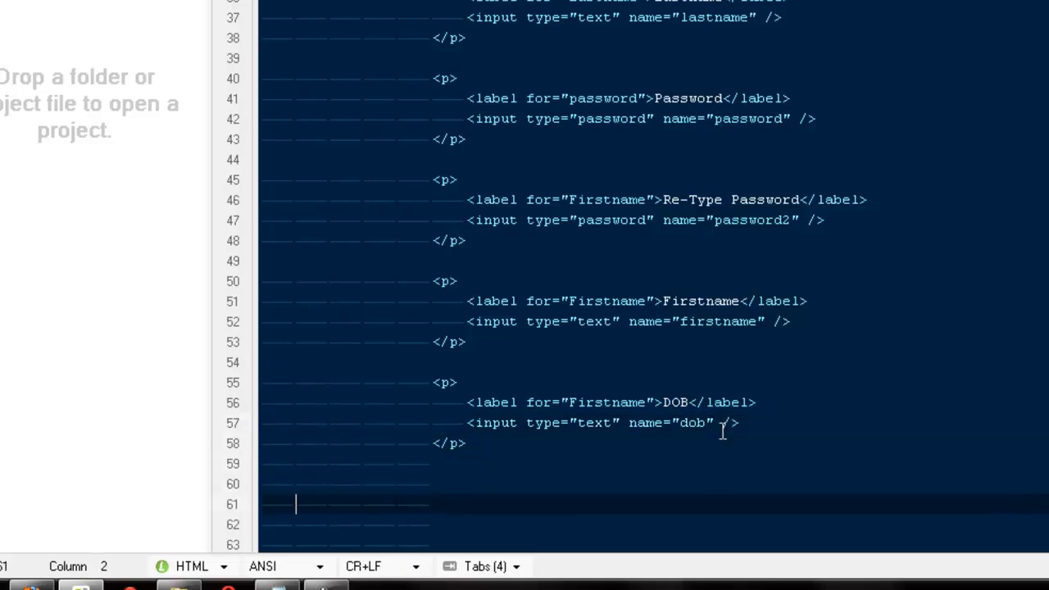
left_click_drag(295, 505, 465, 442)
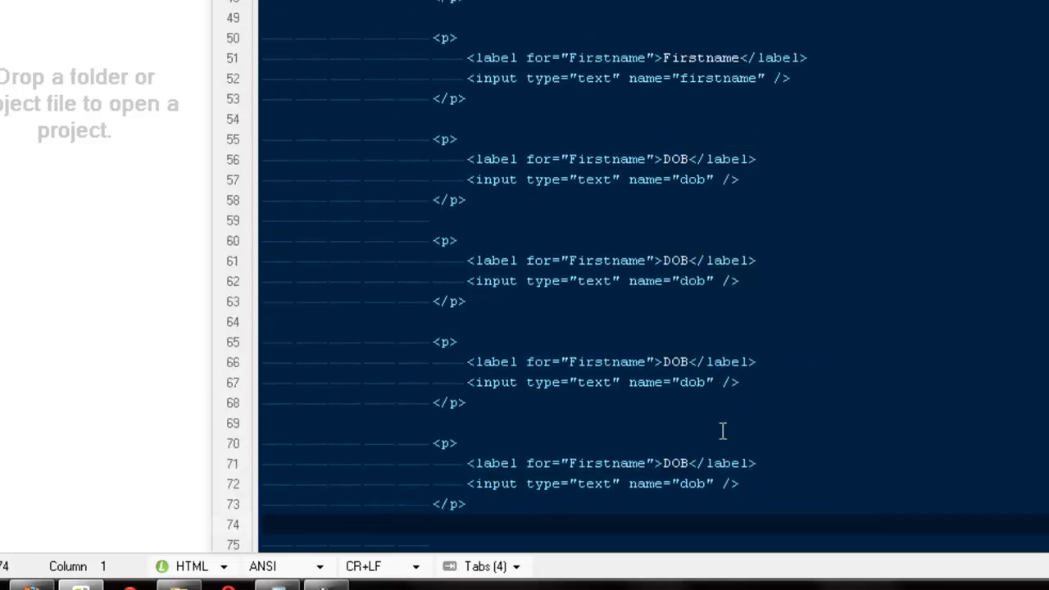
Rename copied DOB blocks to Address (address) and Address 2 (address2).
double_click(675, 259)
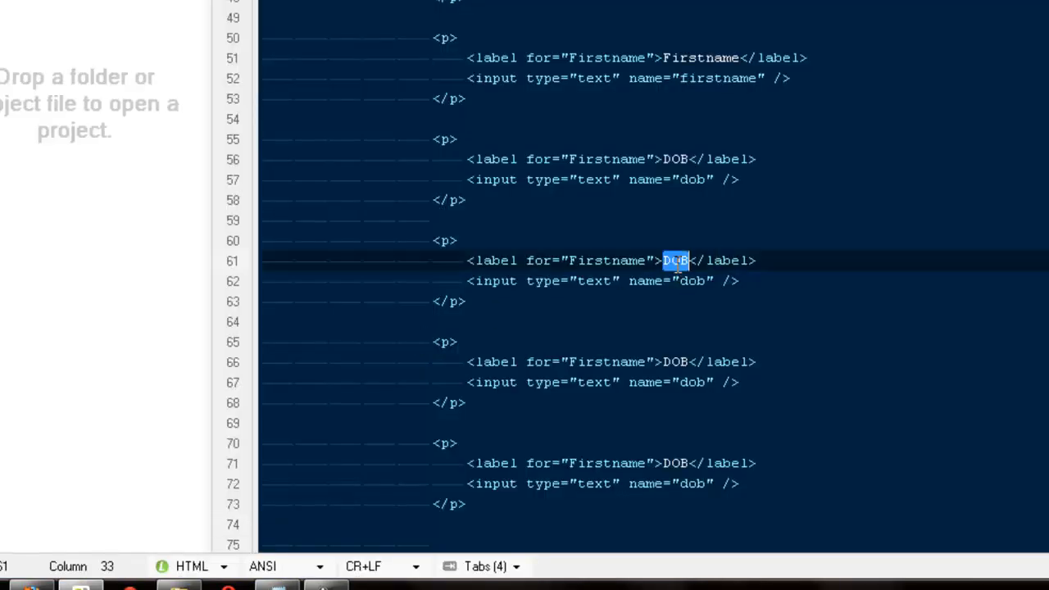
type("Address")
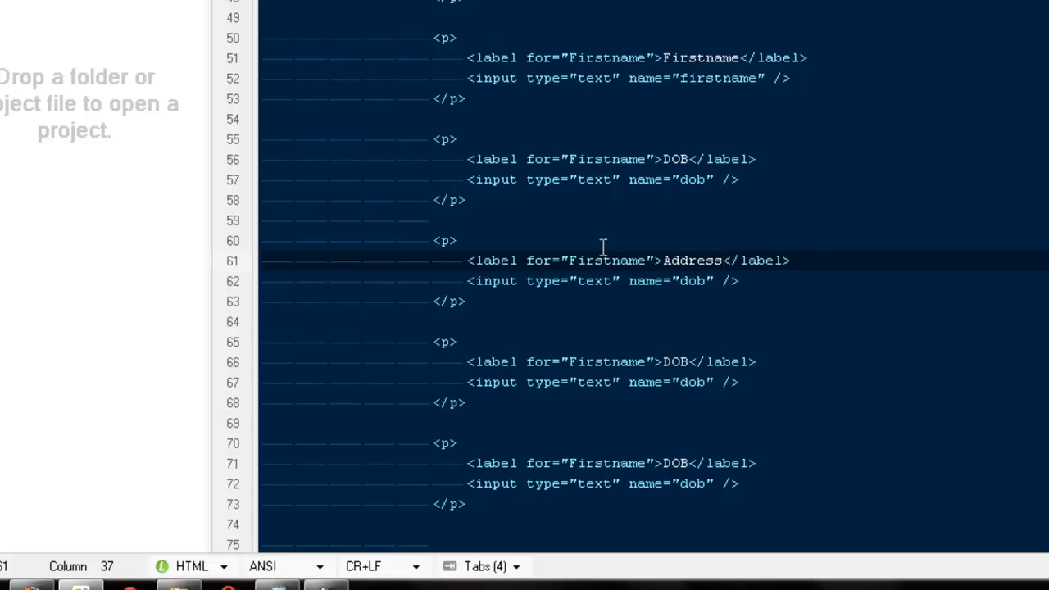
type("adr")
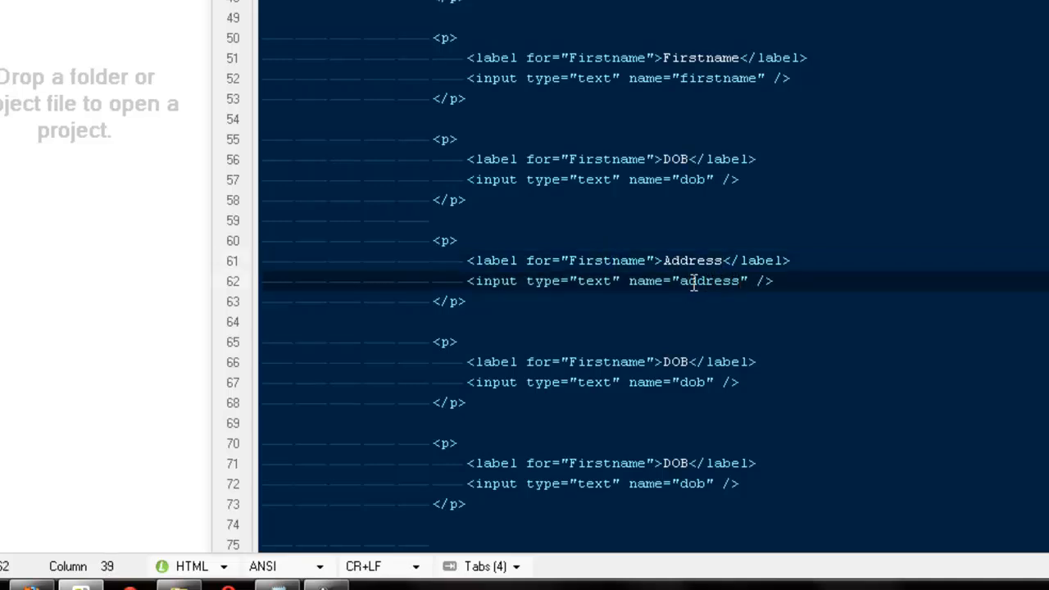
mouse_move(705, 350)
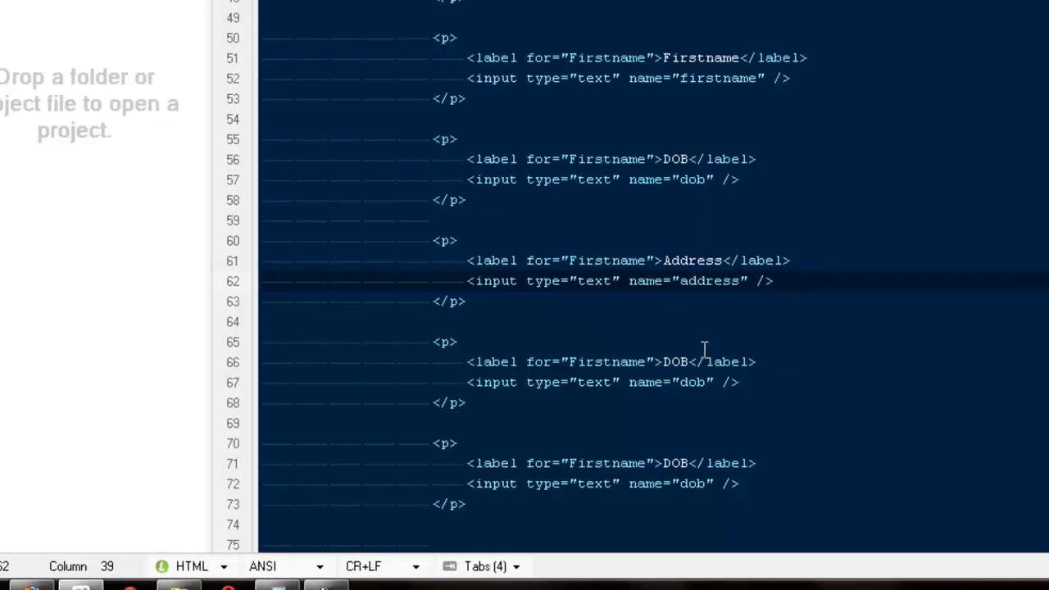
left_click(737, 280)
type("Address 2")
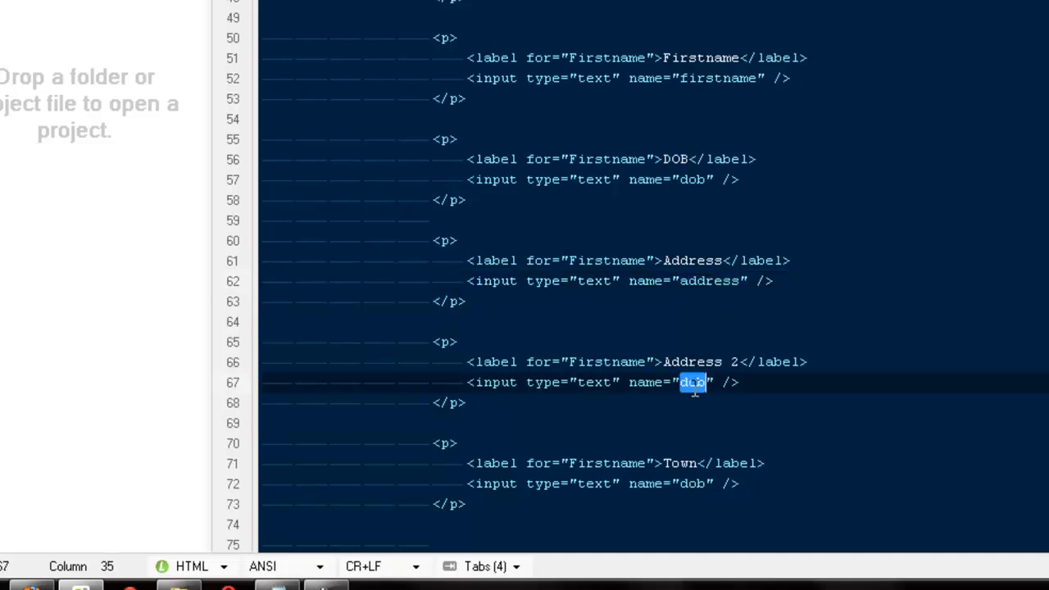
type("address2")
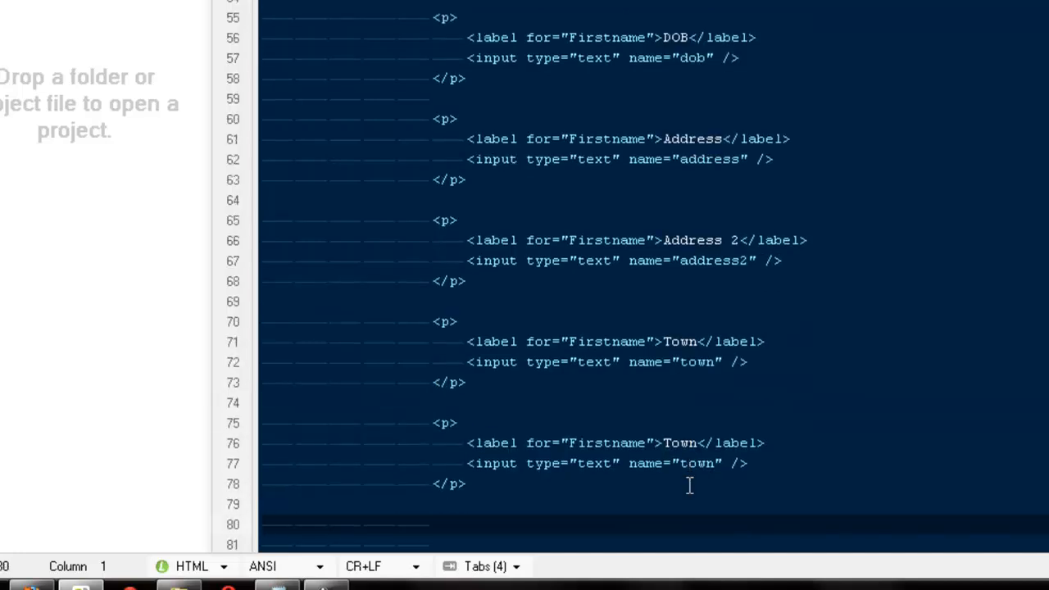
Rename copied rows to County (county), PostCode (postcode) and Contact No. (contact).
scroll("down", 3)
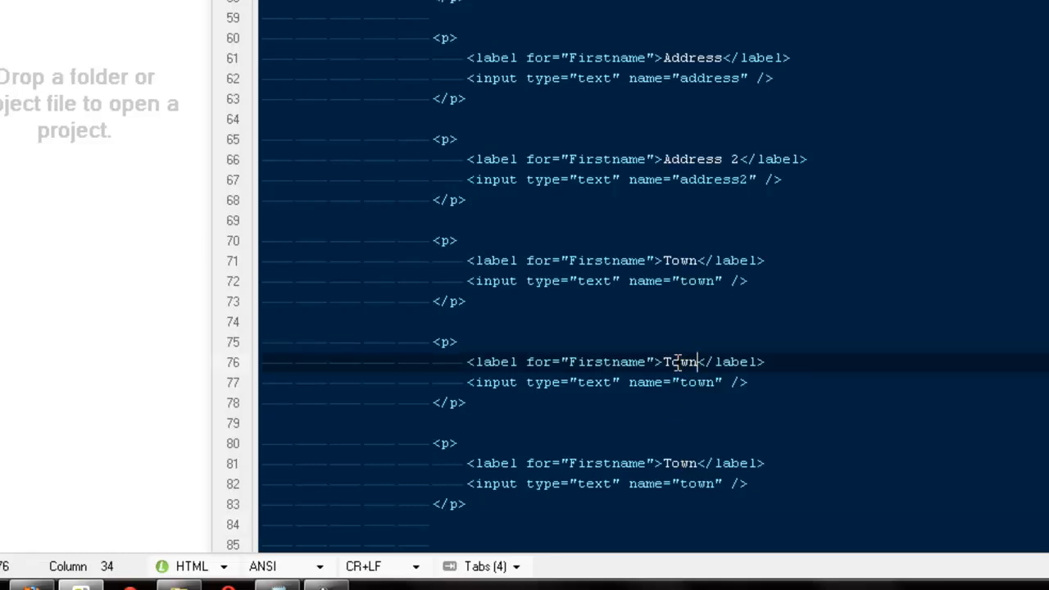
type("County")
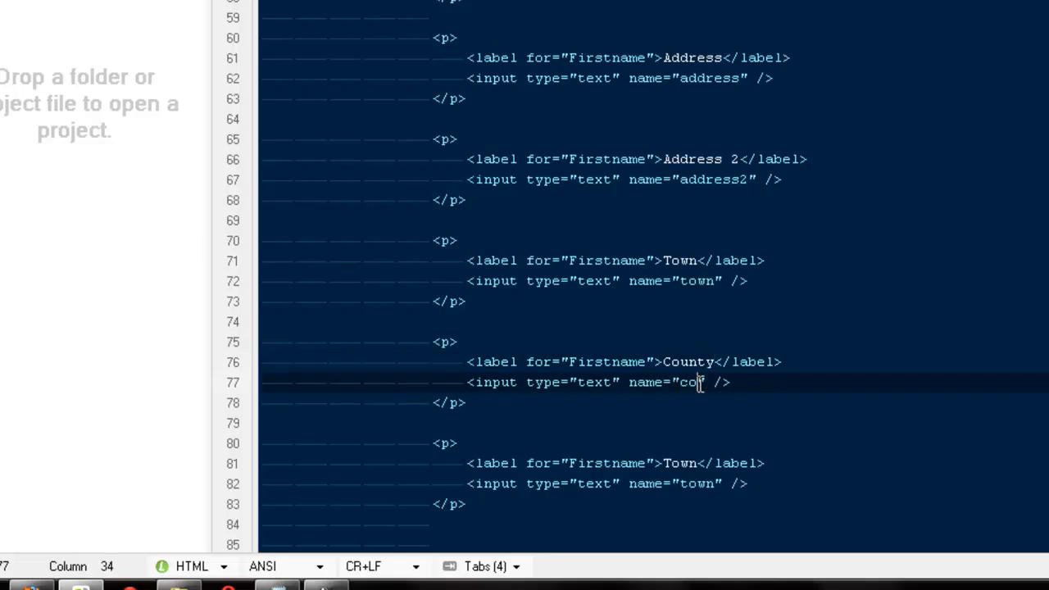
type("unty")
left_click(654, 462)
type("Pos")
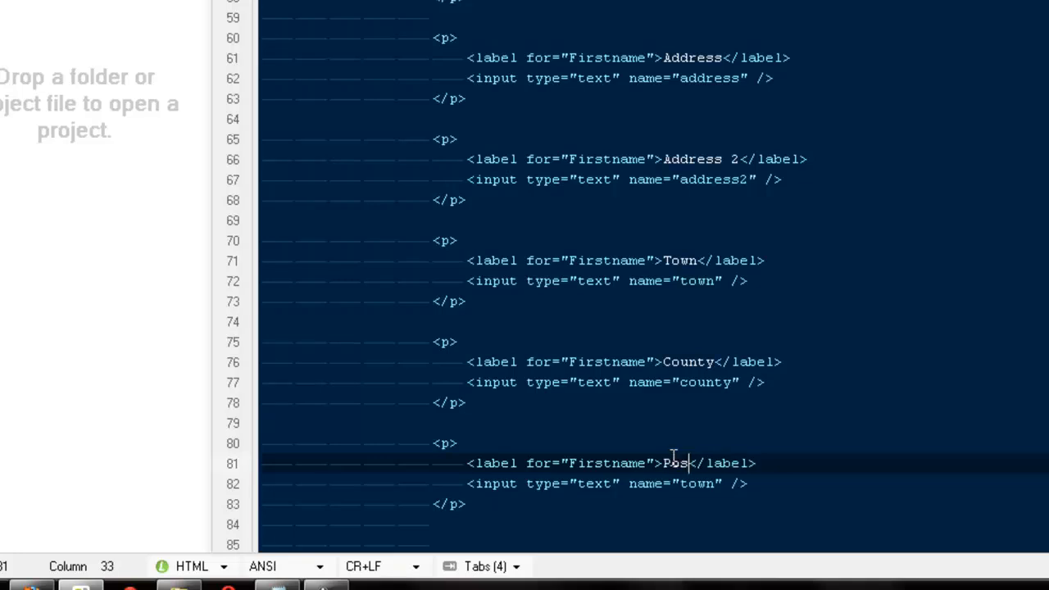
type("tCode")
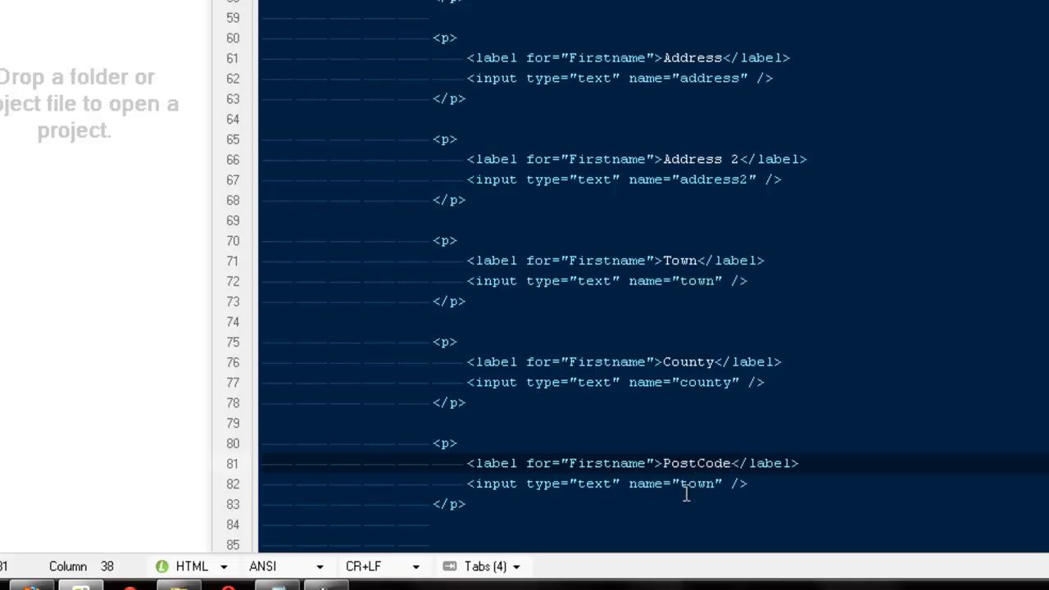
type("postcode")
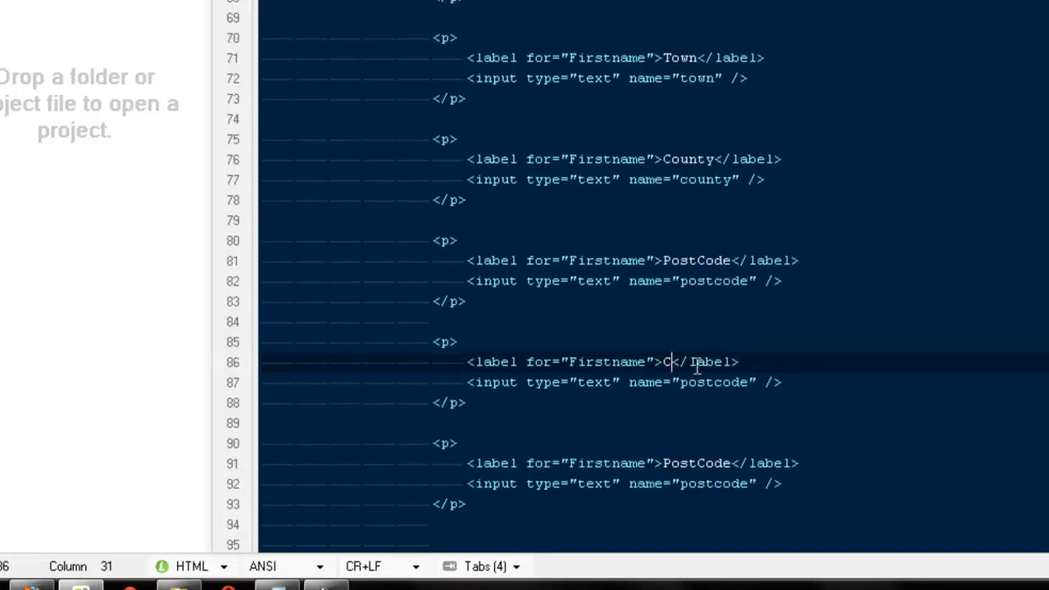
type("ontact")
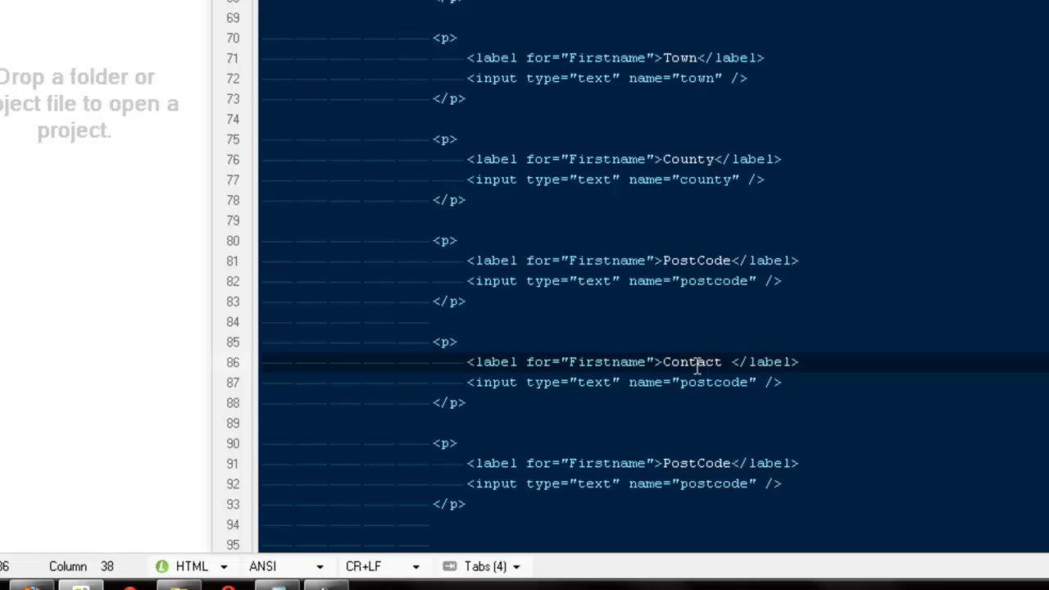
type("No.")
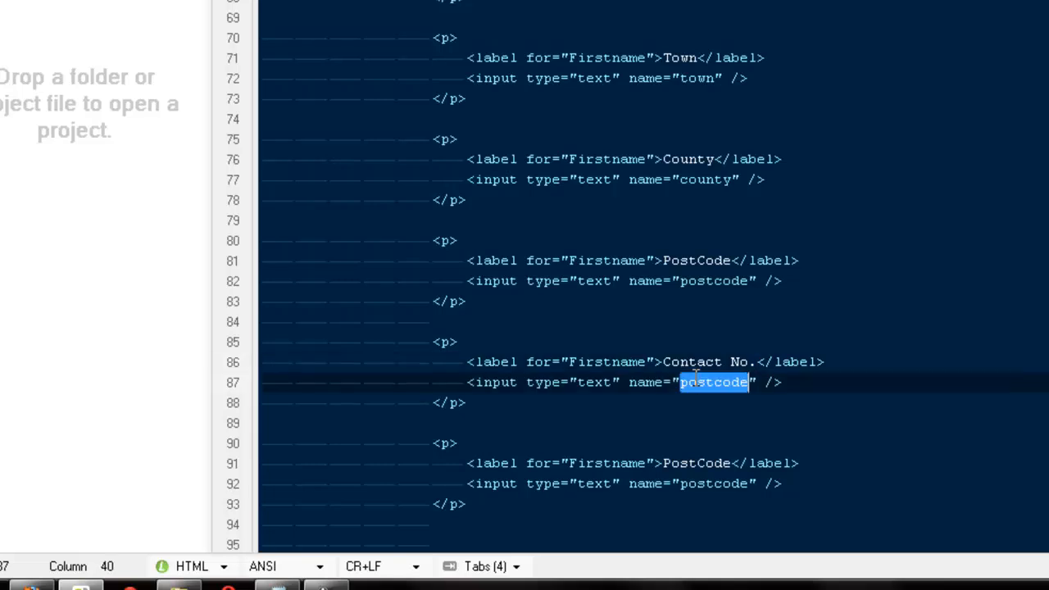
type("contact")
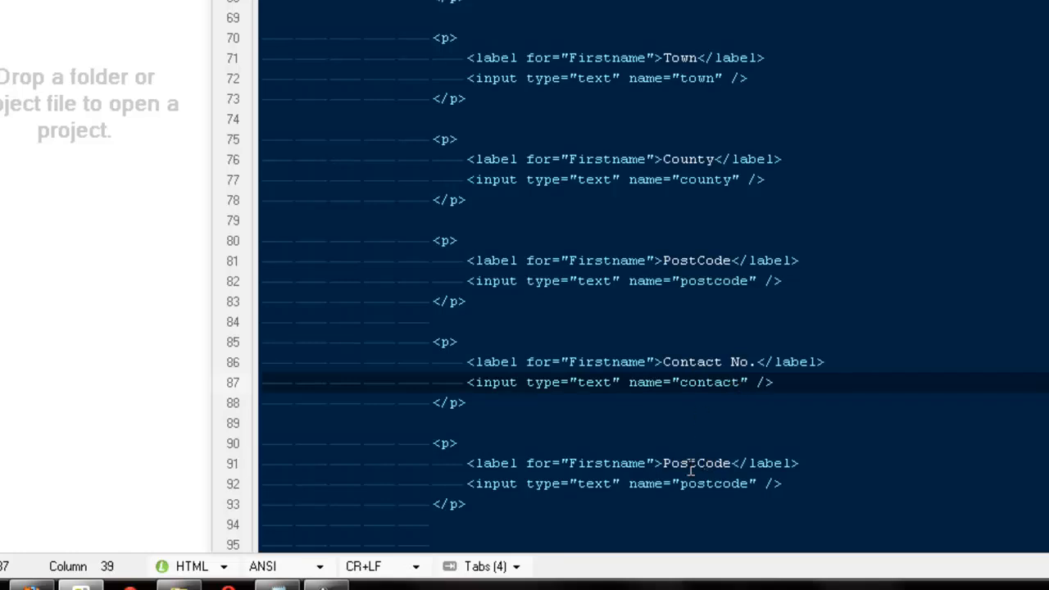
Turn the last row into an unlabelled input with type submit, name submit and value Register.
left_click(528, 462)
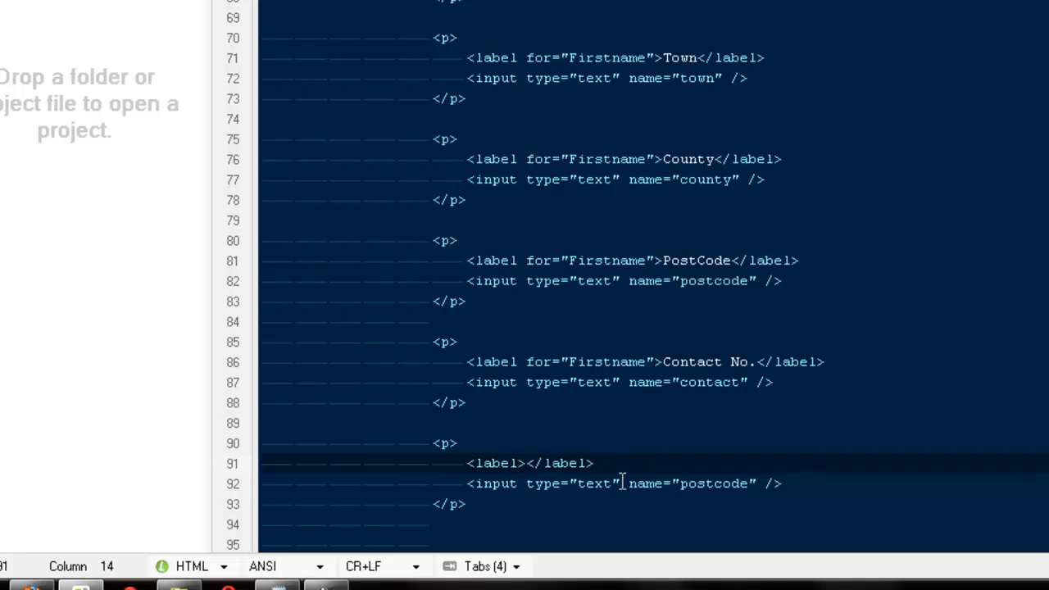
double_click(593, 482)
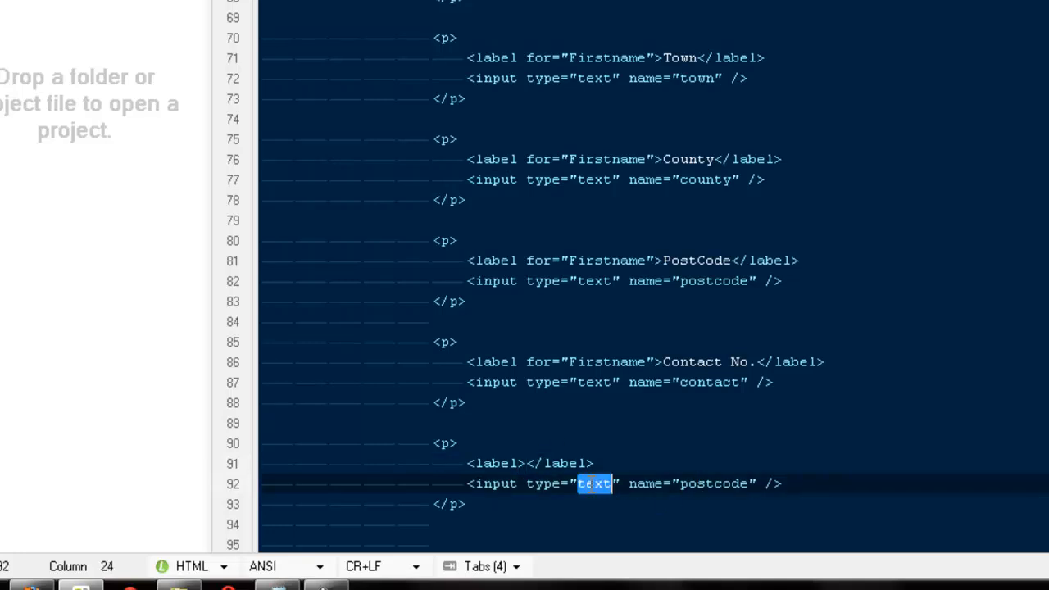
type("submit")
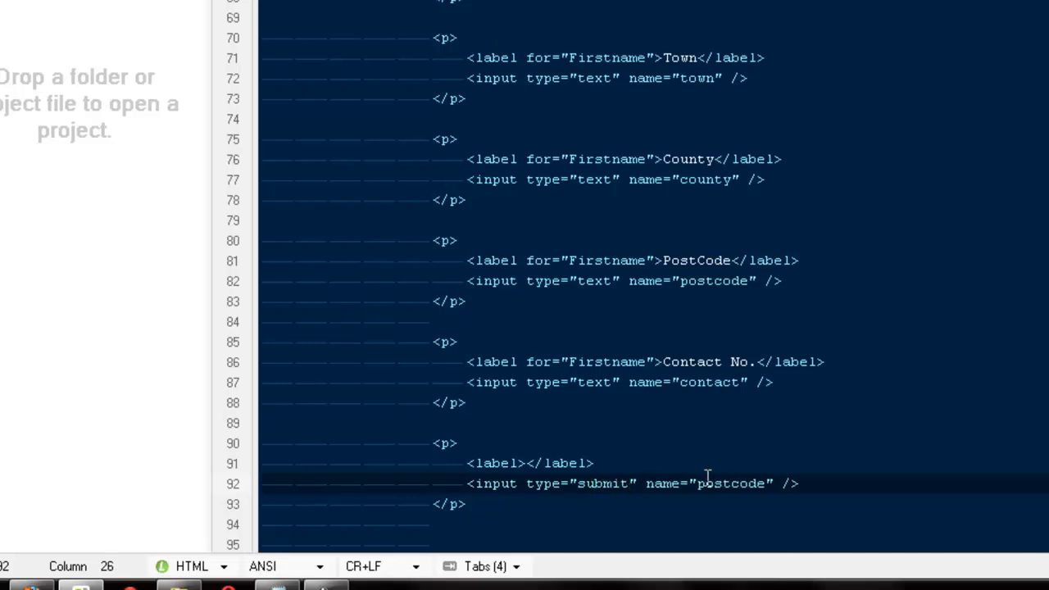
type("submit")
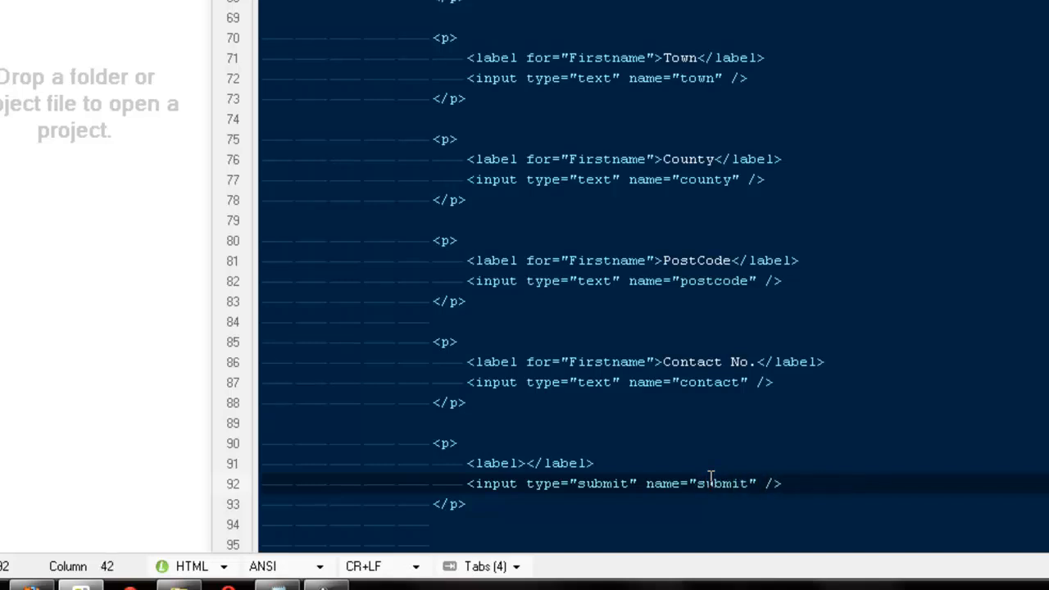
type("value=\"\"")
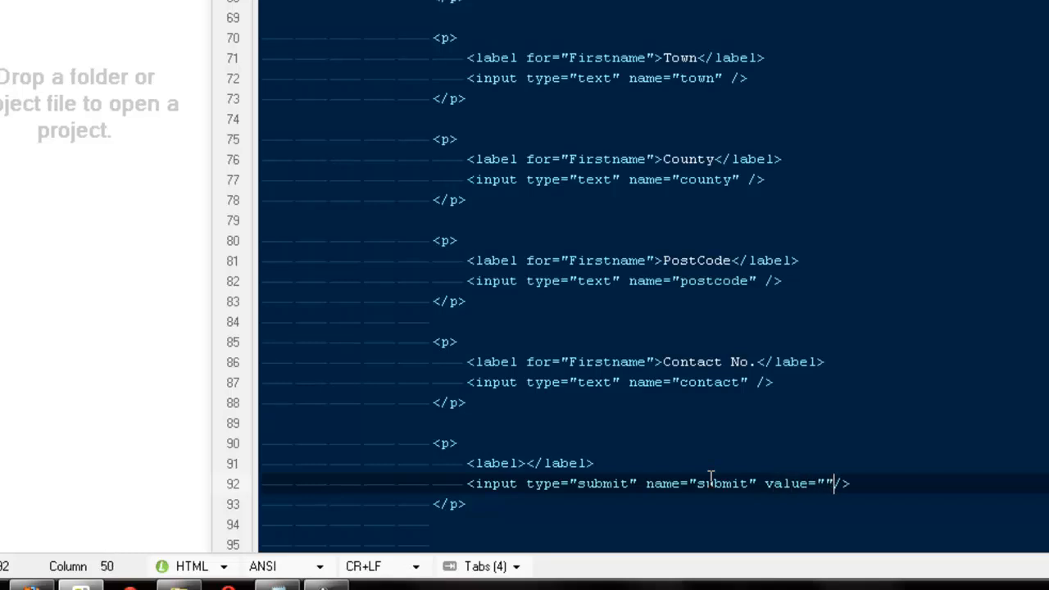
type("Register")
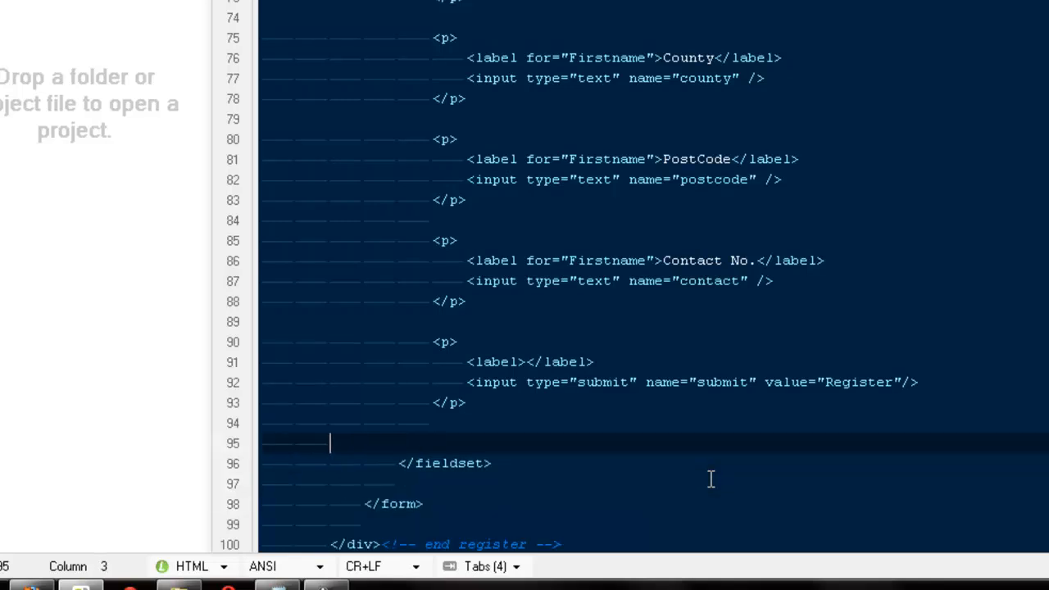
key("Backspace")
type("localhost/")
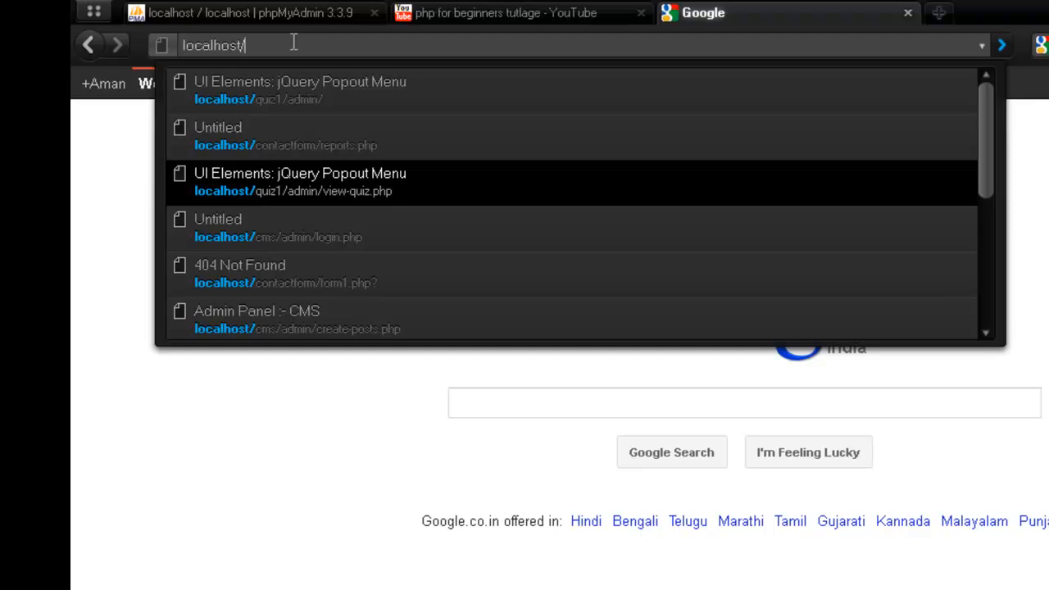
Load localhost/php/register.php and focus the Username field of the Register Here form.
type("php/")
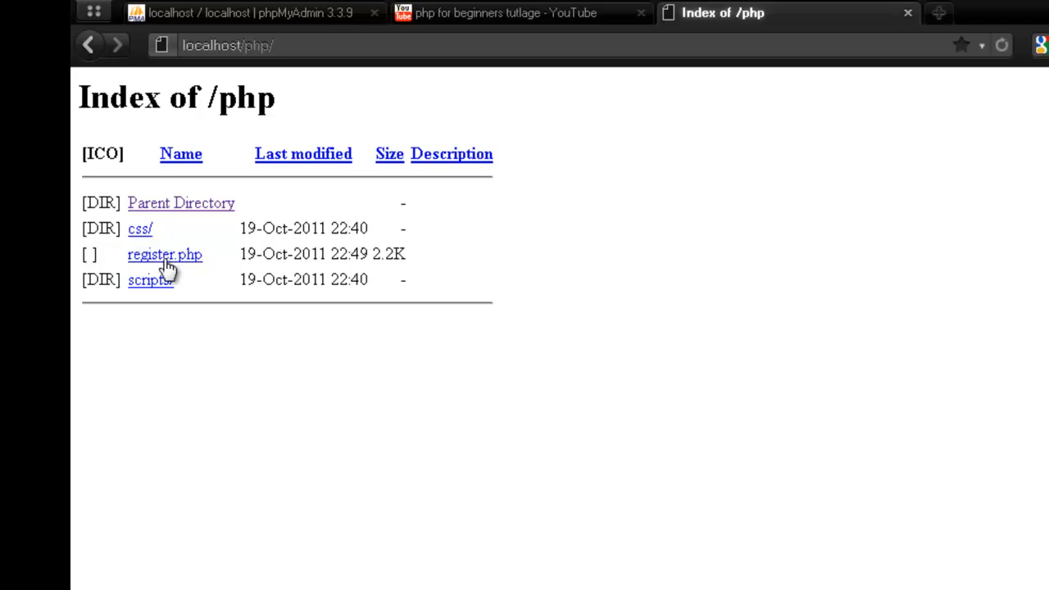
left_click(164, 254)
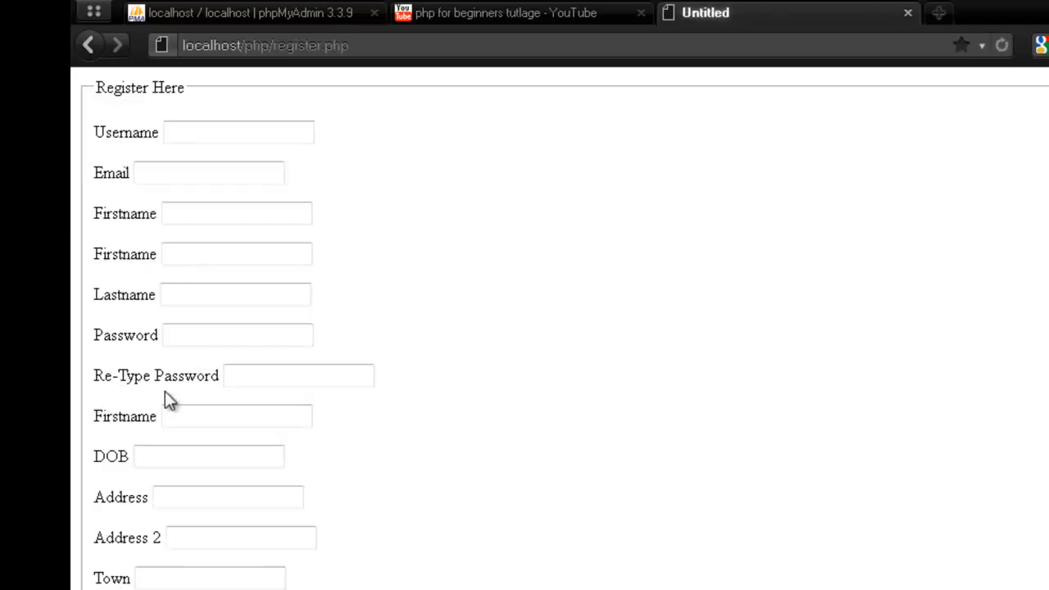
mouse_move(182, 563)
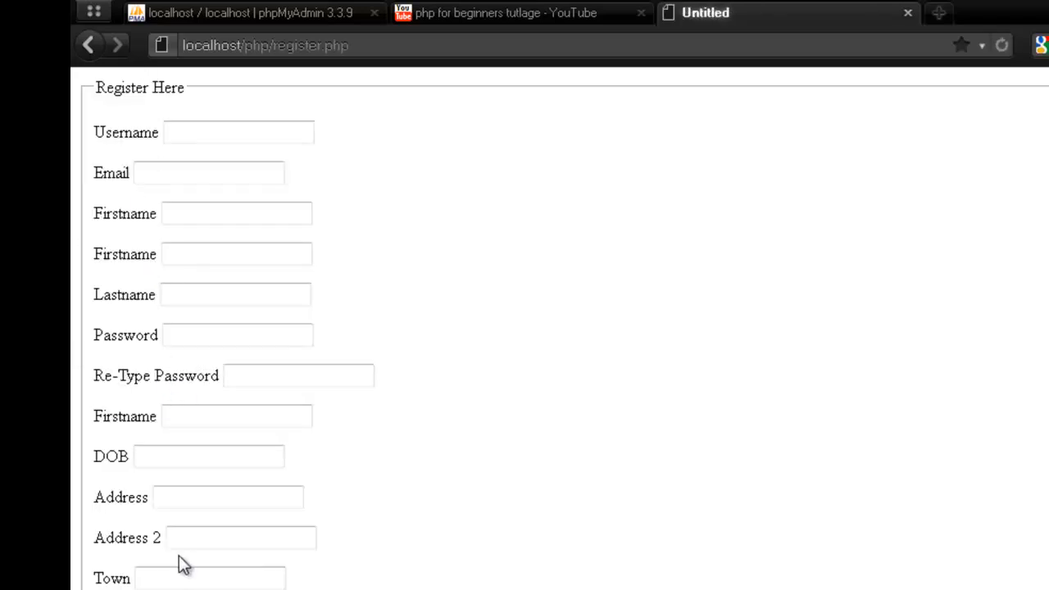
left_click(239, 131)
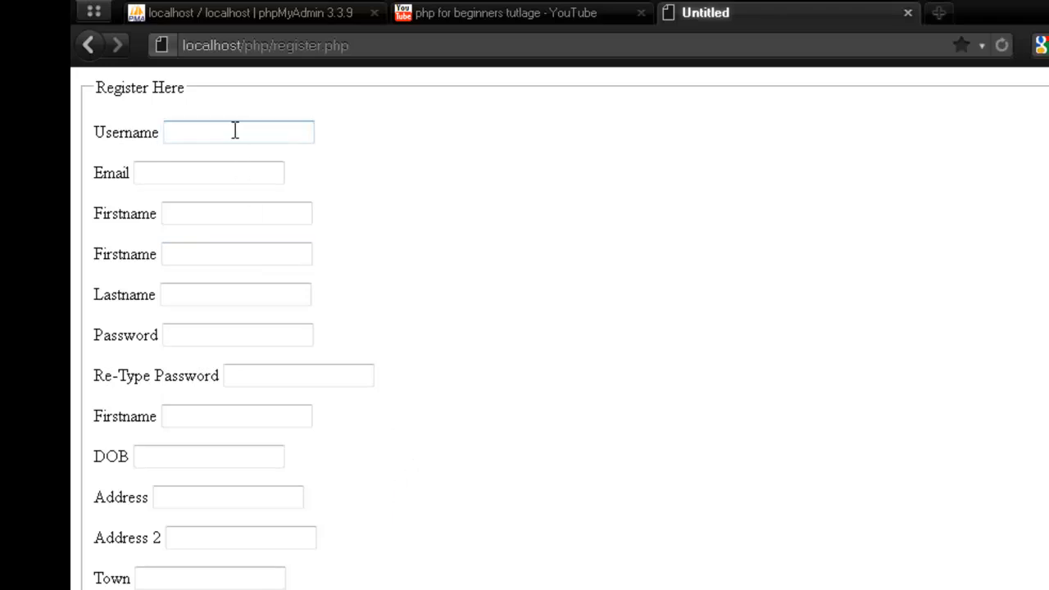
left_click(237, 131)
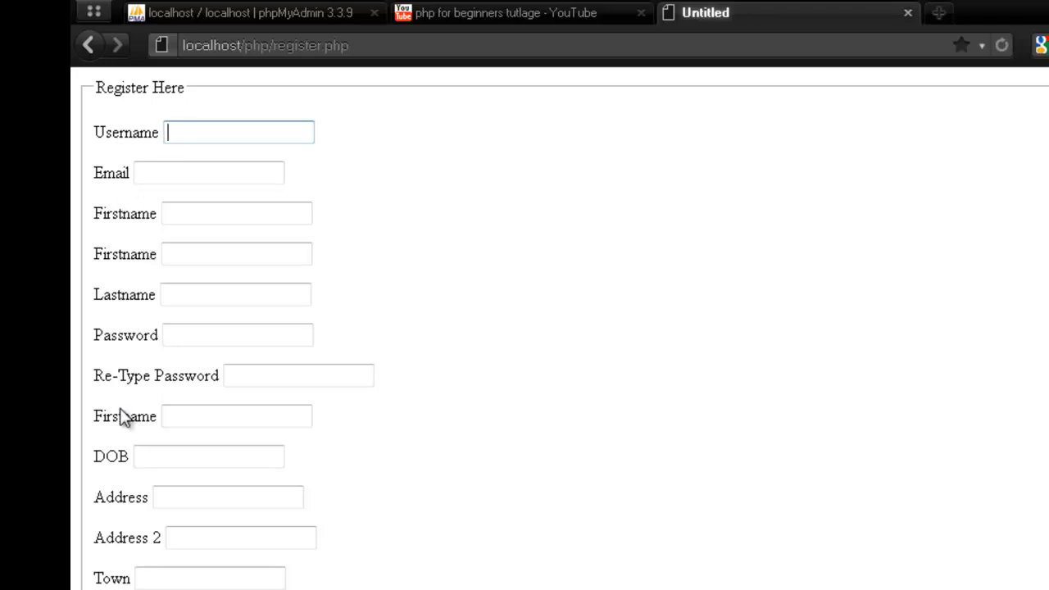
mouse_move(236, 108)
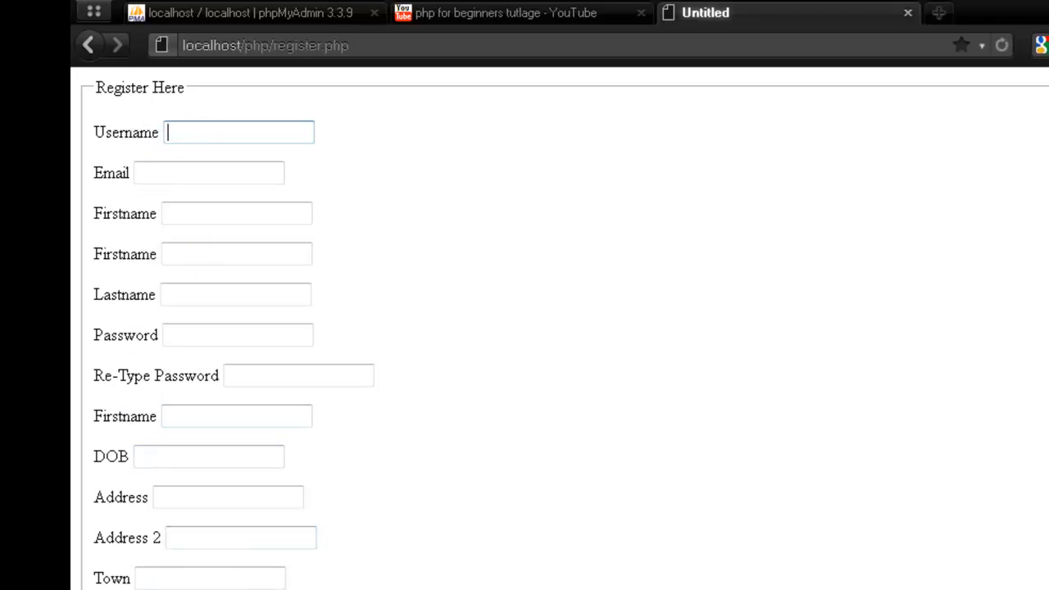
mouse_move(89, 149)
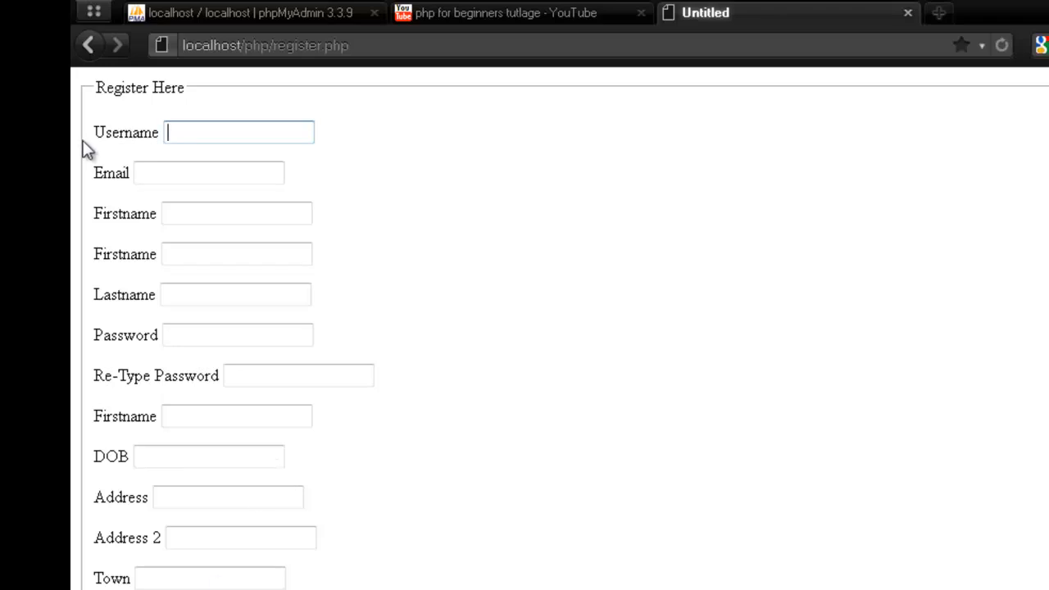
mouse_move(565, 551)
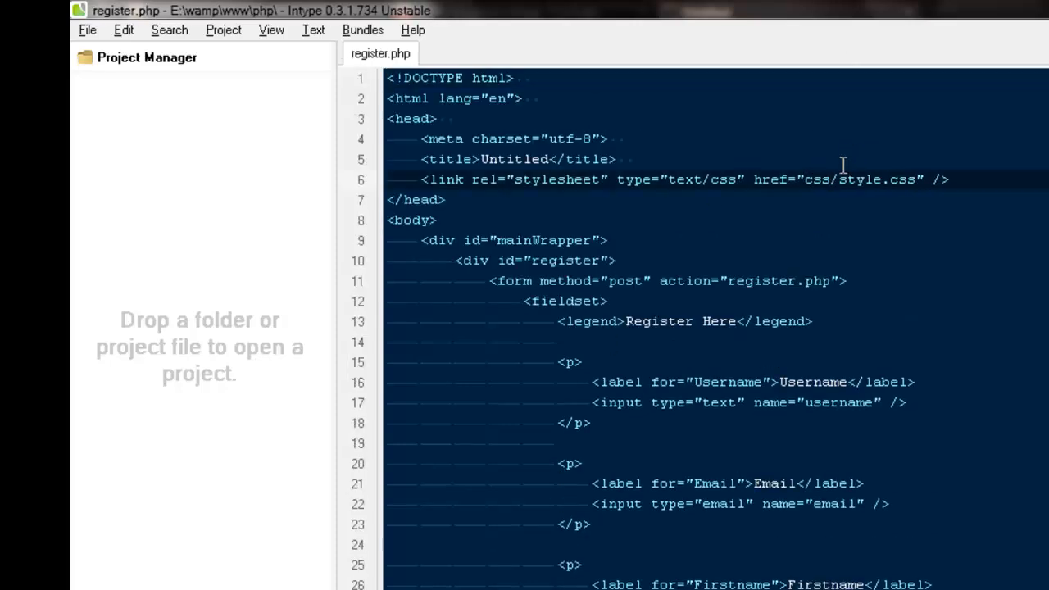
Edit style.css to add a "main styles starts - here" comment after the reset rules and save.
double_click(858, 178)
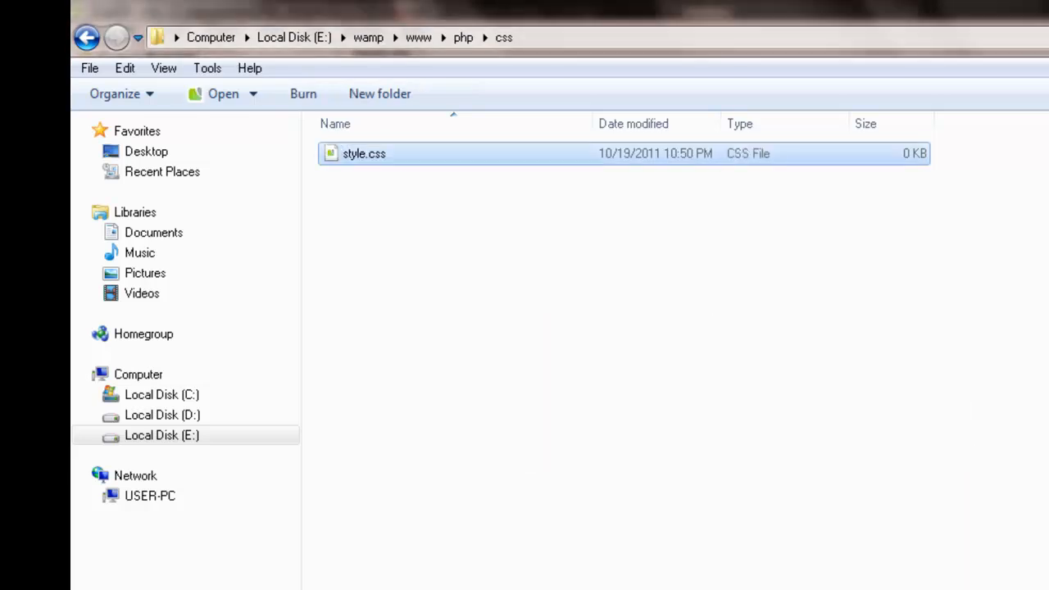
double_click(364, 154)
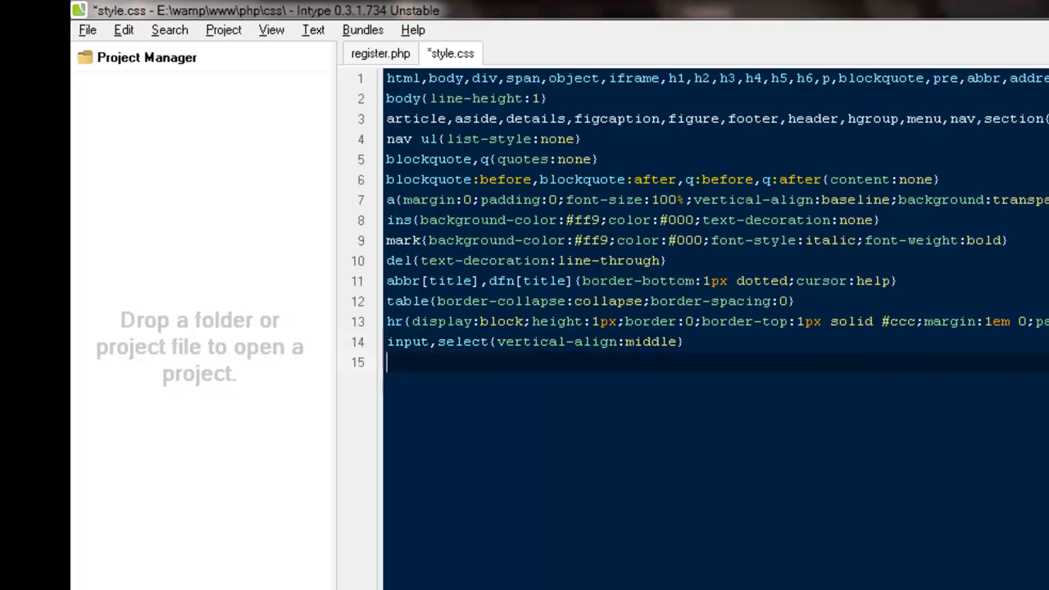
type("/*")
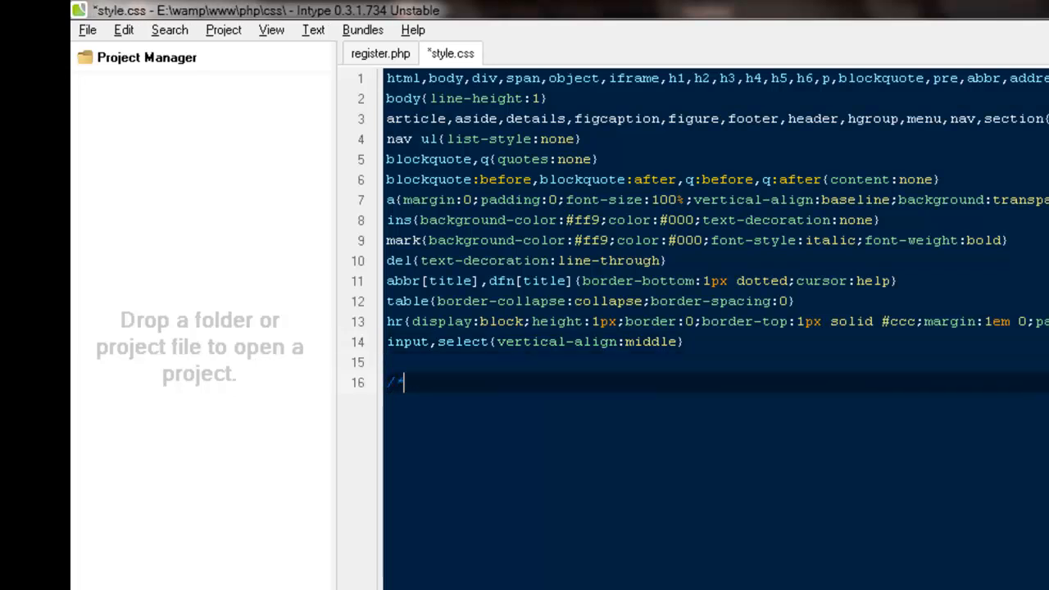
key("ctrl+s")
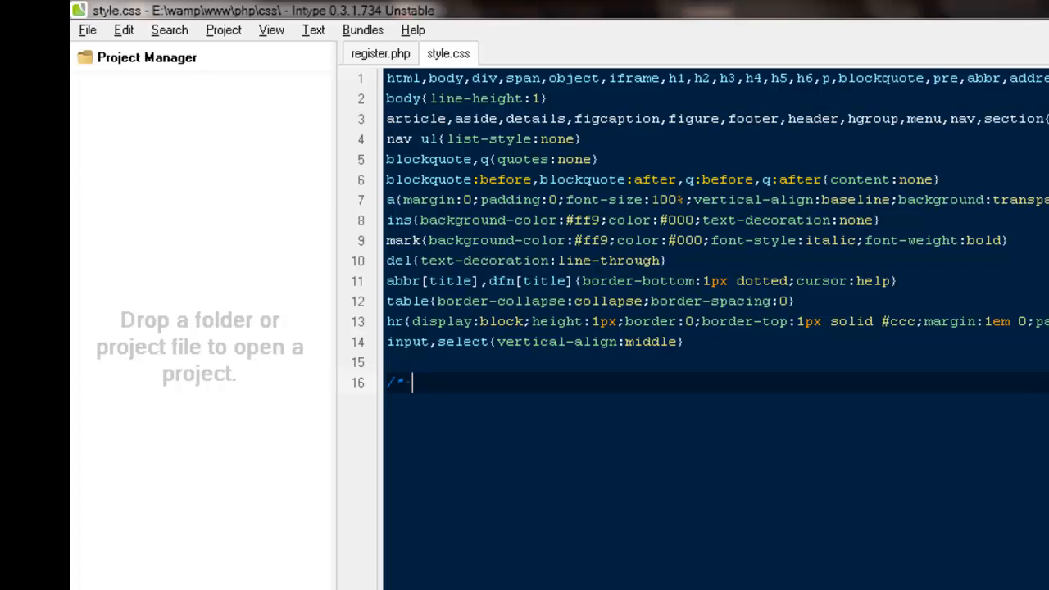
type("main style")
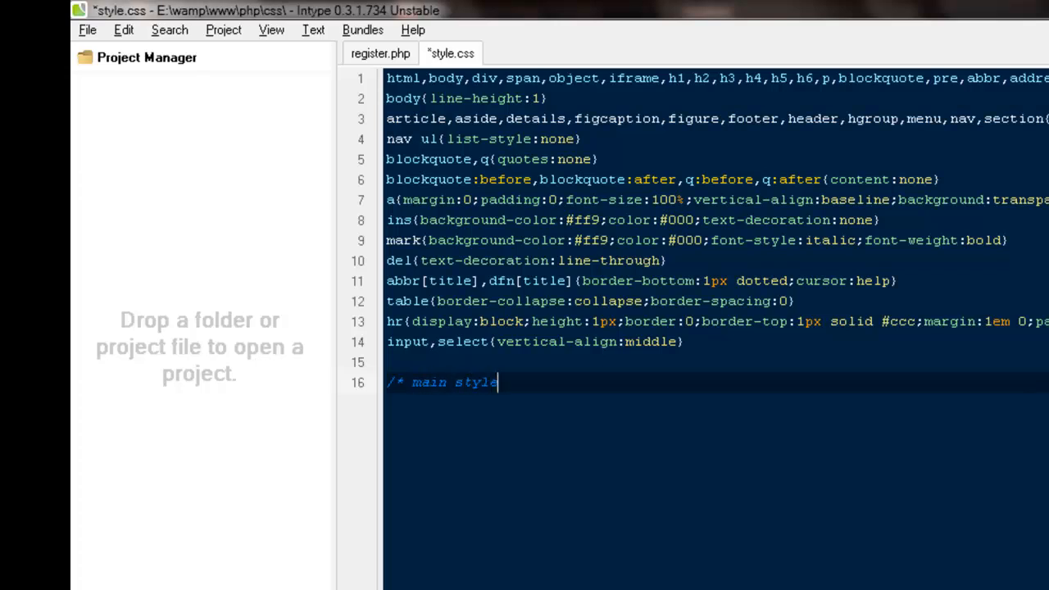
type("s starts -")
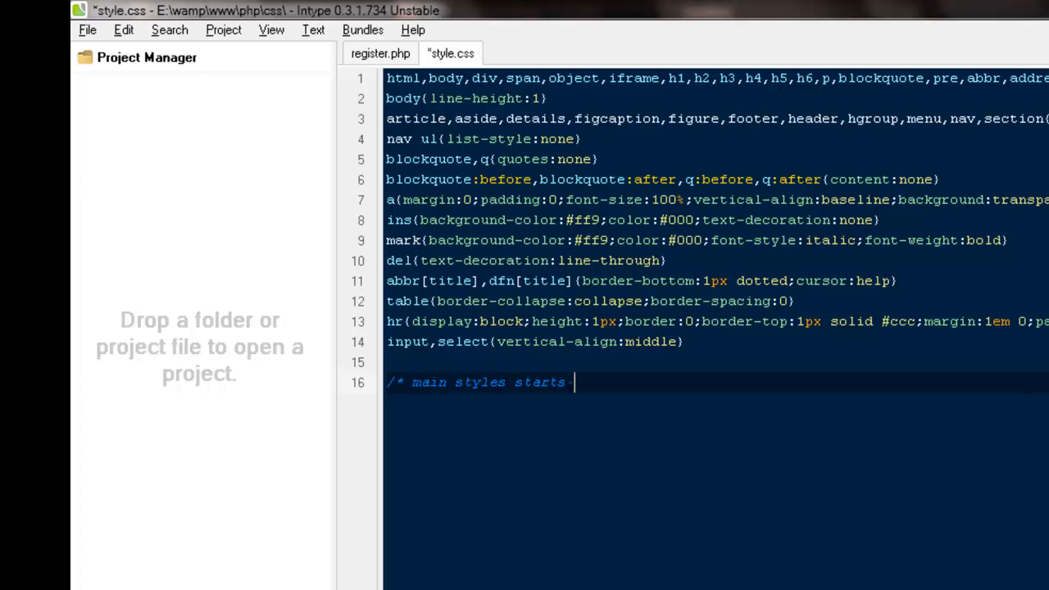
type("here */")
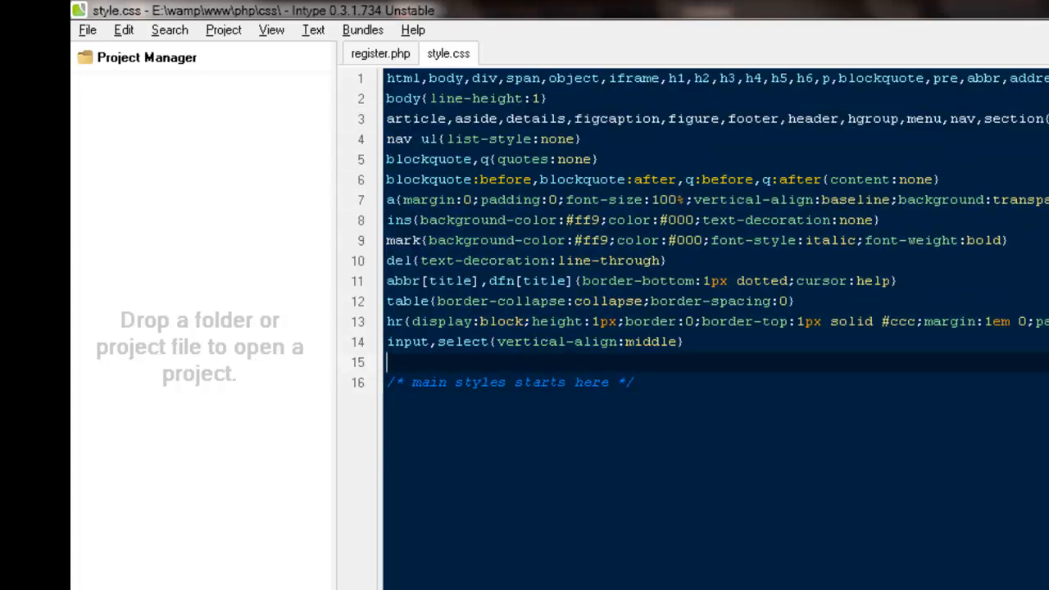
Reopen style.css from the E:\wamp\www\php\css folder for editing.
key("Return")
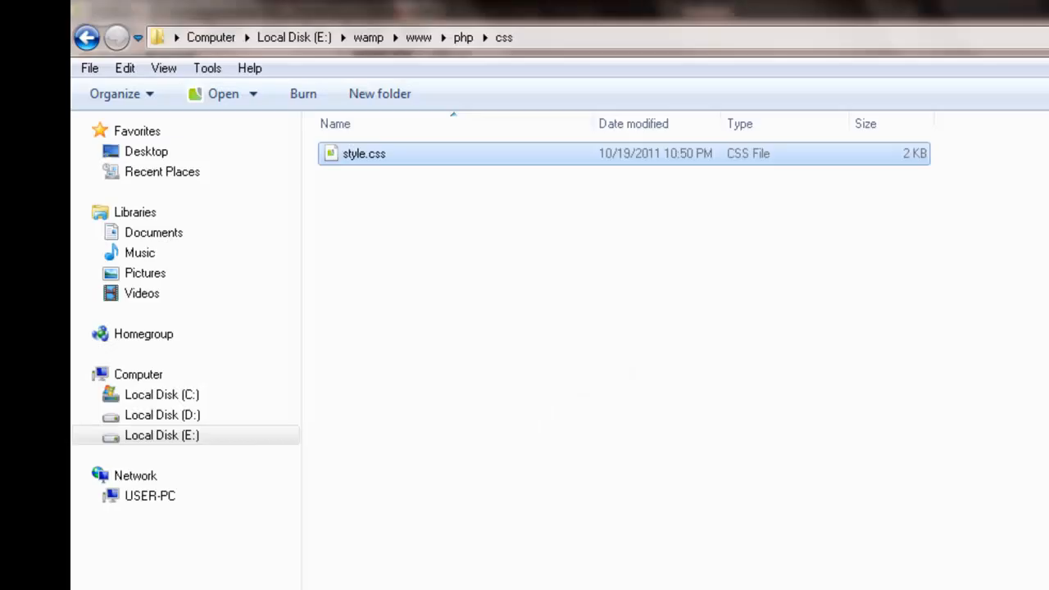
double_click(363, 154)
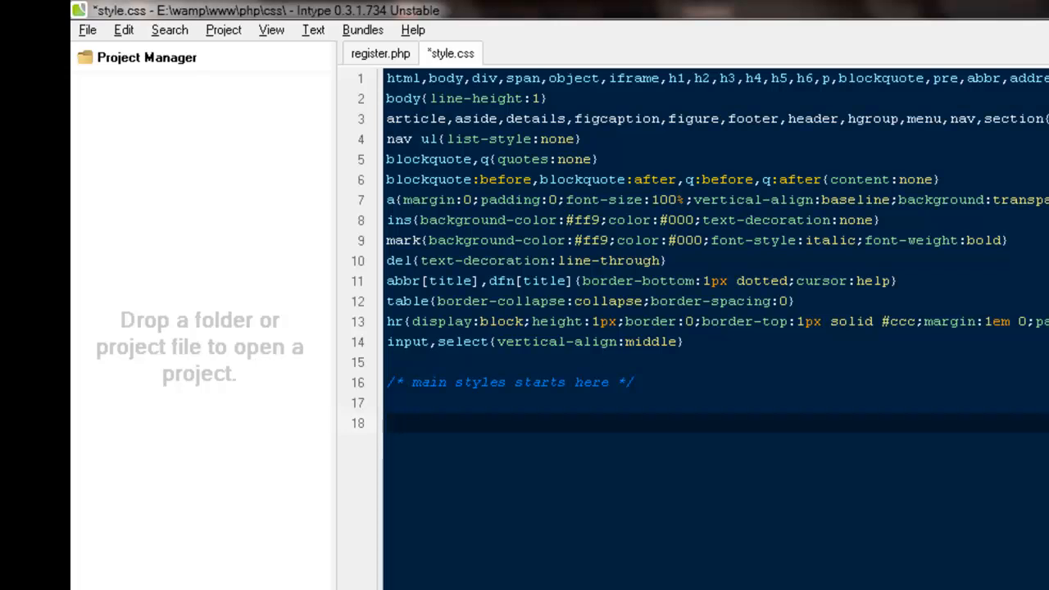
Write div#register{ width: 980px; margin: auto; } and begin the fieldset rule.
type("div#reg")
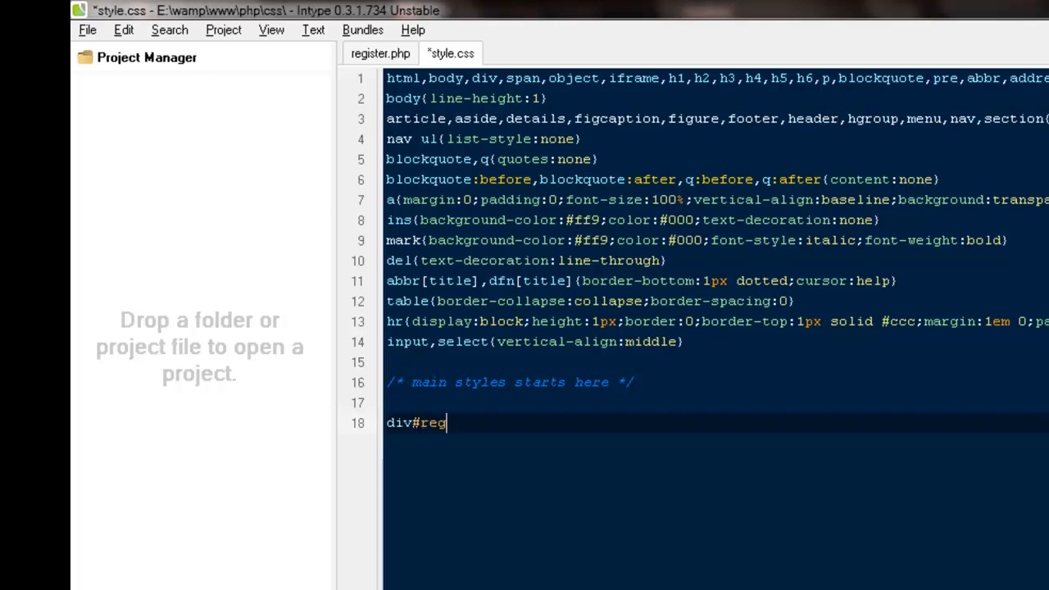
type("ister{")
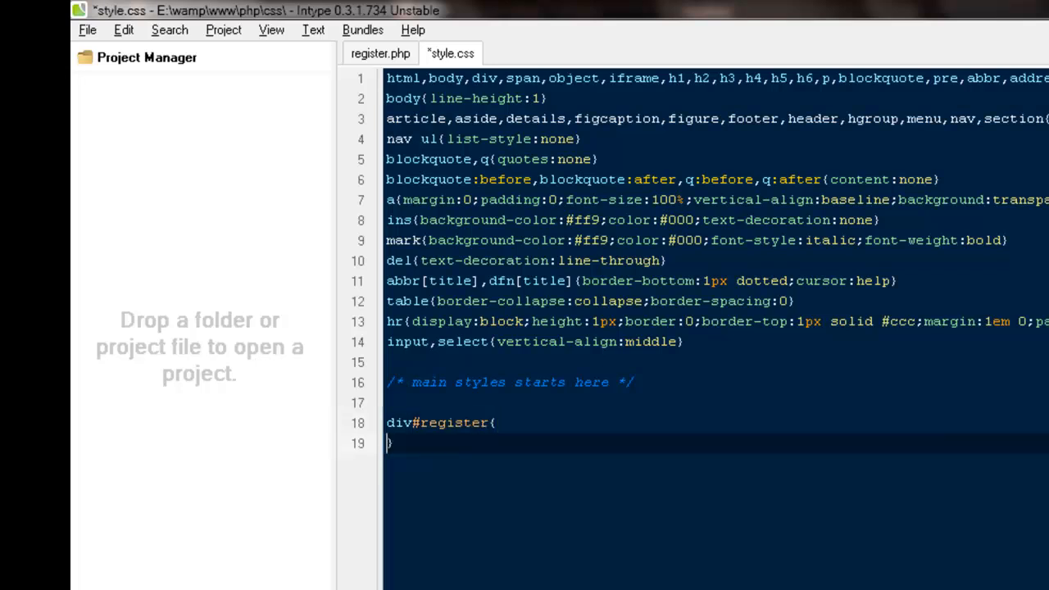
type("widthL")
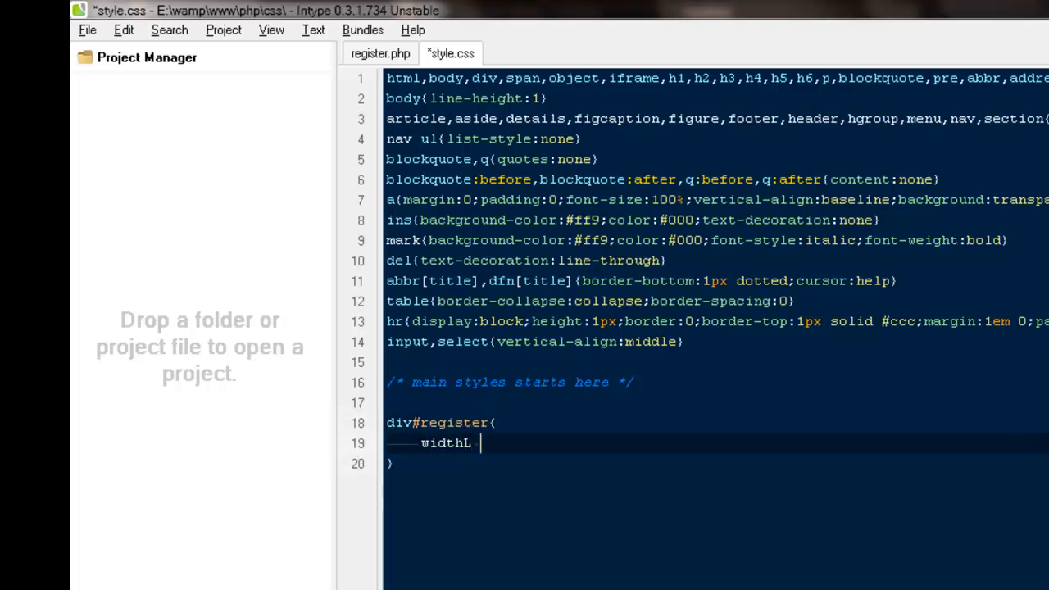
type("980px;")
type("m")
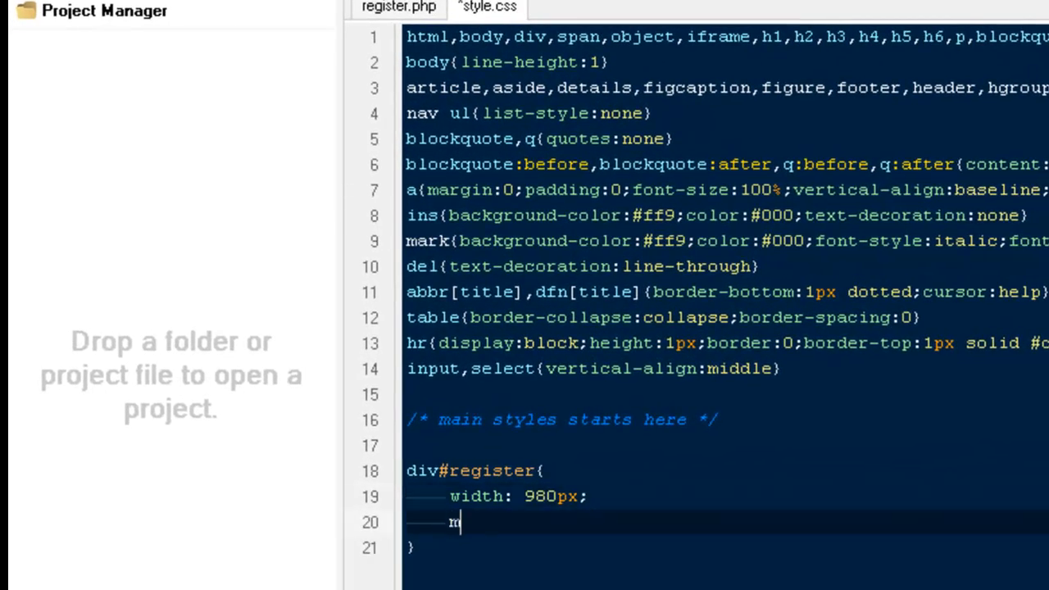
type("argin: auto;")
type(".")
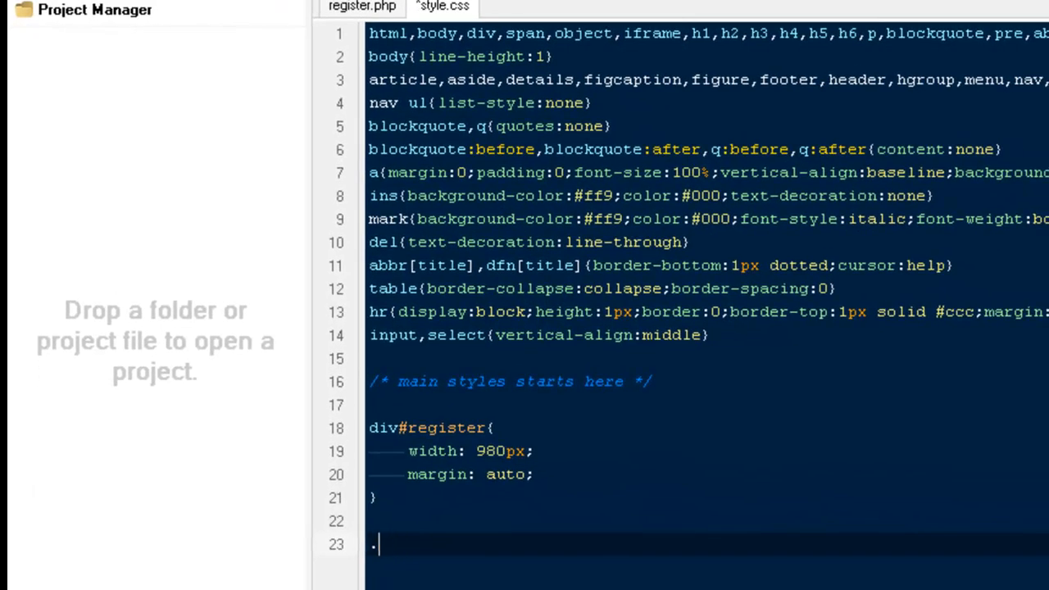
type("fieldset{")
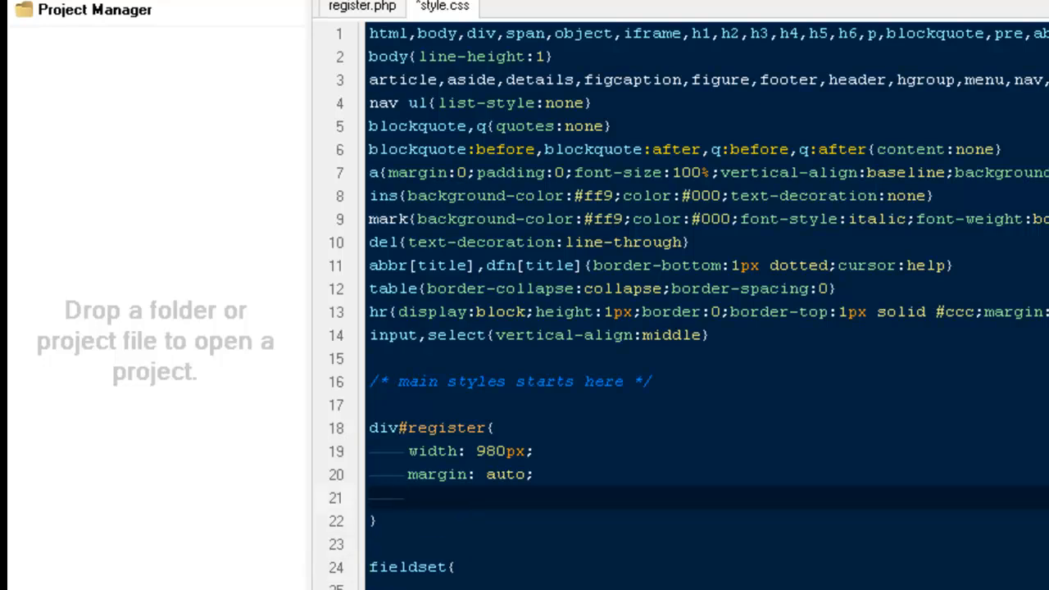
Give fieldset padding: 10px and border: 1px solid #c8c8c8.
type("padding: 10")
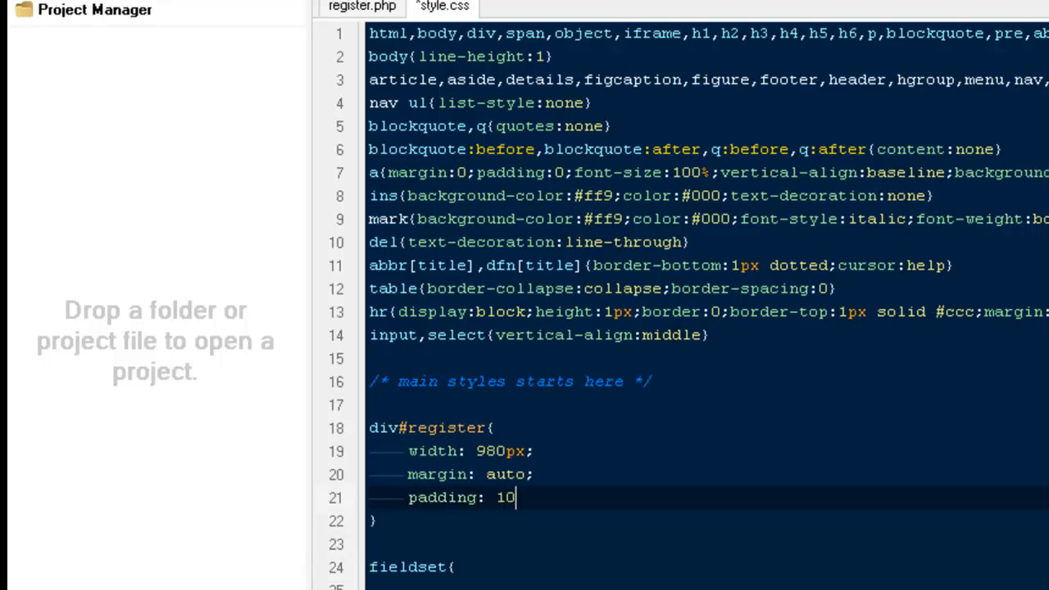
type("px;")
type("border: 1")
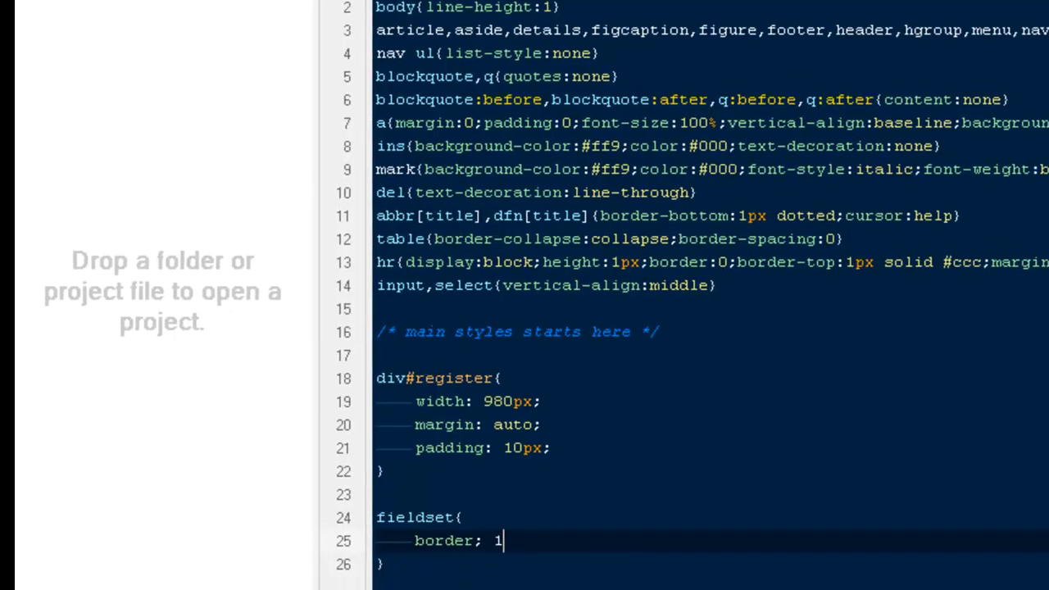
type("px")
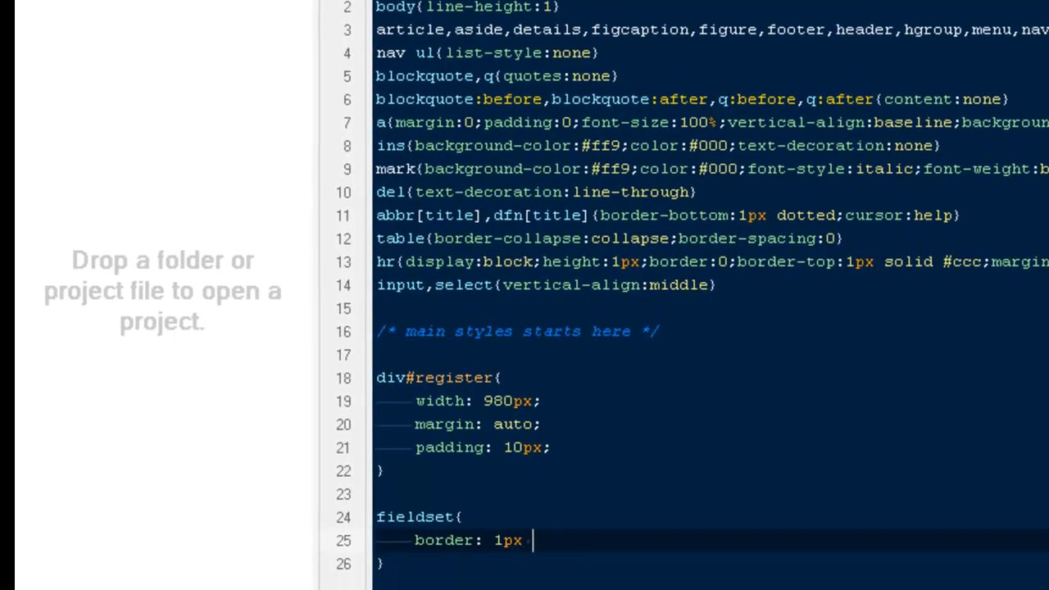
type("solid #")
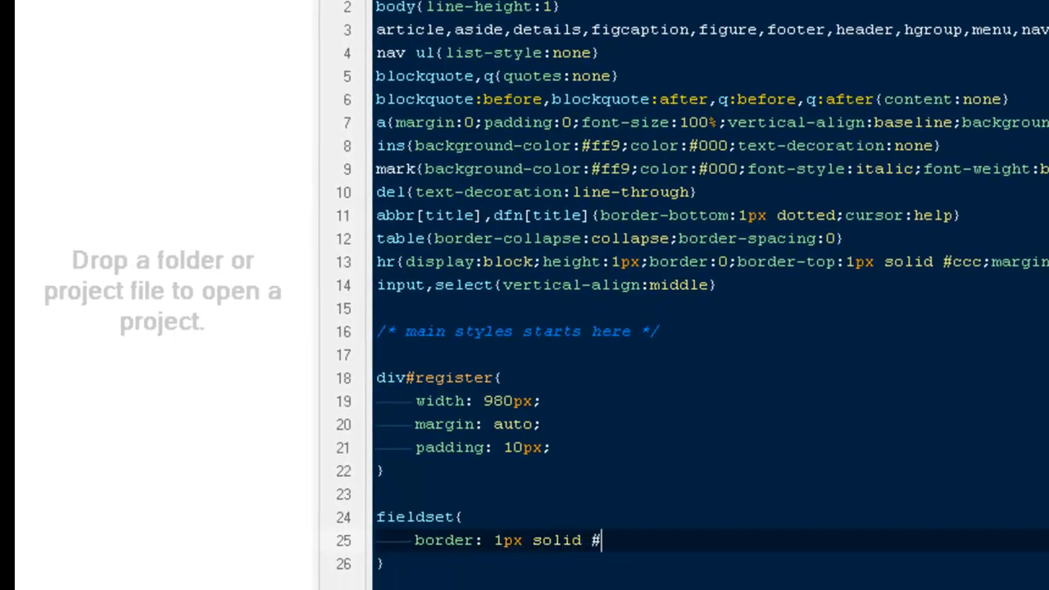
type("c8c8c8;")
type("legne")
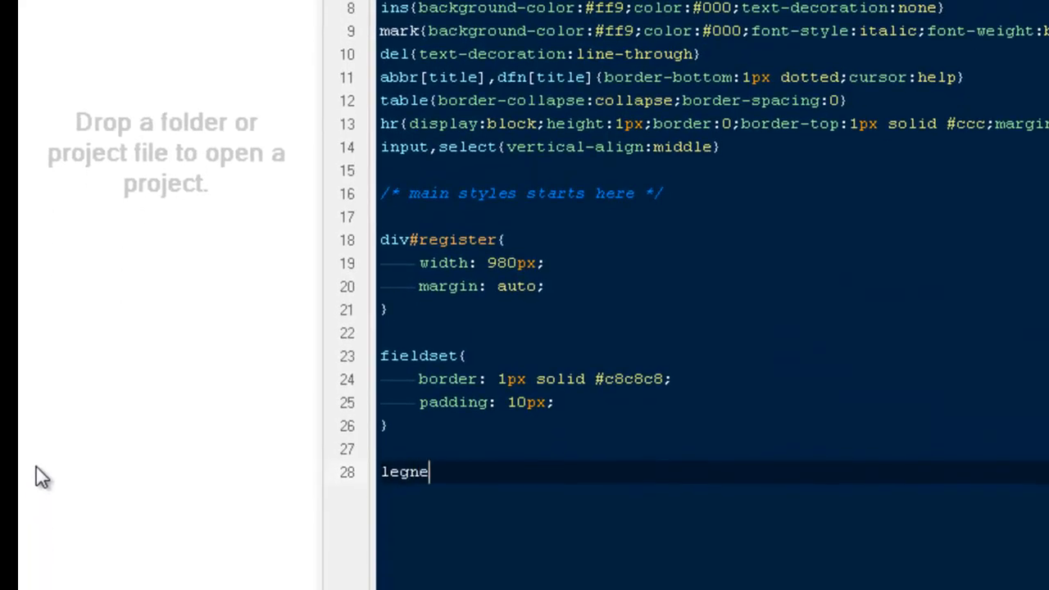
Add a legend rule with padding: 20px.
type("nd{")
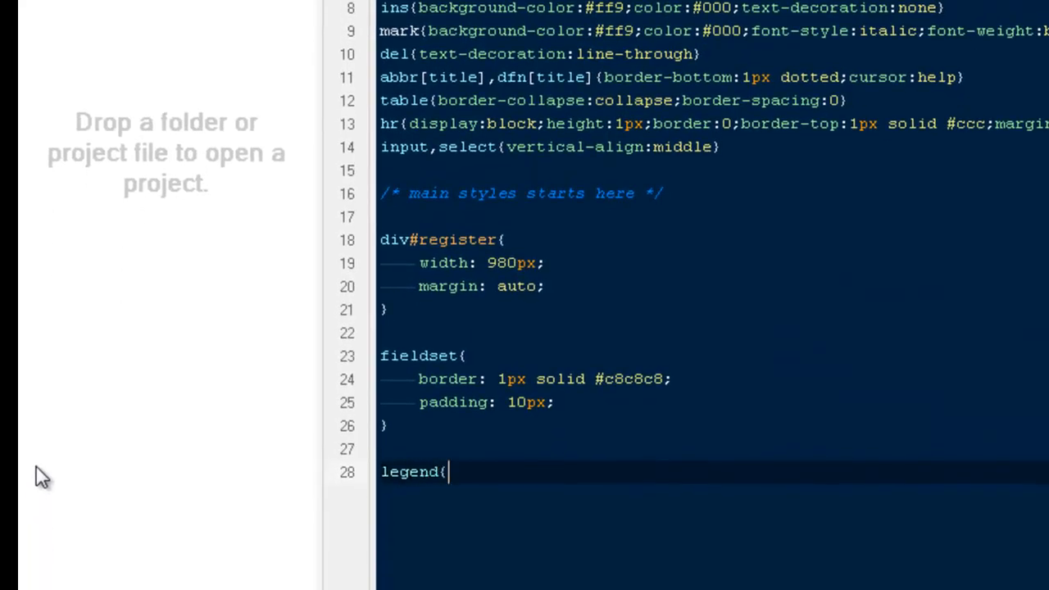
type("p")
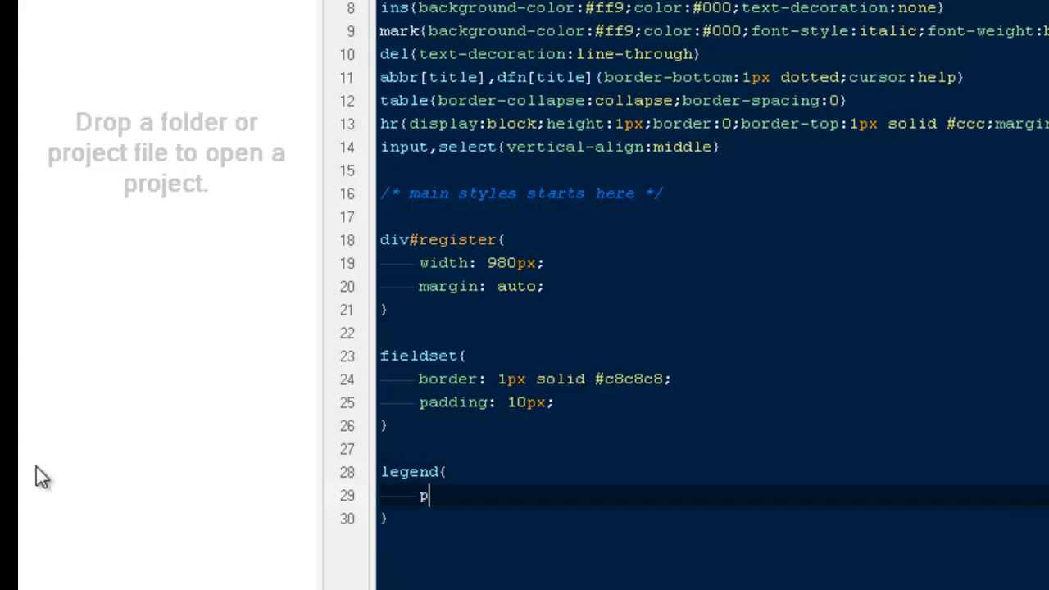
type("adding: 20px;")
type("#register")
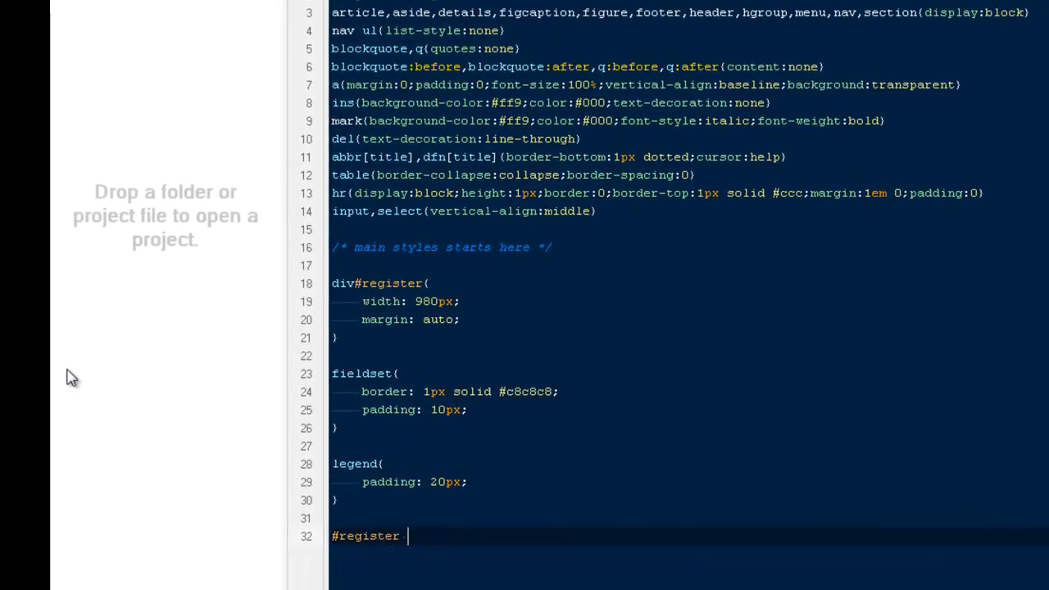
Write #register p{ padding: 5px; }.
type("p{")
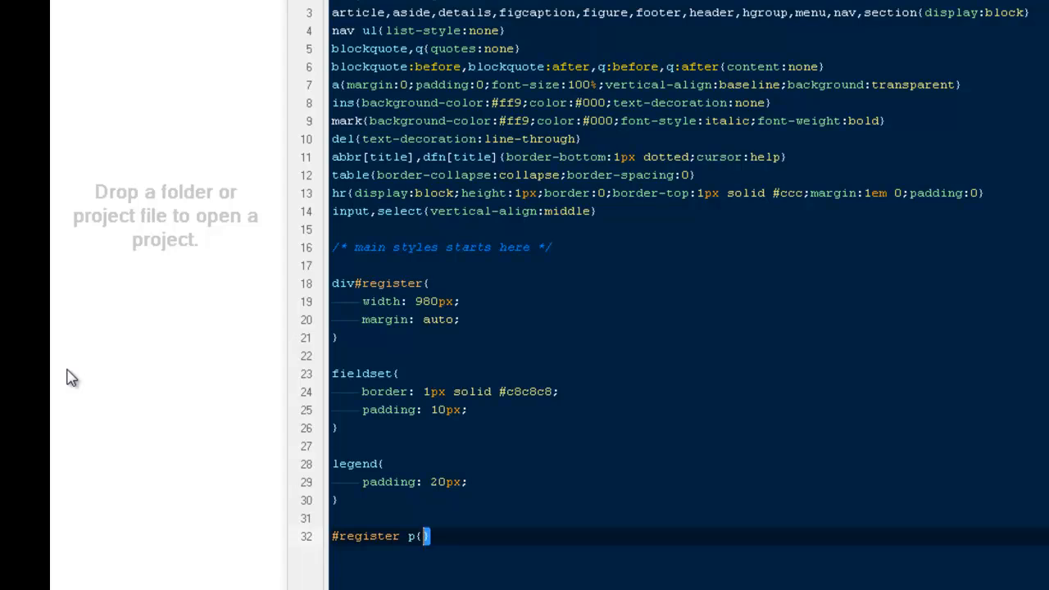
type("paddi")
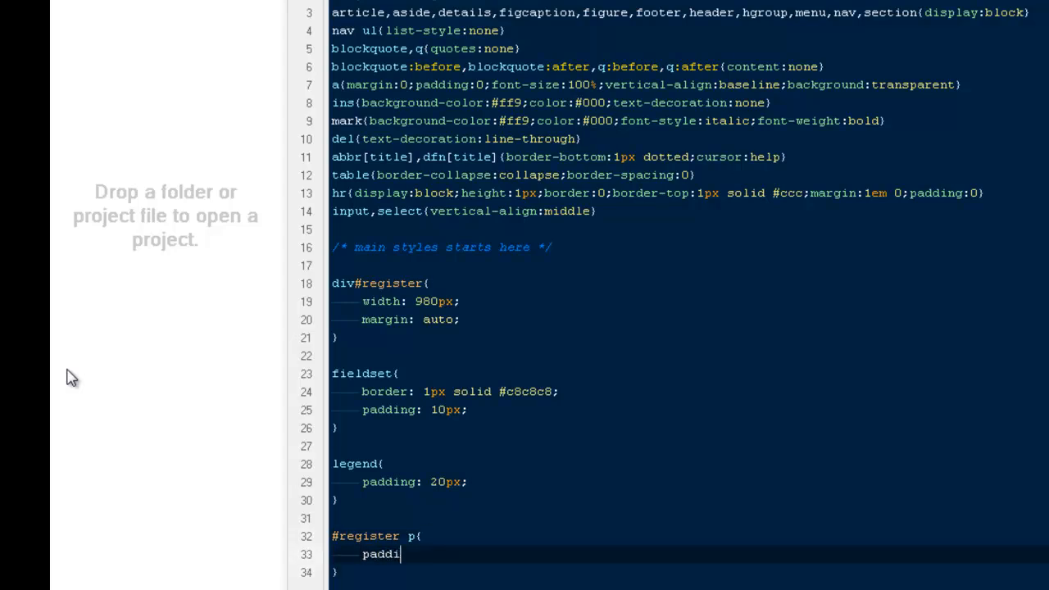
type("ng: 5px;")
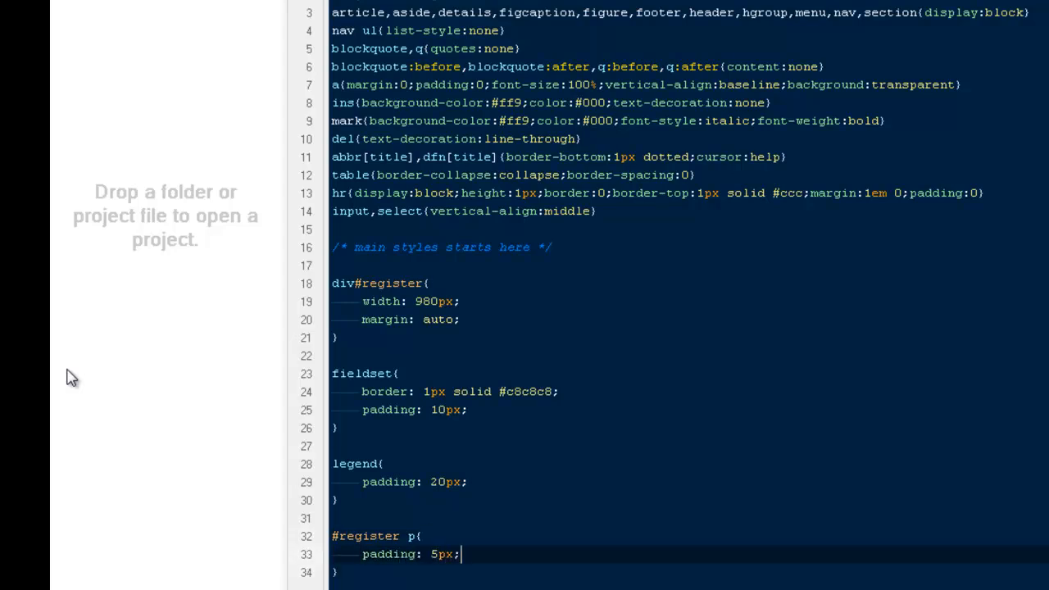
scroll("down", 3)
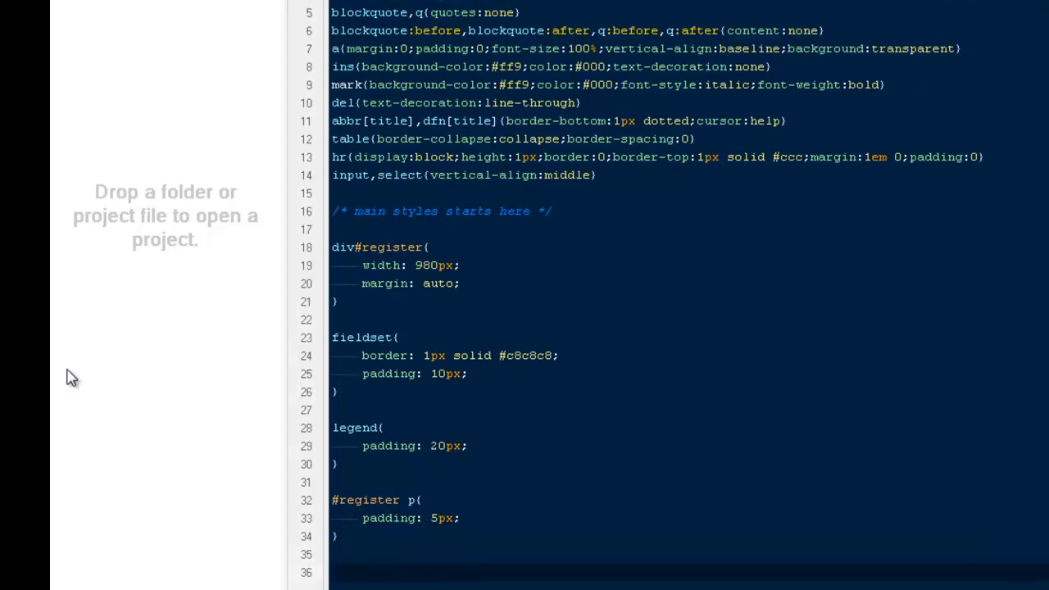
Write label{ float: left; width: 80px; }.
type("label{")
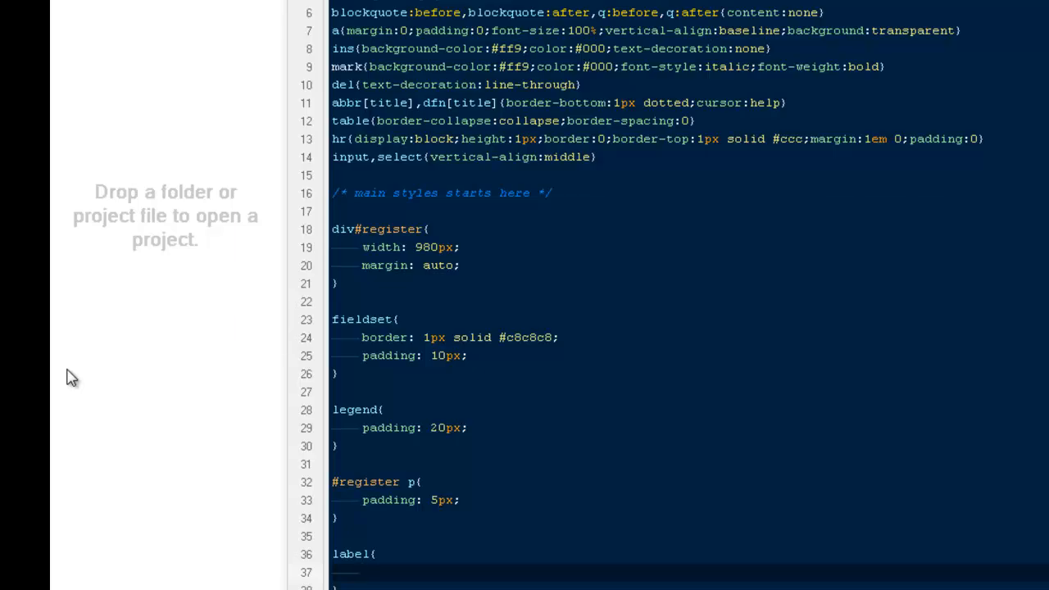
type("fl")
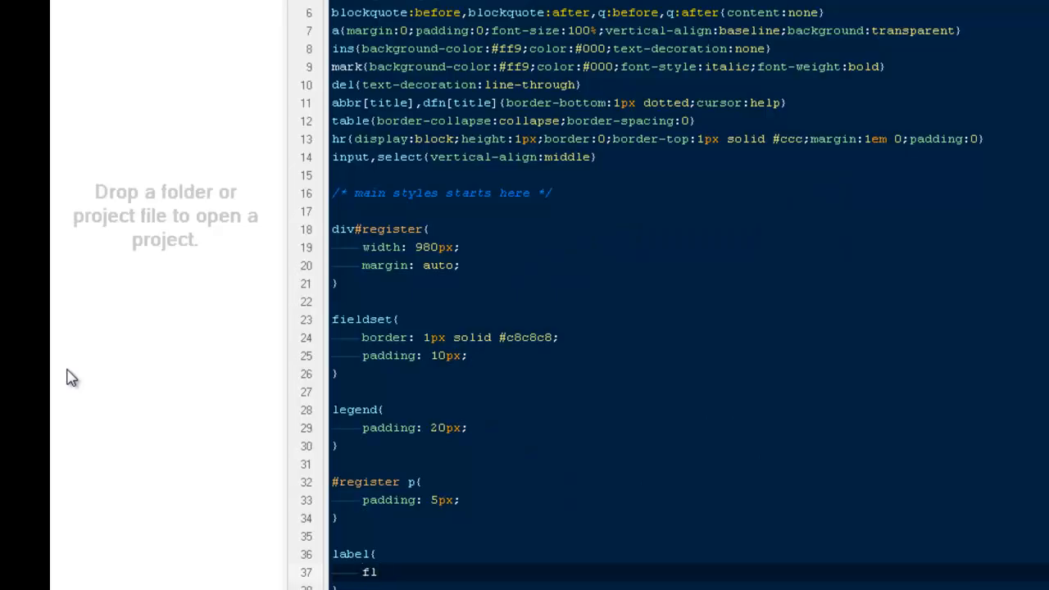
type("oat:")
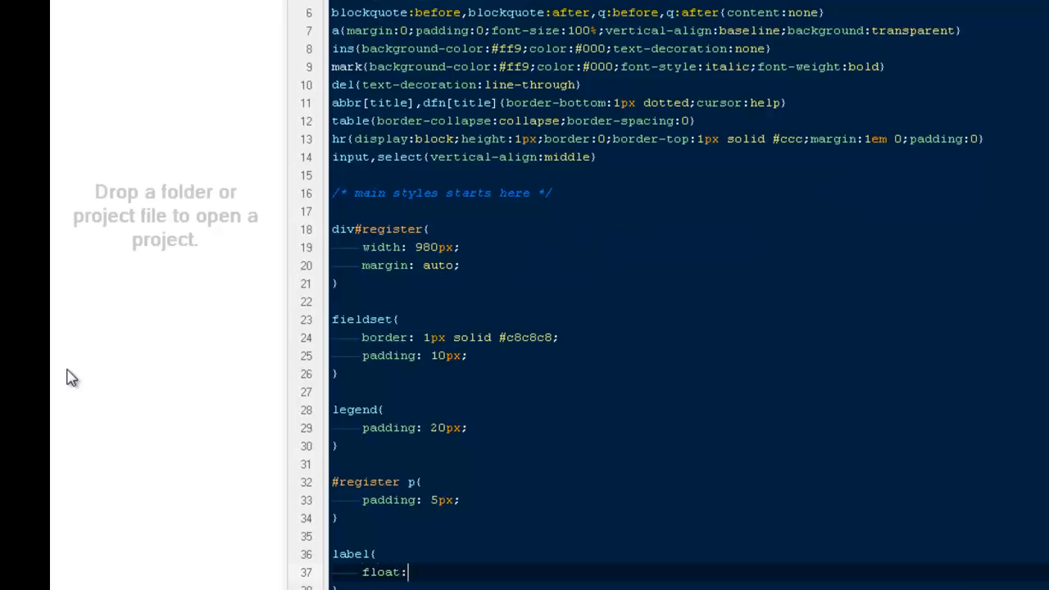
type("left;")
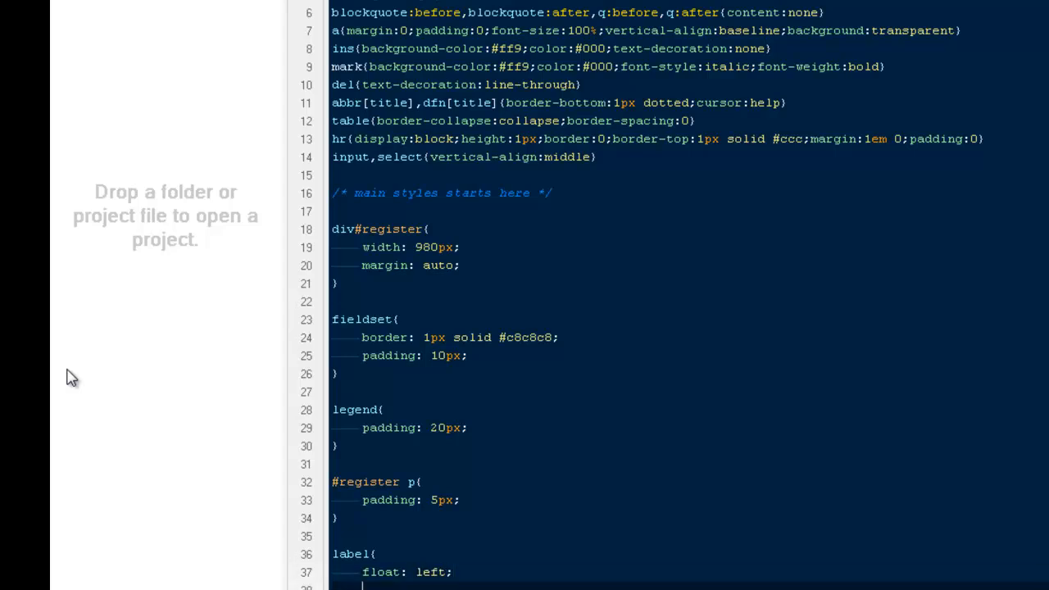
type("width:")
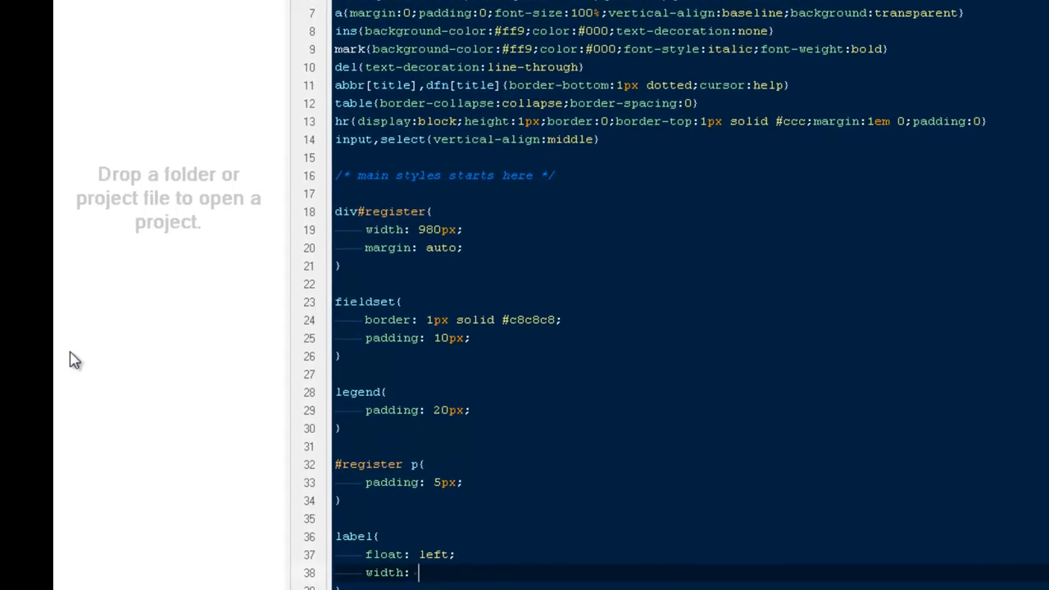
type("80px")
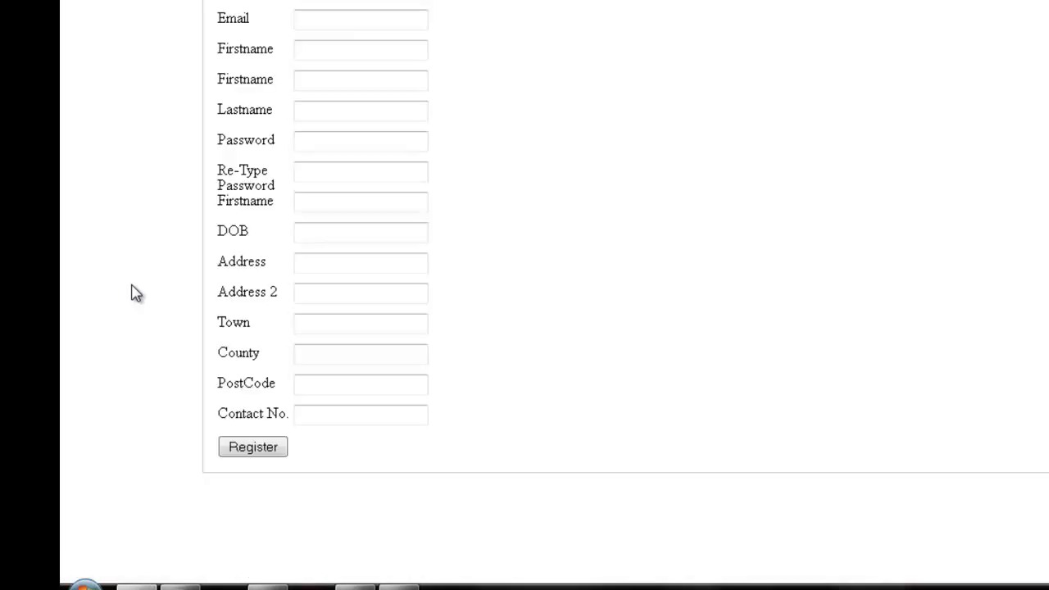
mouse_move(230, 200)
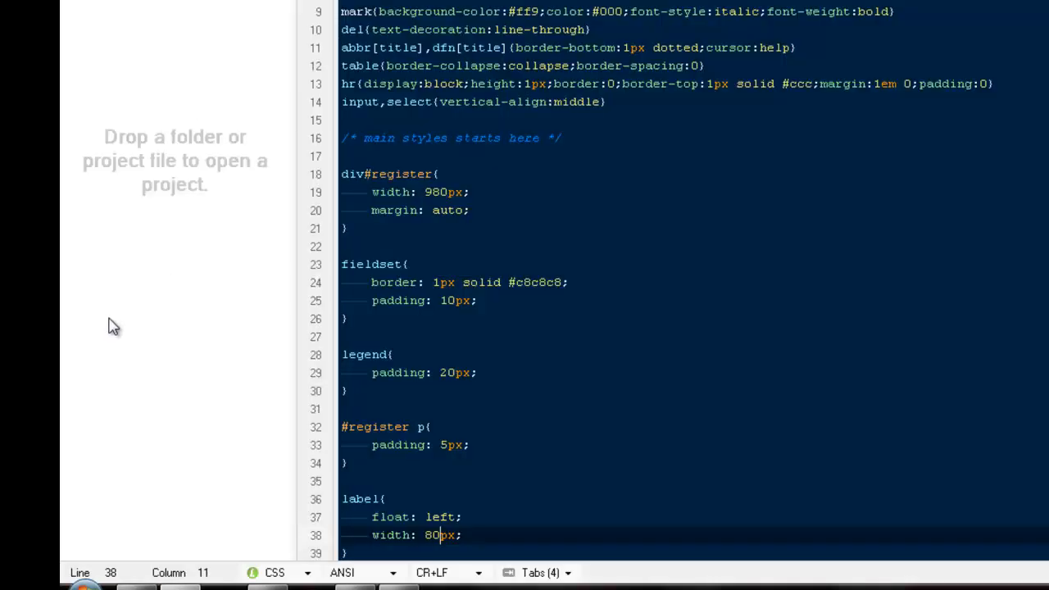
Delete the 80 from the label width to retype a new value.
key("Backspace")
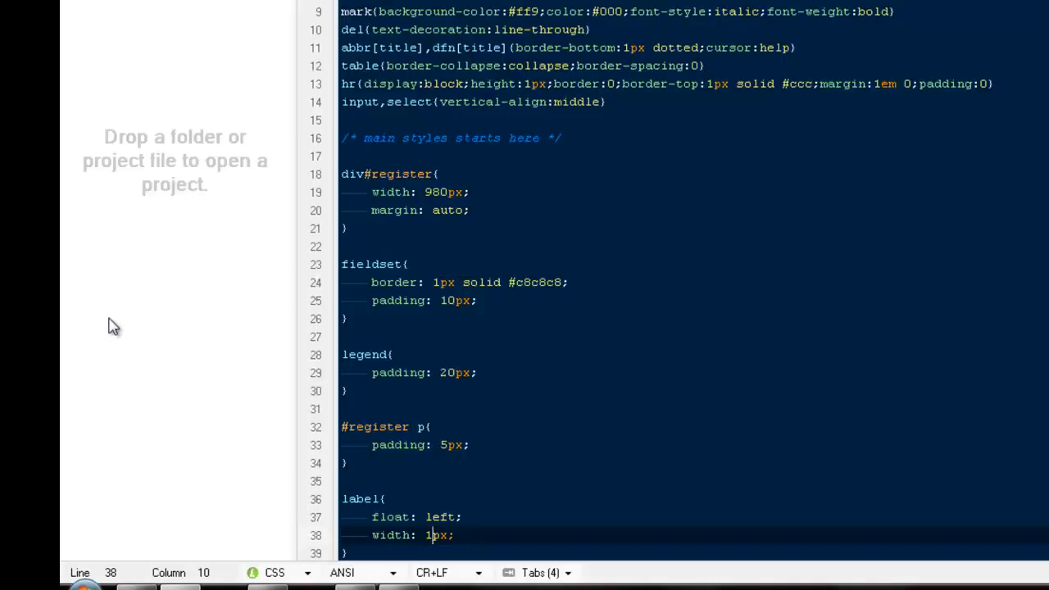